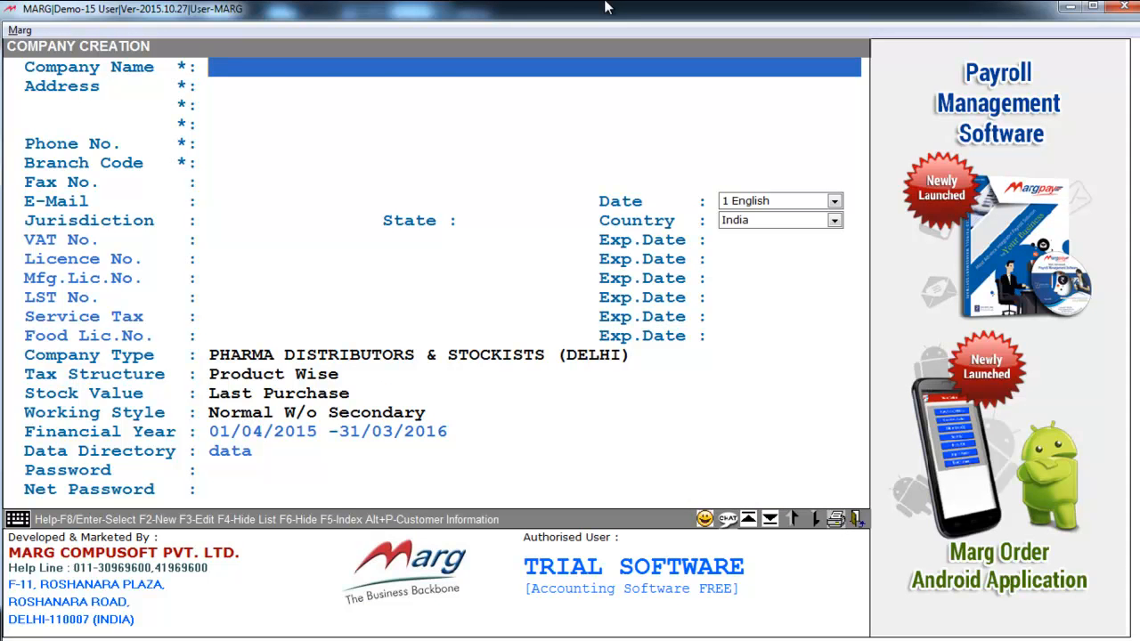
- Fill in company GARMENTS SHOP with Delhi station and branch code 123, then save
type("GARMENTS SH")
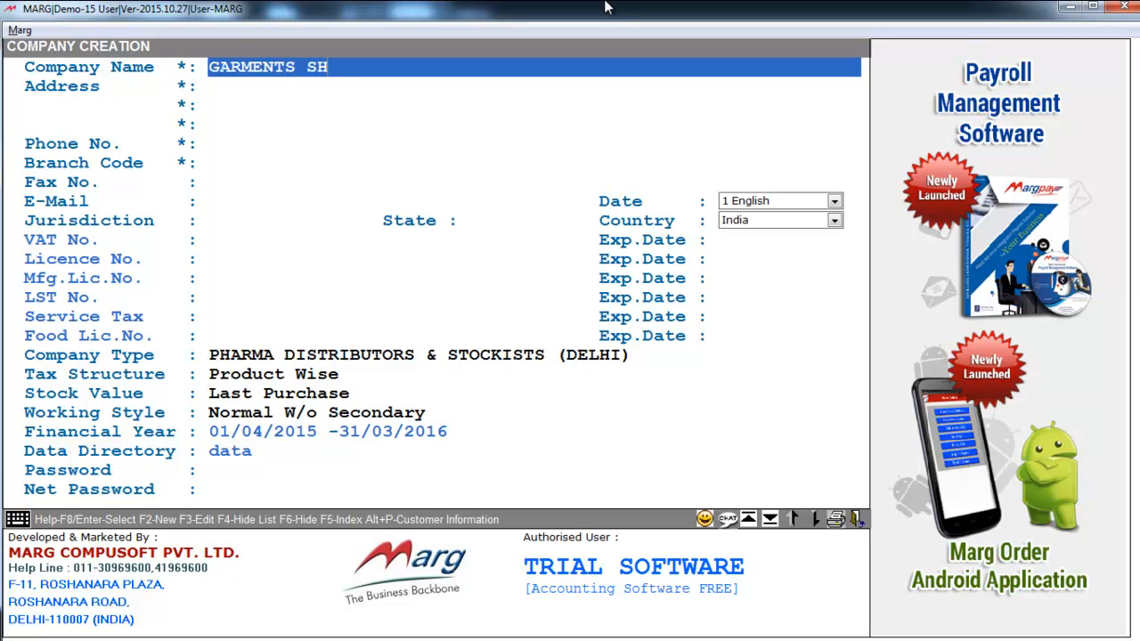
type("OP")
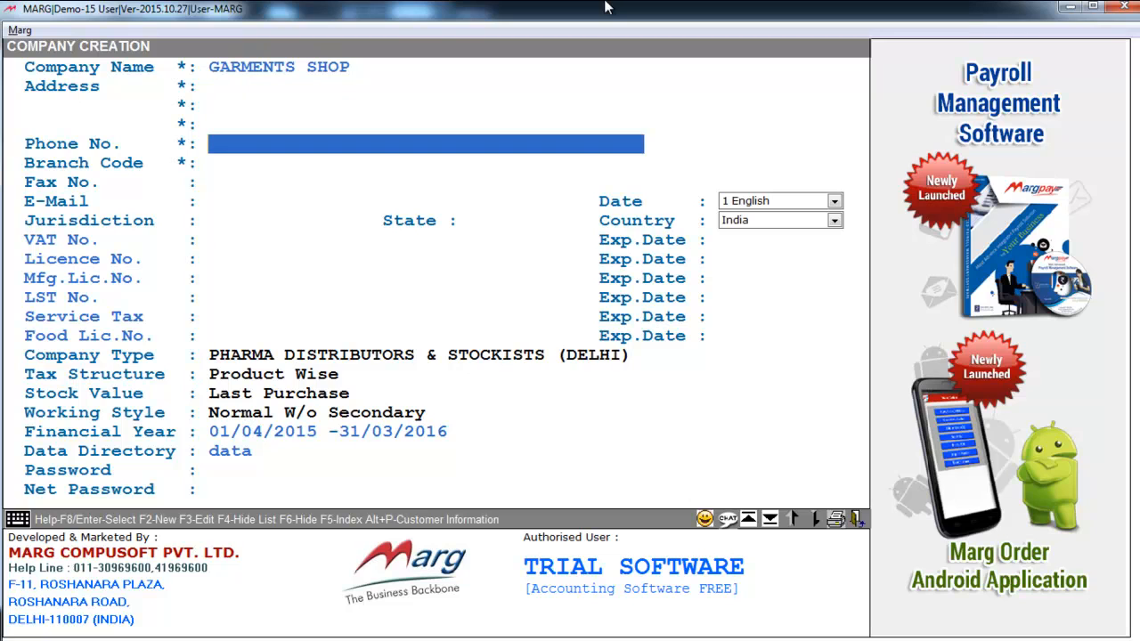
type("DELH")
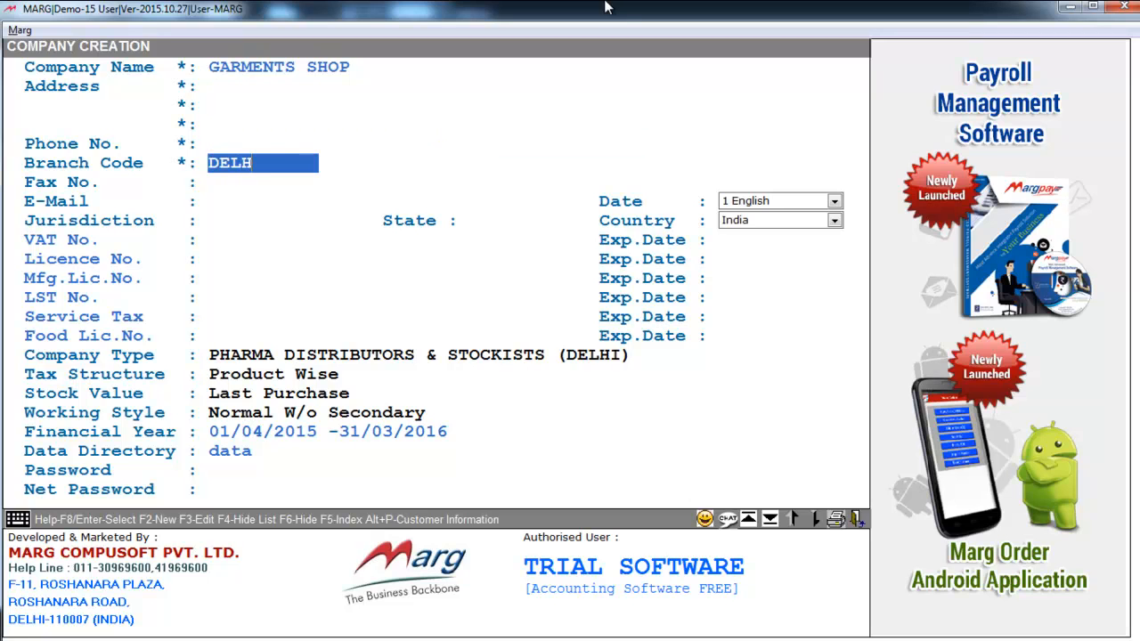
type("123")
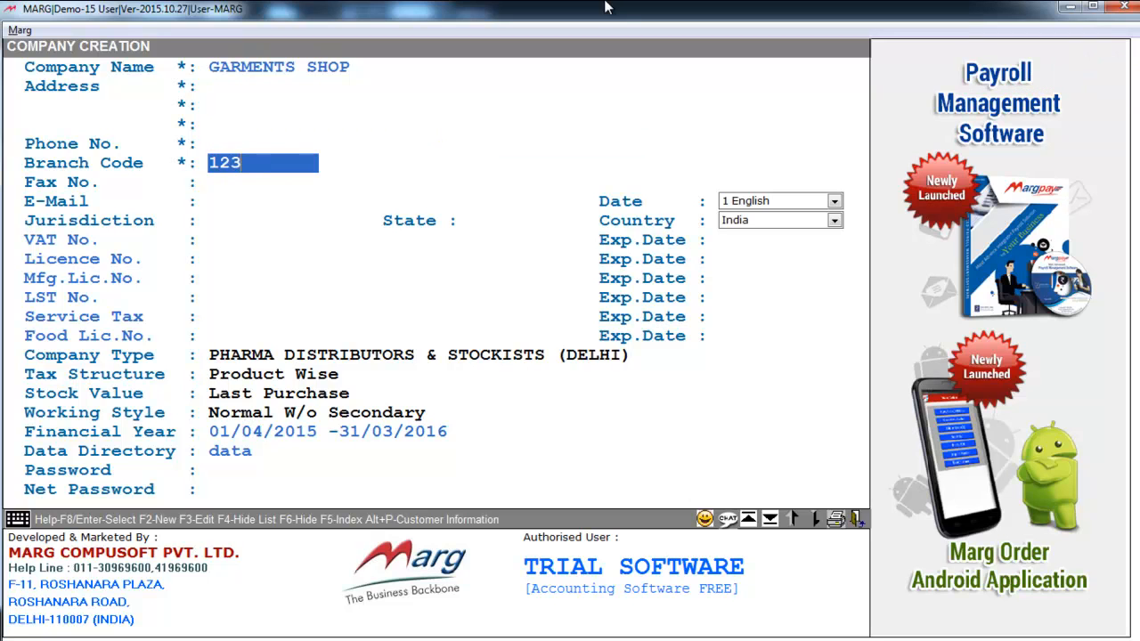
key("enter")
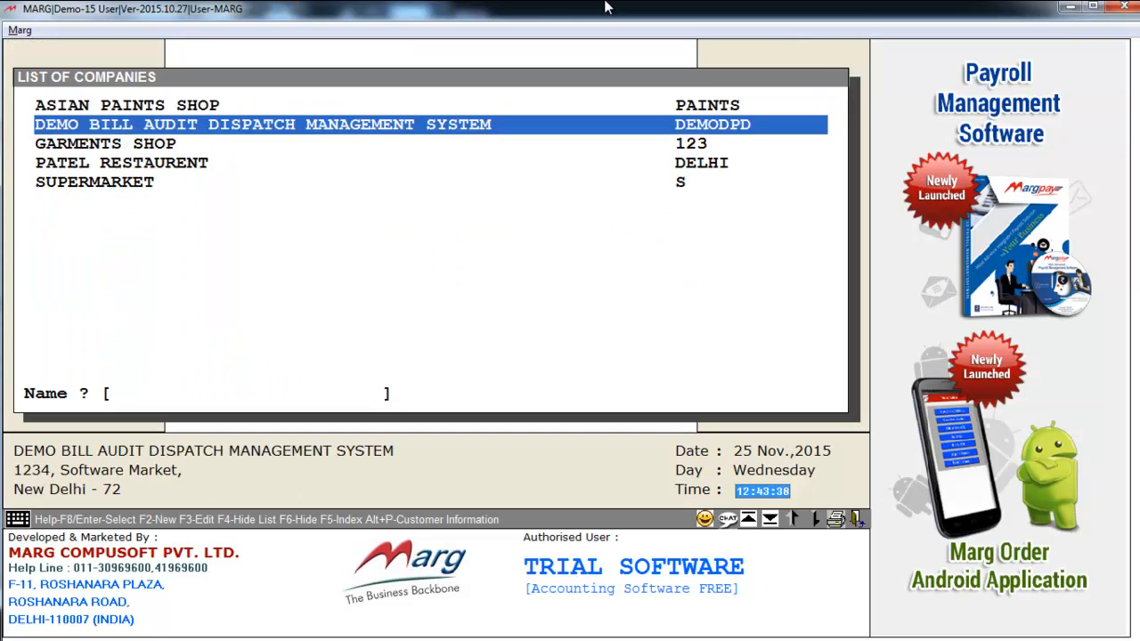
- Select GARMENTS SHOP in the company list and load its dashboard
key("down")
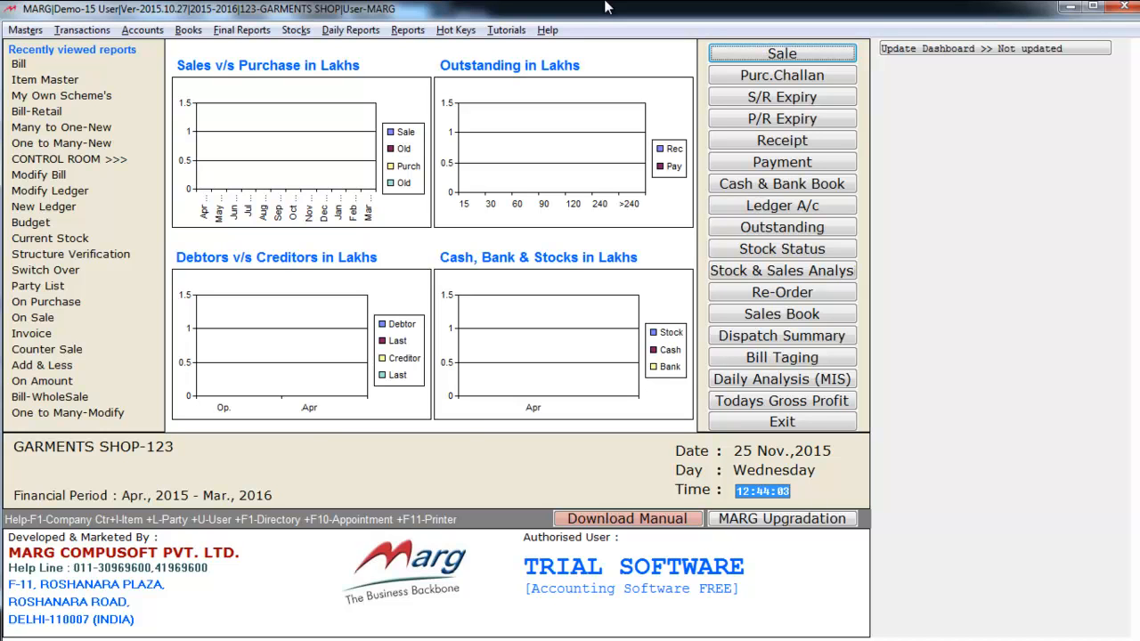
- Search Control Room settings for CATEGORY and set Category wise Stock/Search to Y
left_click(25, 30)
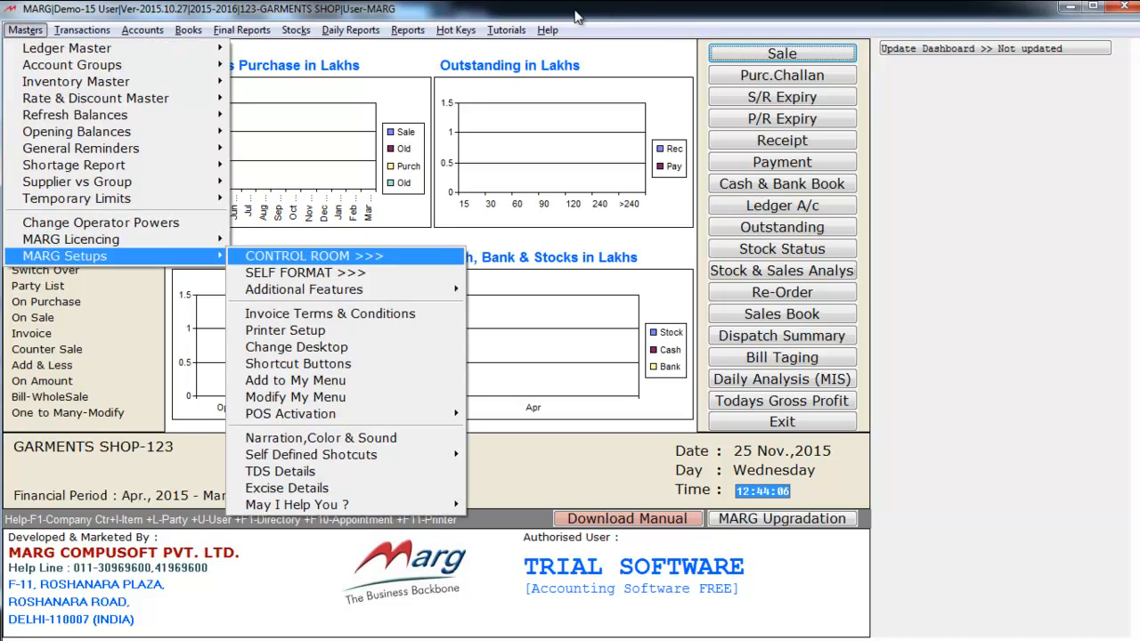
left_click(313, 255)
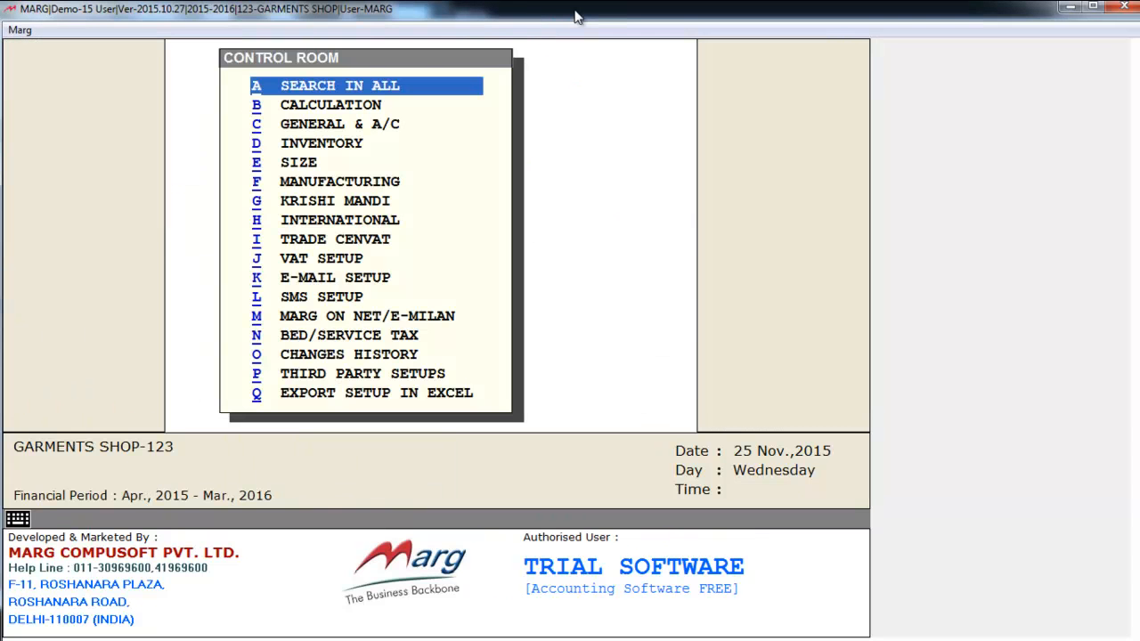
left_click(339, 84)
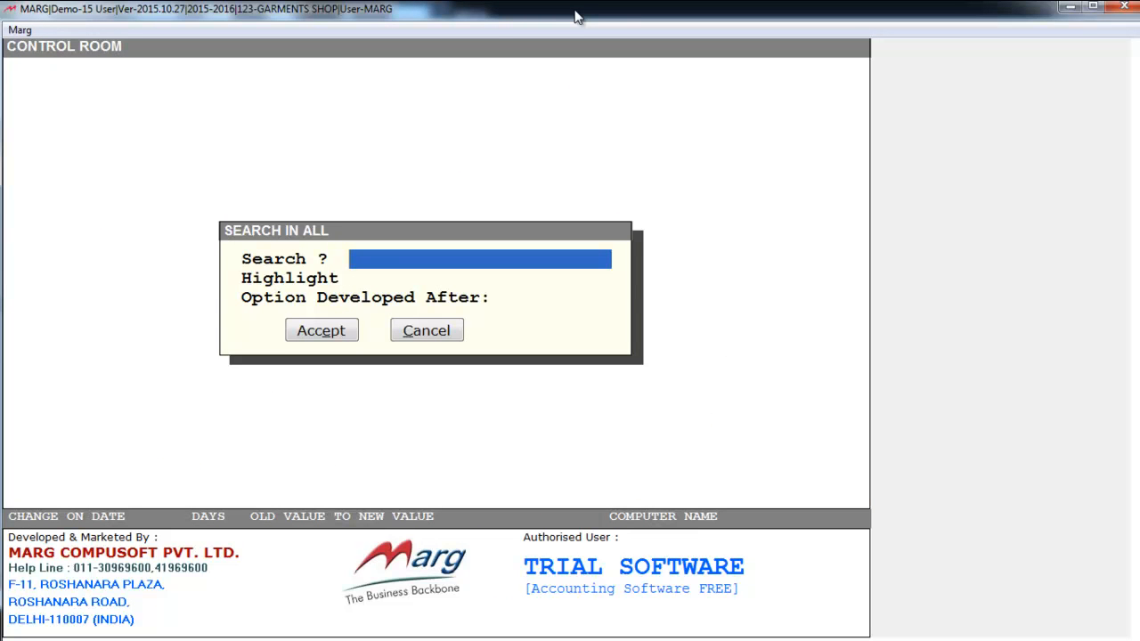
type("CATEGORY")
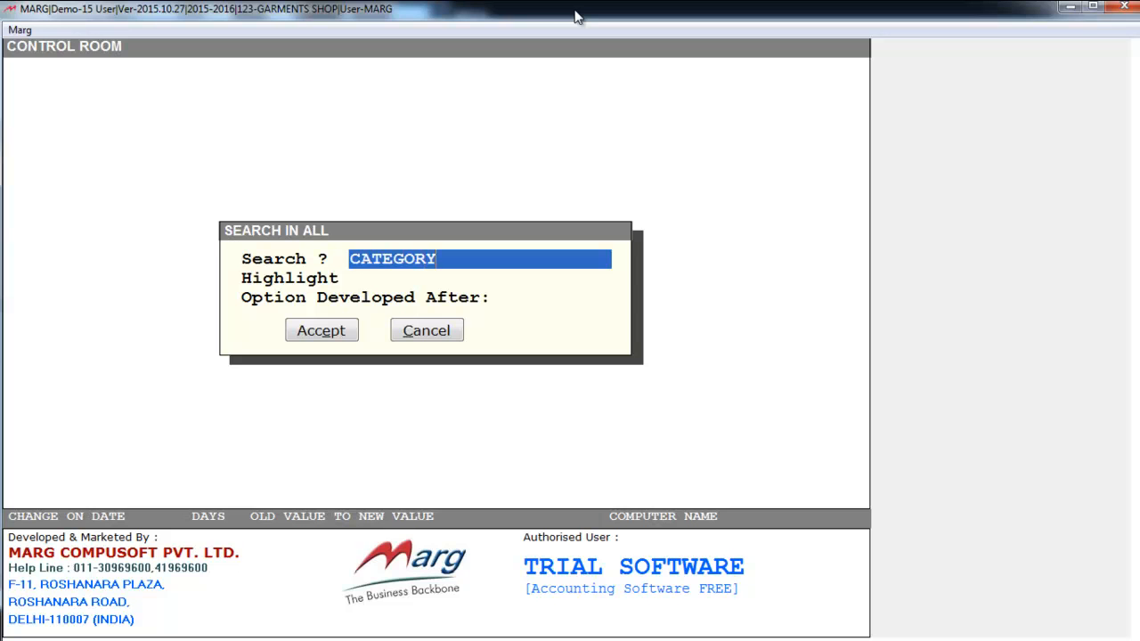
left_click(319, 331)
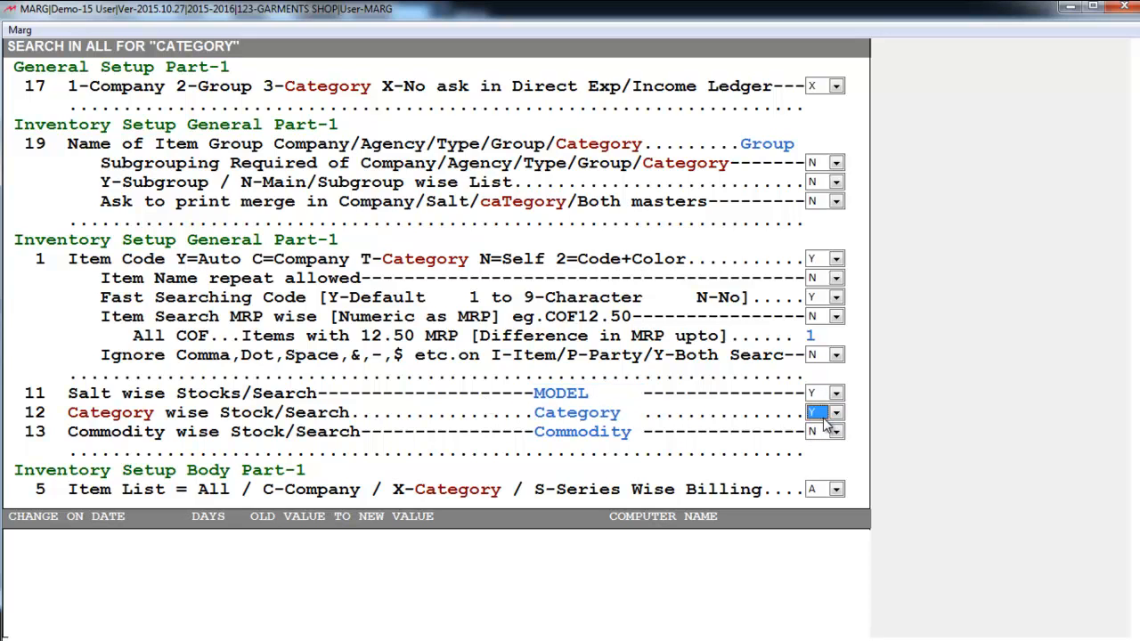
left_click(816, 431)
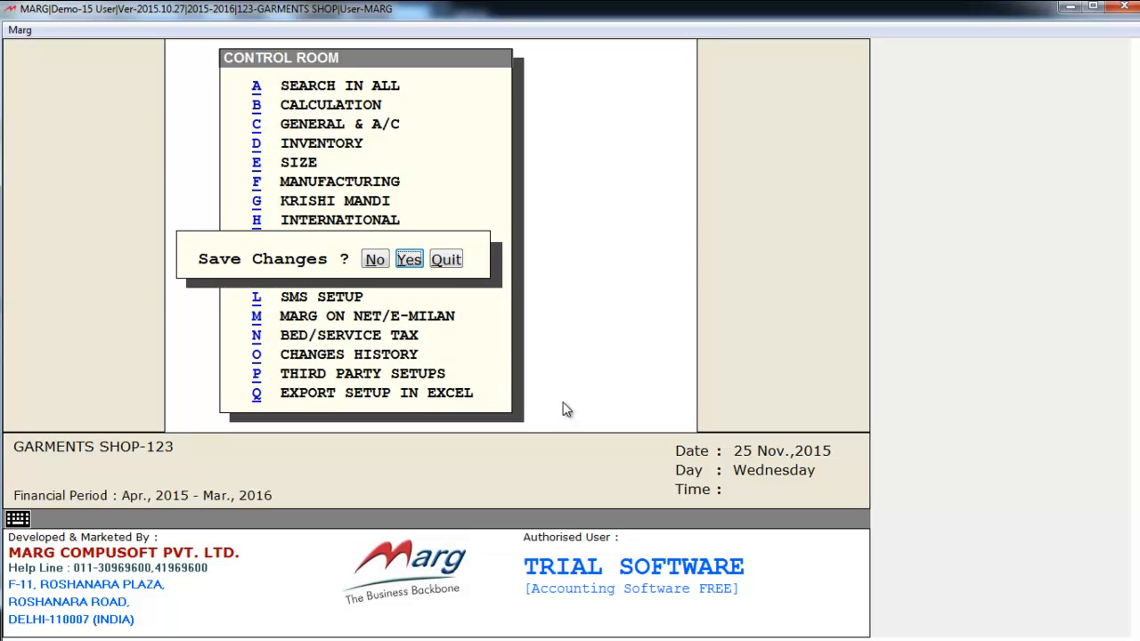
- Confirm saving the Control Room changes and review the Item Master
left_click(409, 259)
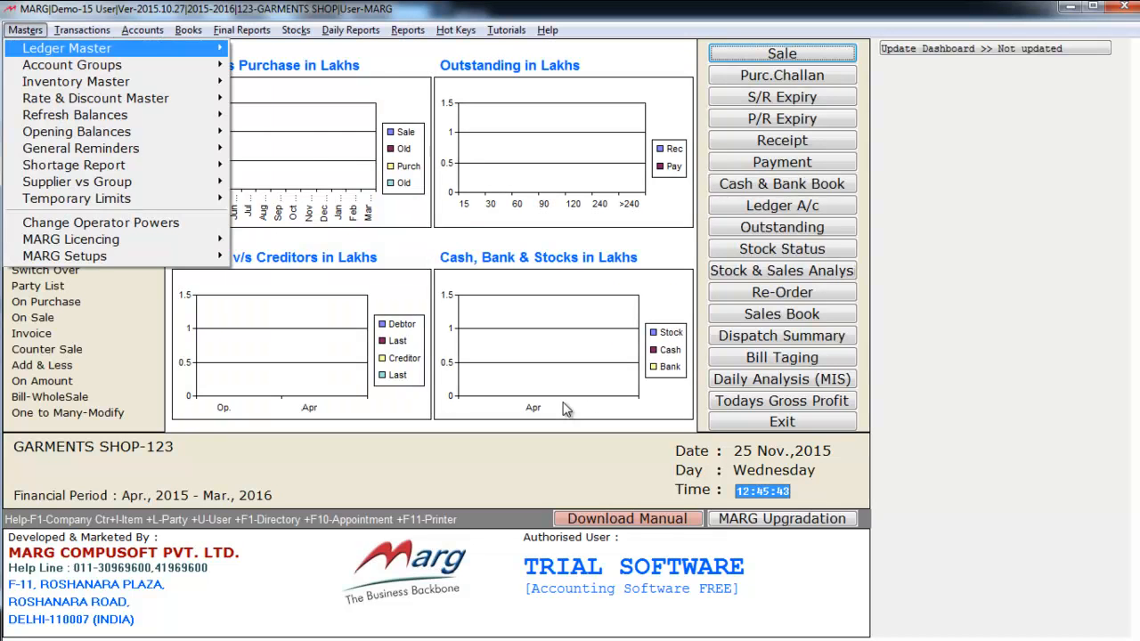
mouse_move(76, 81)
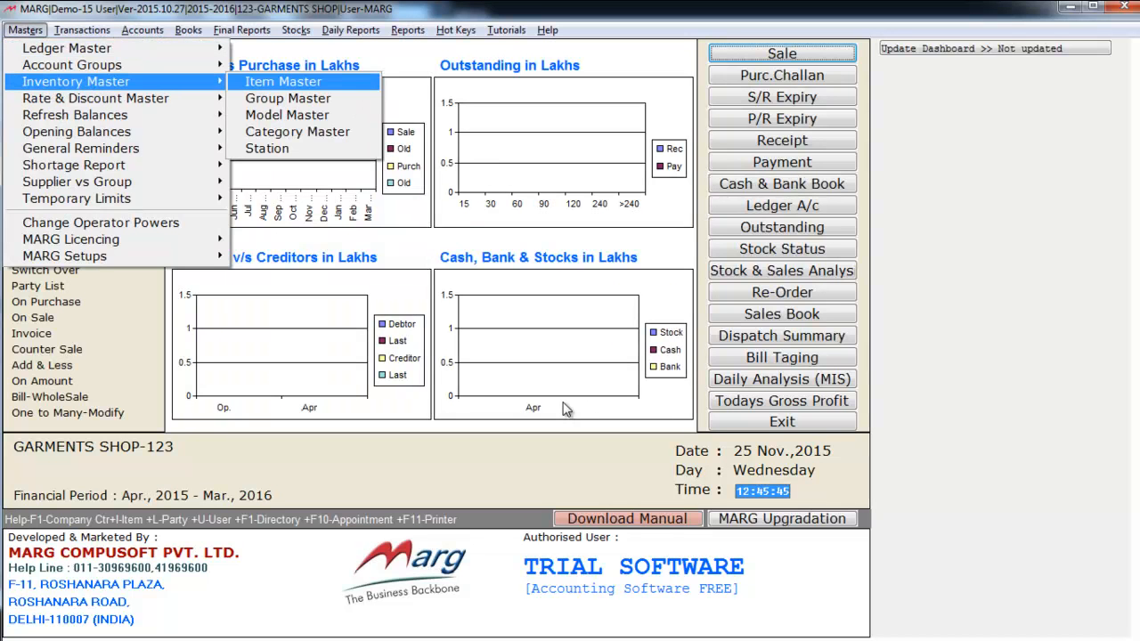
left_click(283, 81)
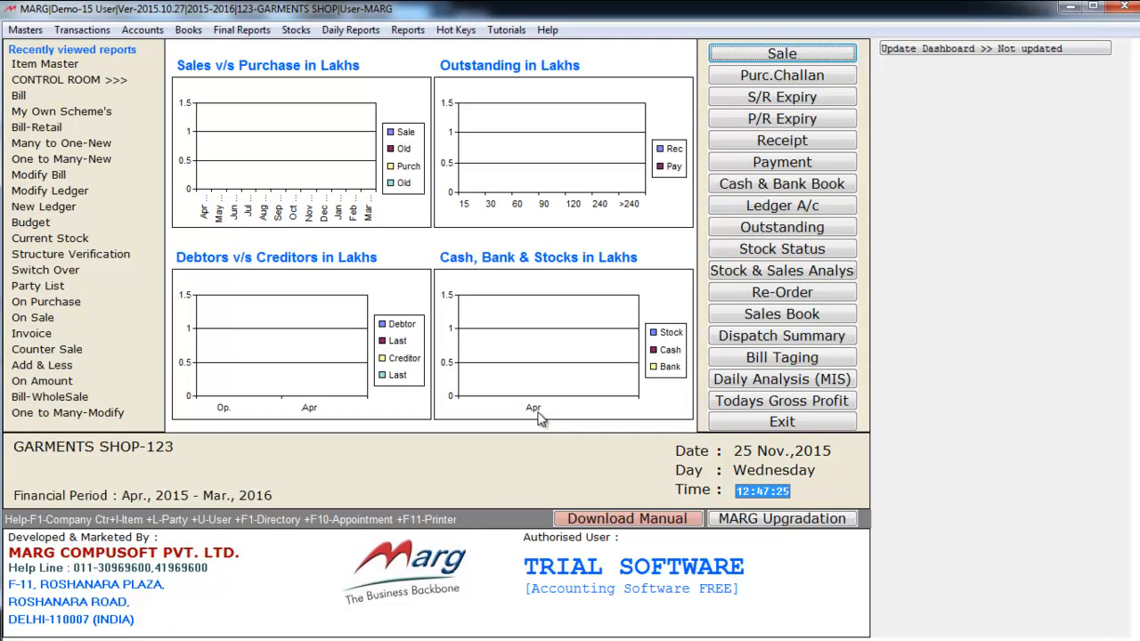
- Search the Control Room settings for BARCODE
left_click(67, 79)
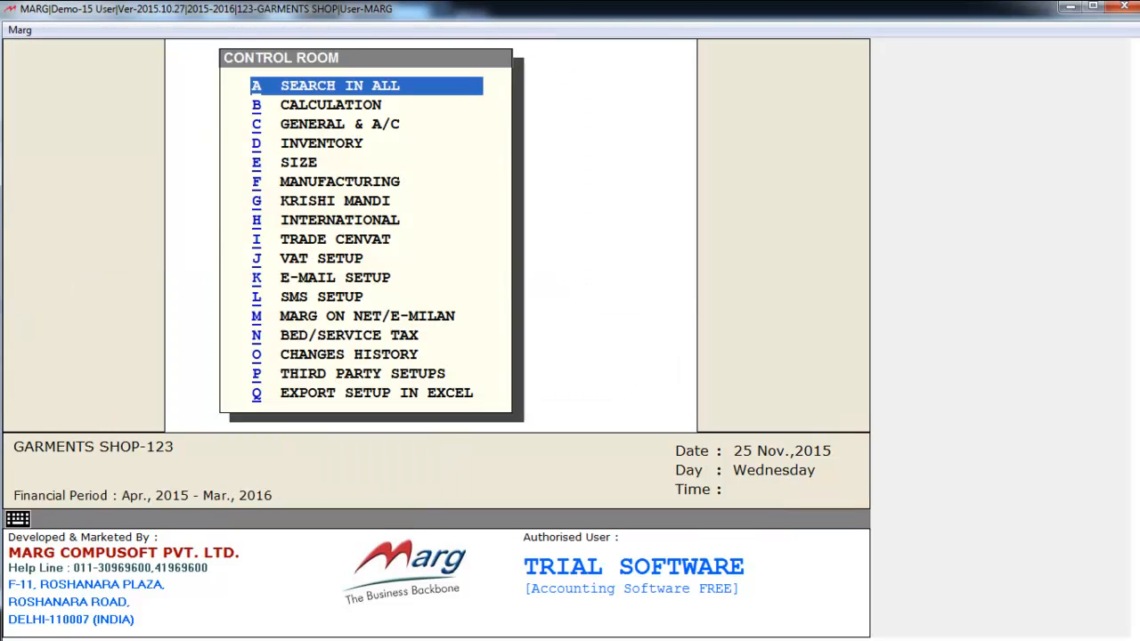
left_click(339, 85)
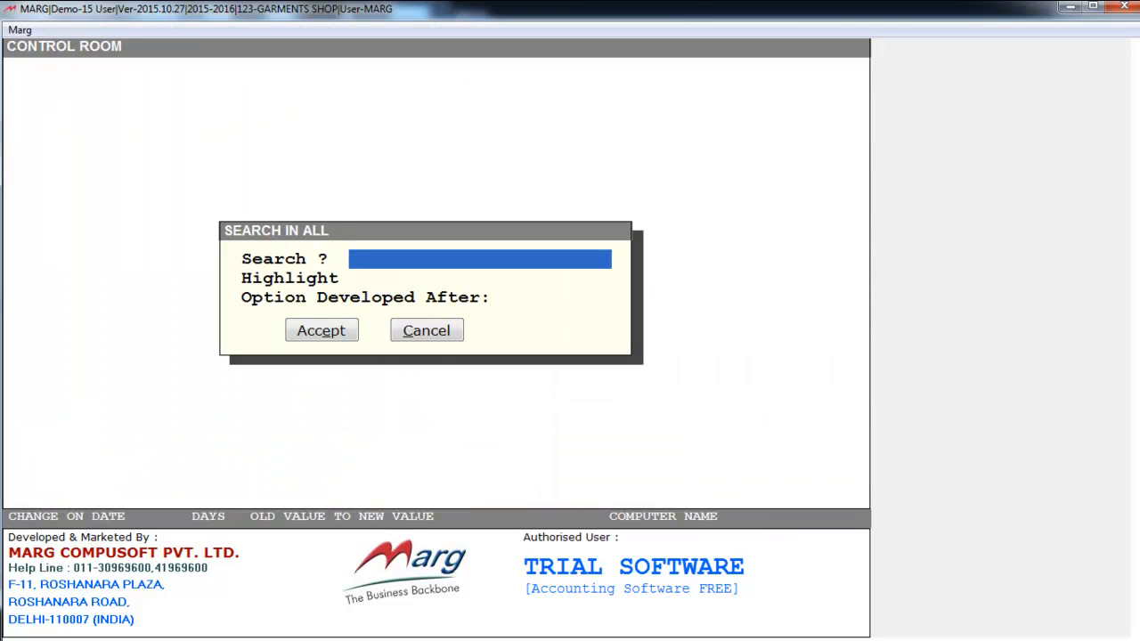
type("BARC")
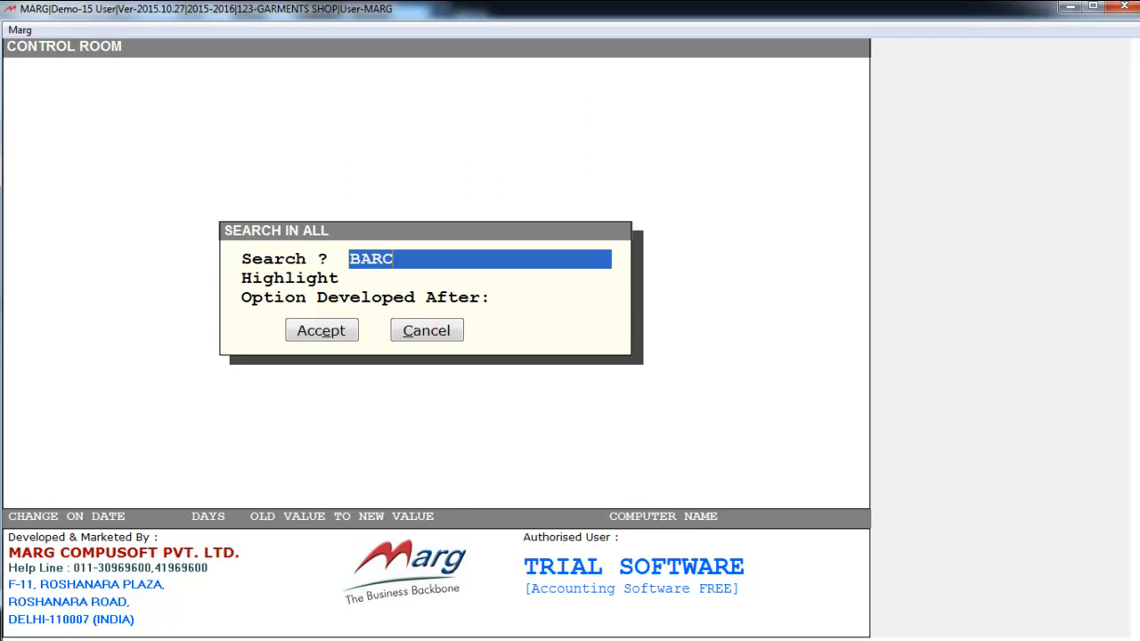
type("ODE")
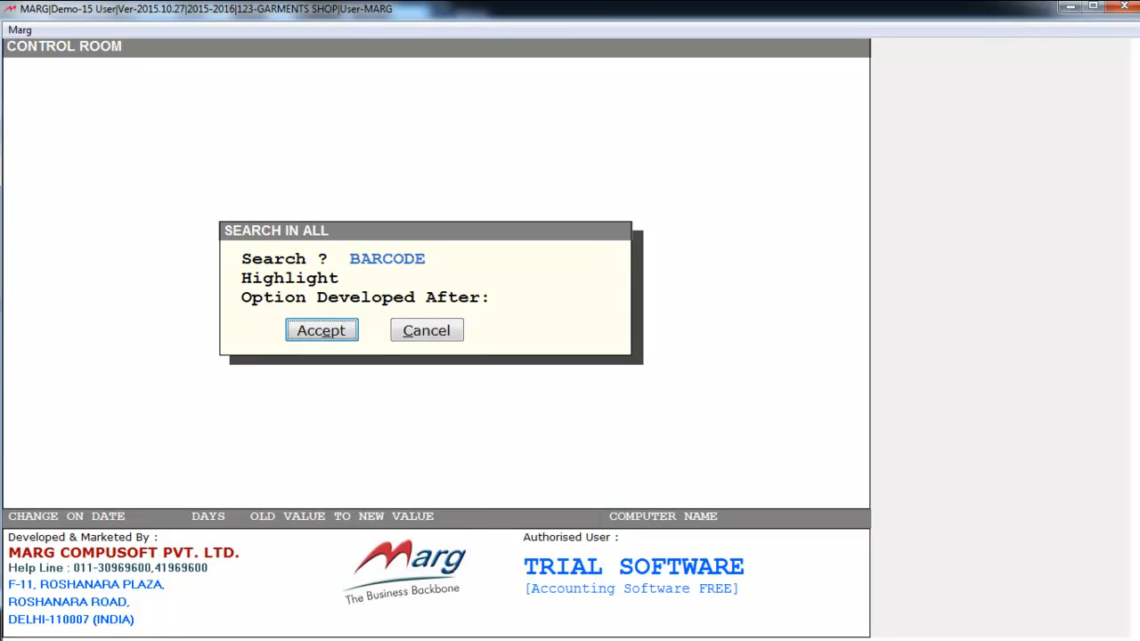
left_click(321, 330)
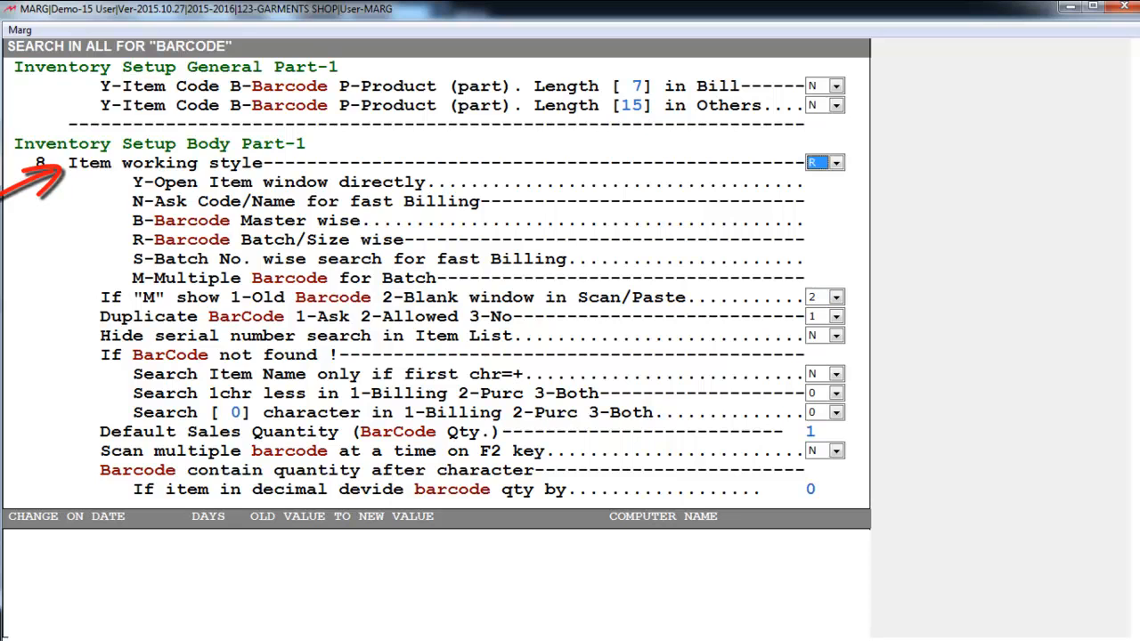
- Set item working style to Batch/Size-wise and batch barcode generation to Y, then save and exit
left_click(835, 162)
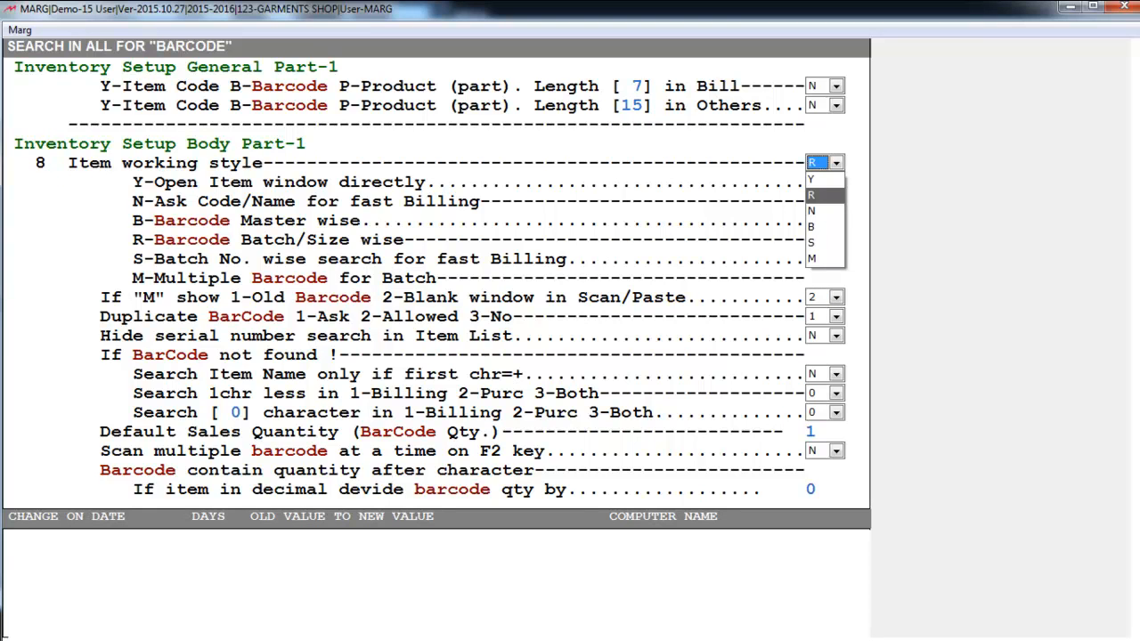
mouse_move(728, 307)
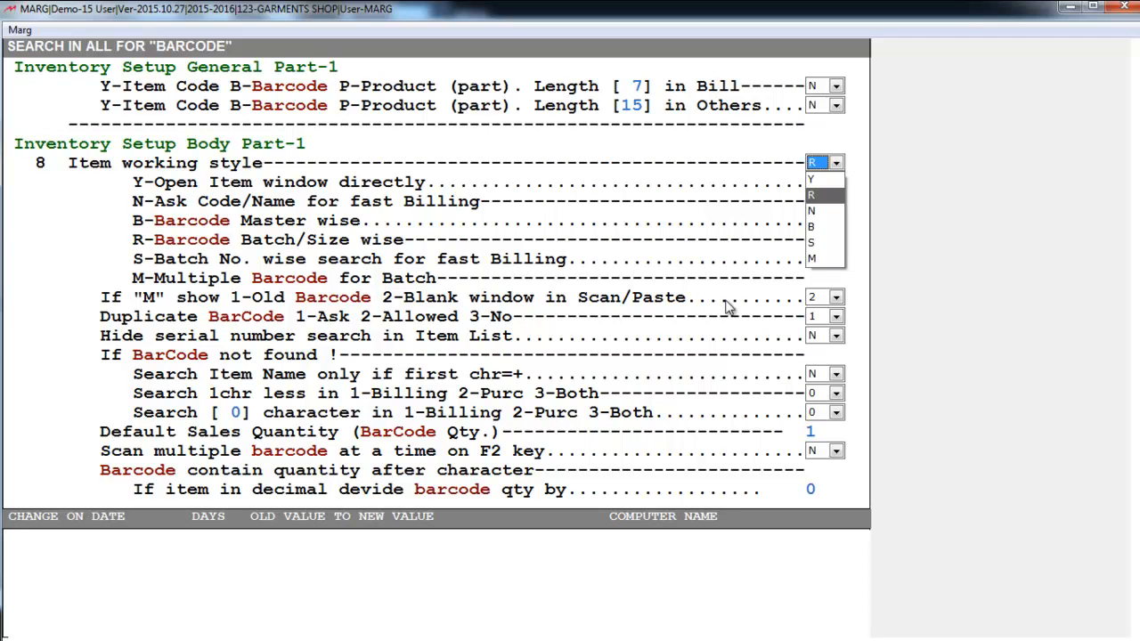
left_click(811, 227)
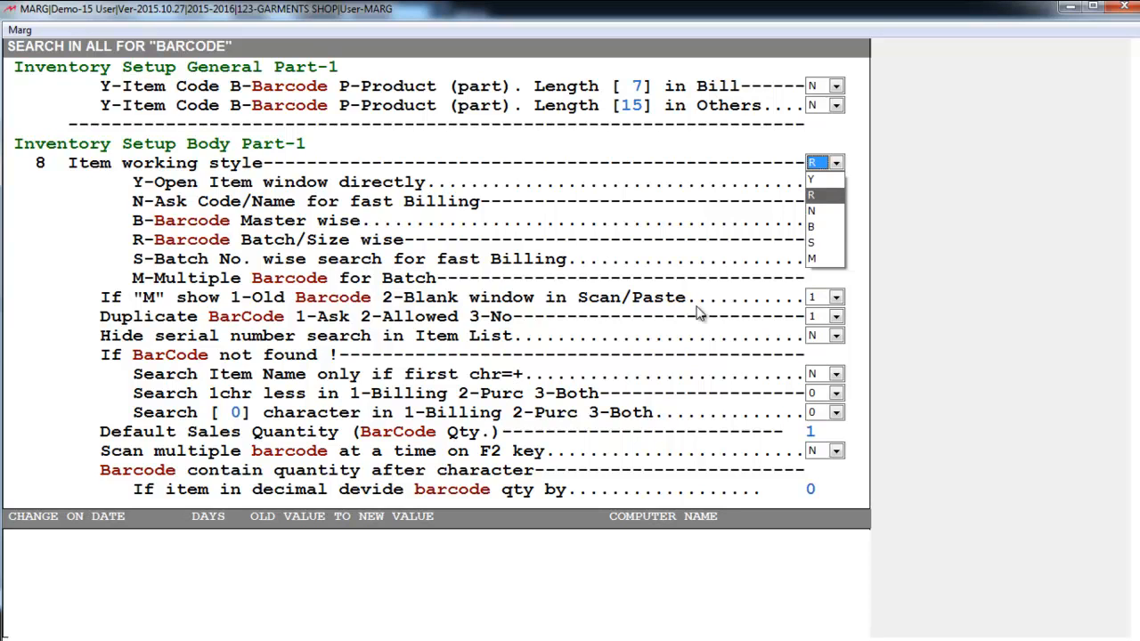
left_click(810, 162)
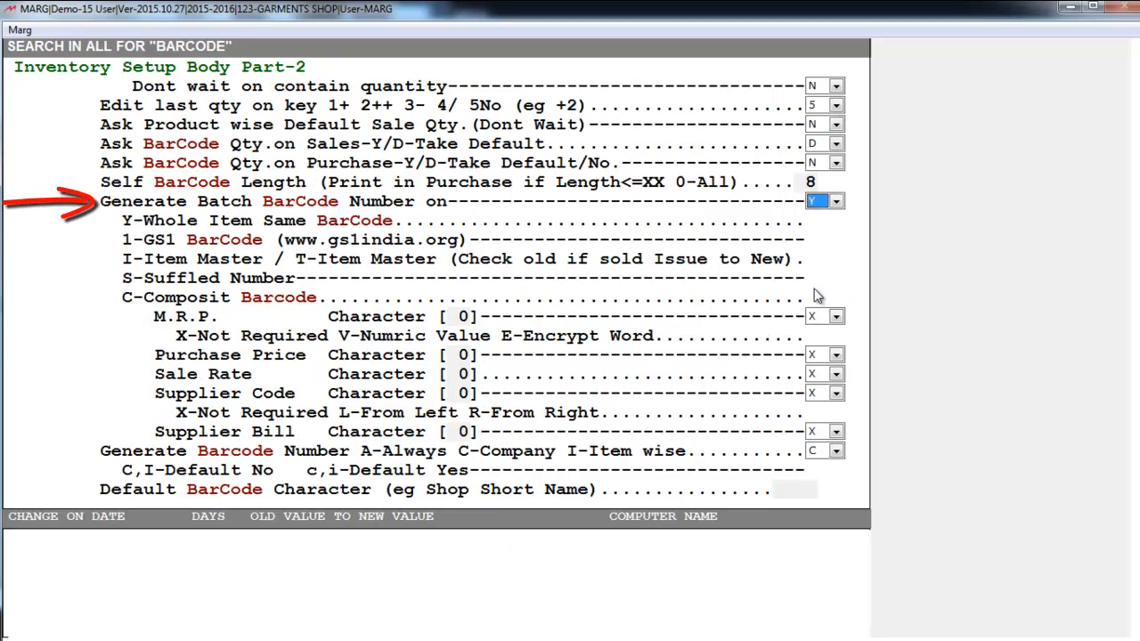
left_click(835, 200)
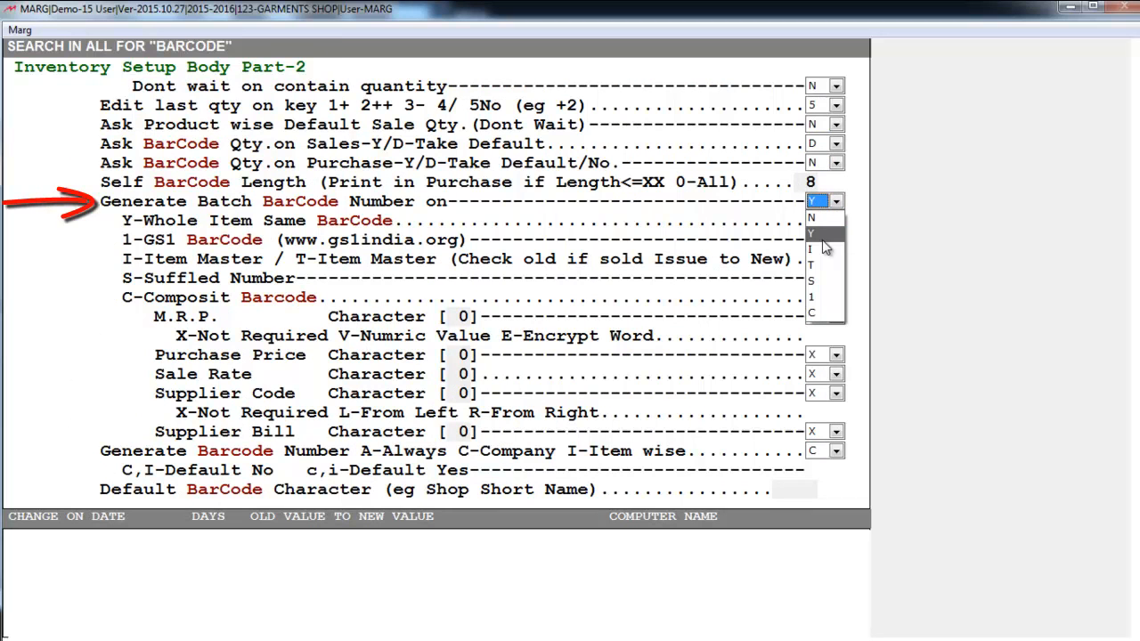
left_click(811, 234)
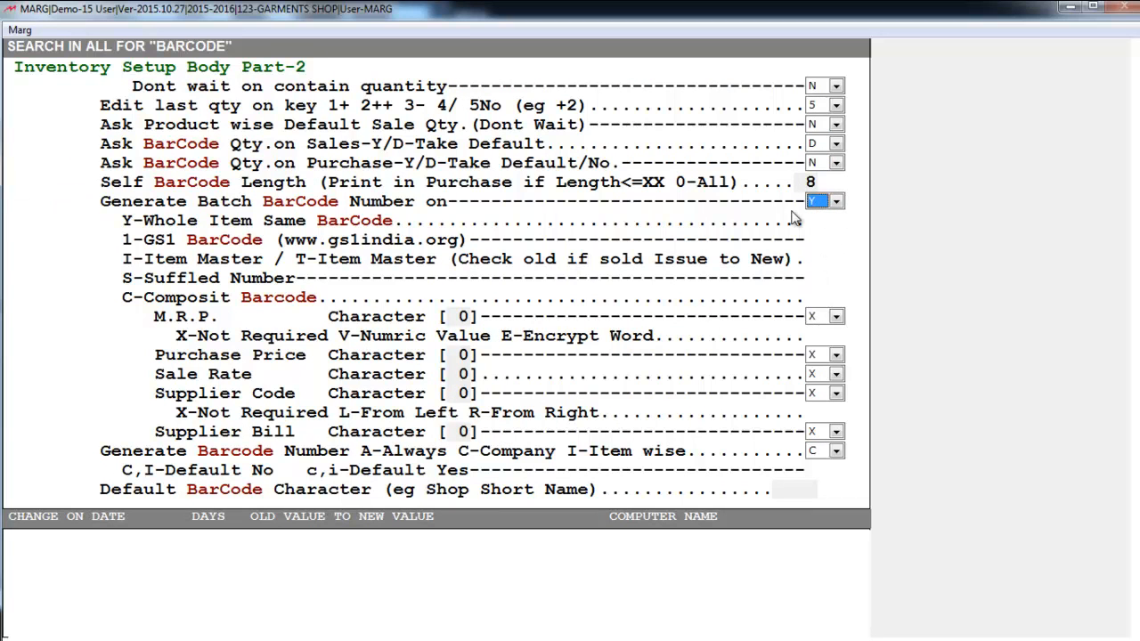
key("Escape")
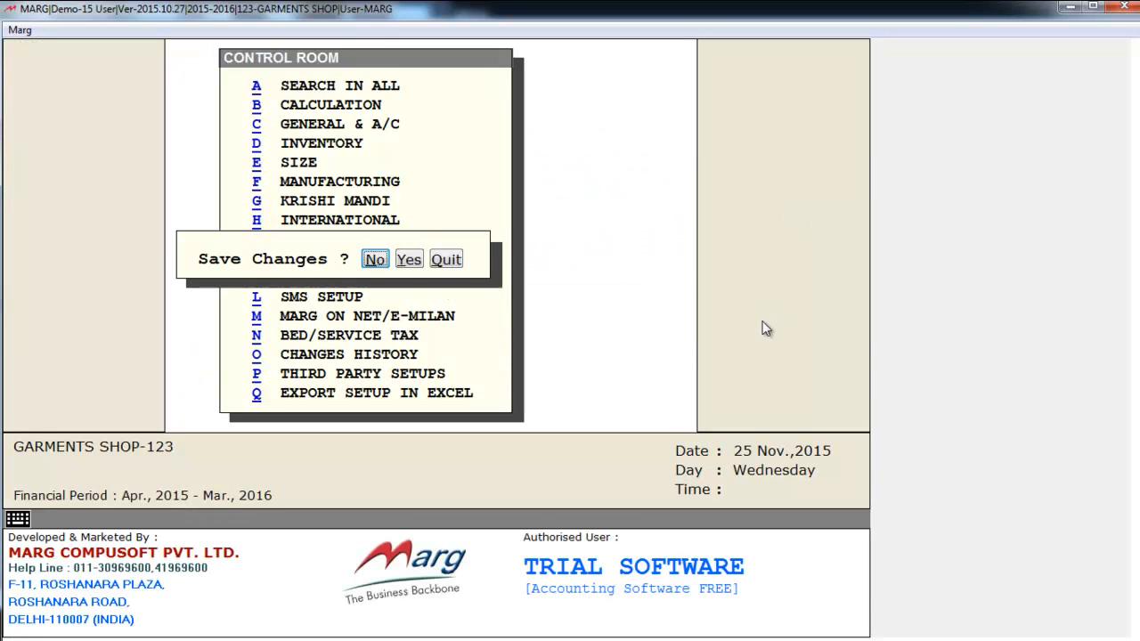
left_click(374, 259)
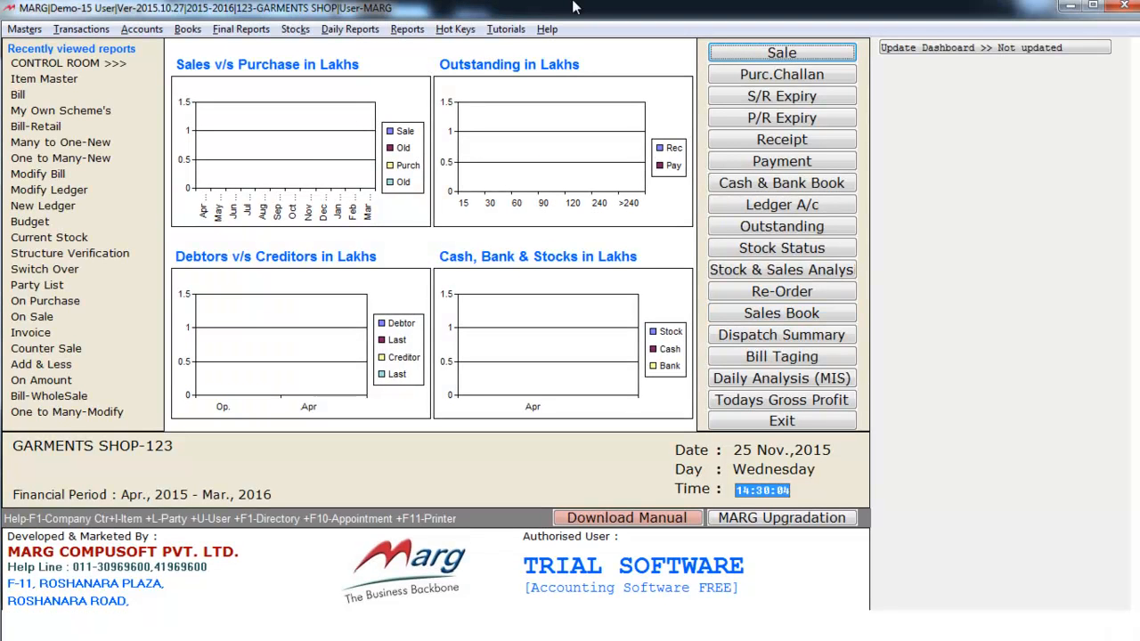
- Create a new Item Master product named T-SHIRT with fast search code 12
left_click(24, 29)
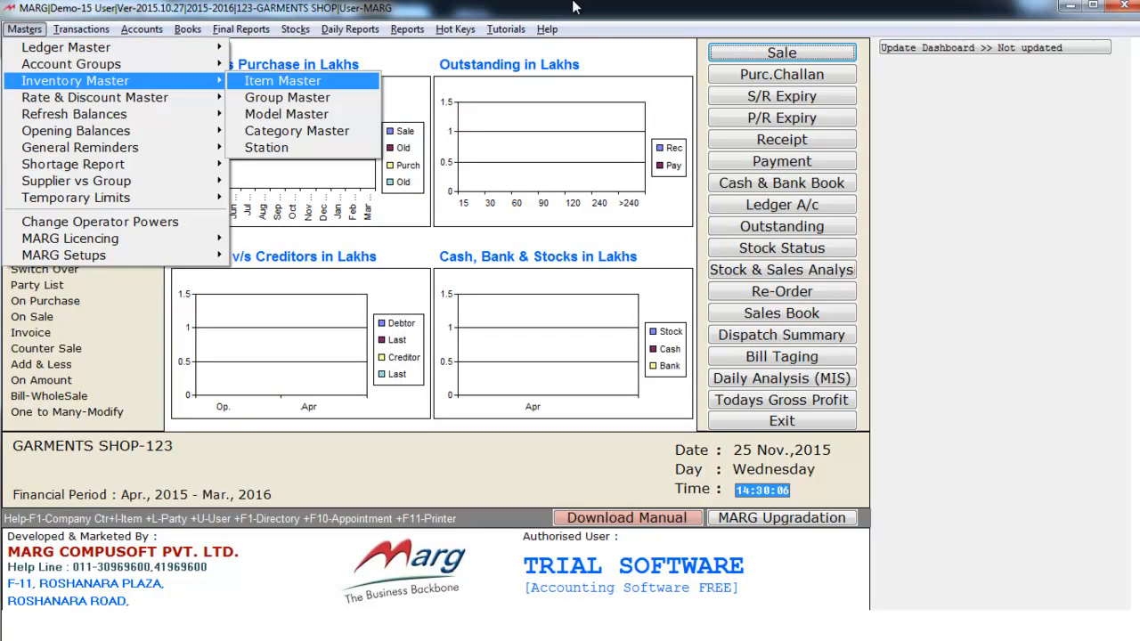
left_click(282, 80)
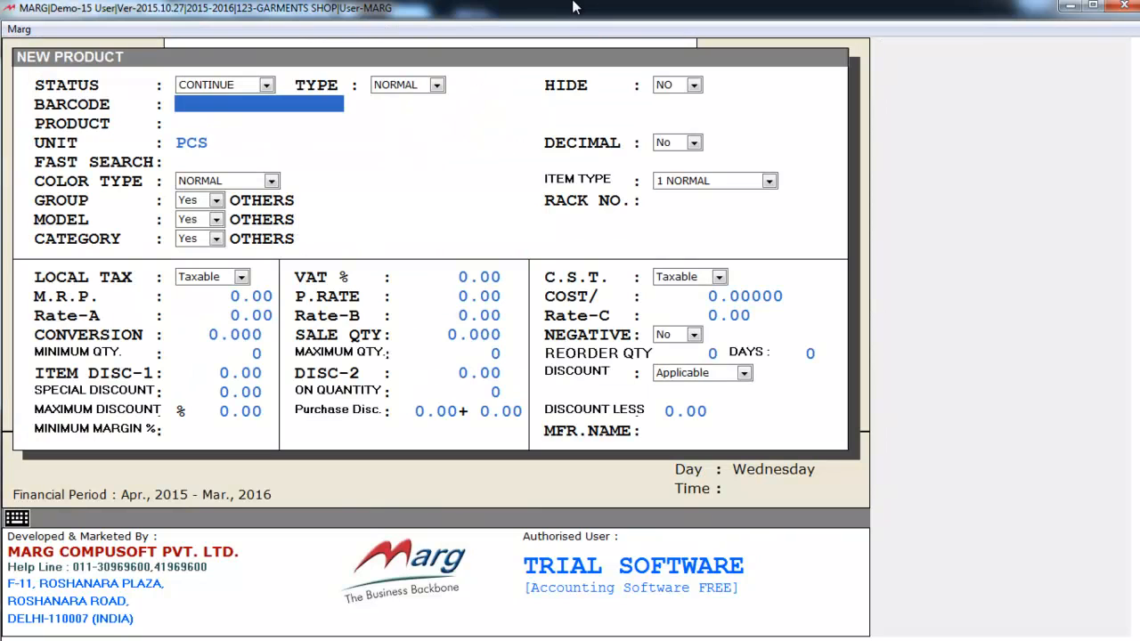
type("T")
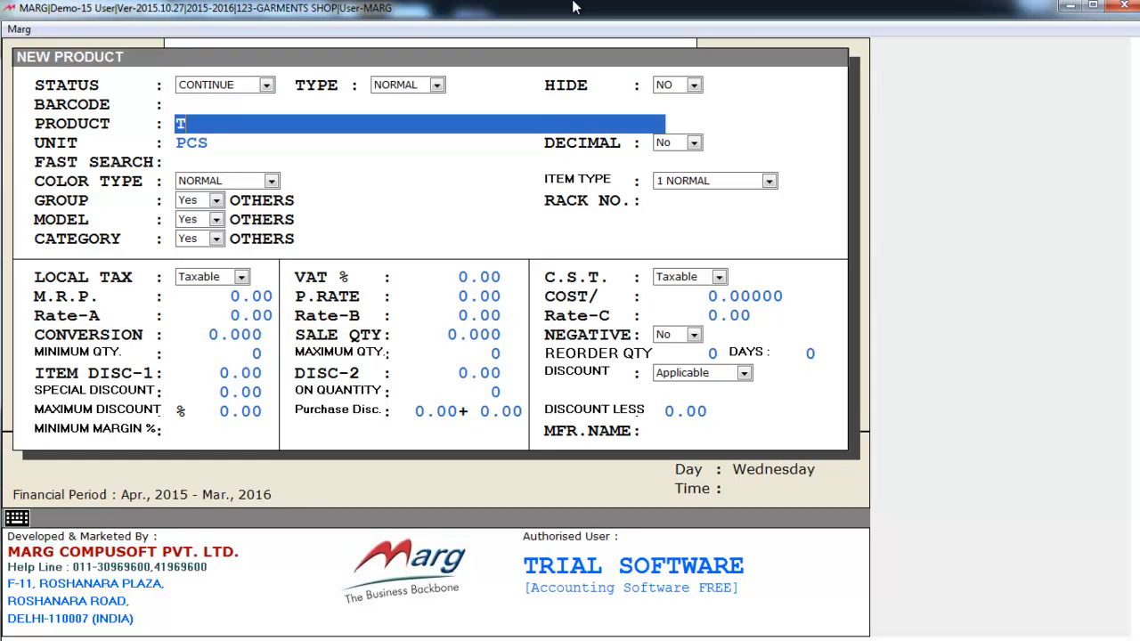
type("-SHIRT")
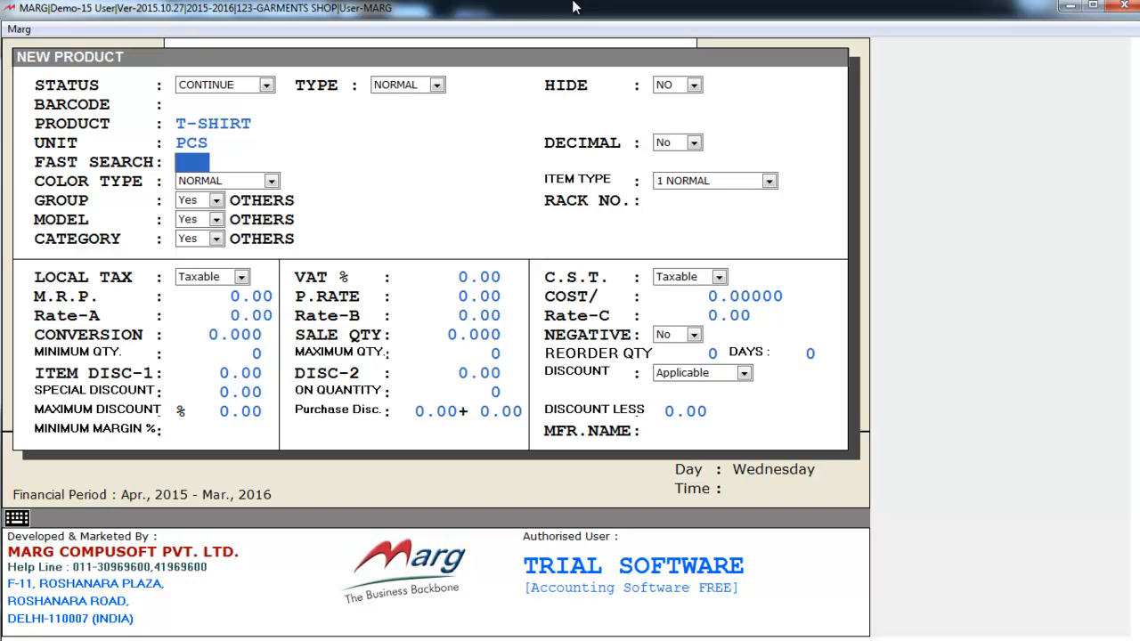
type("12")
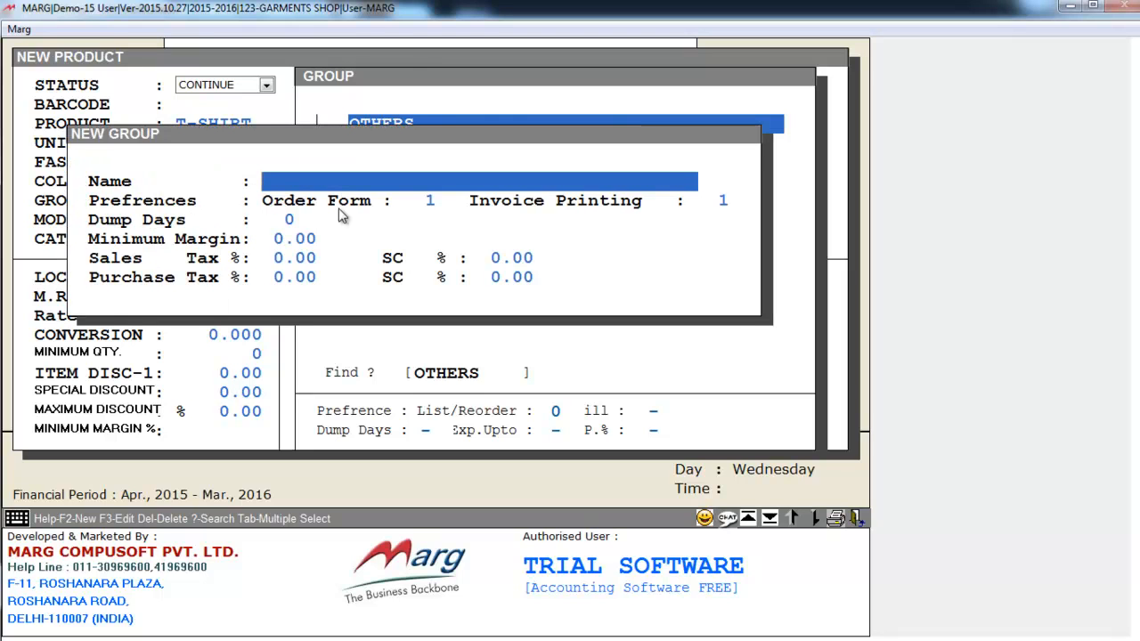
- Assign T-SHIRT to new group MEN'S WEAR, model ABC and category SUMMER
type("MEN'S WER")
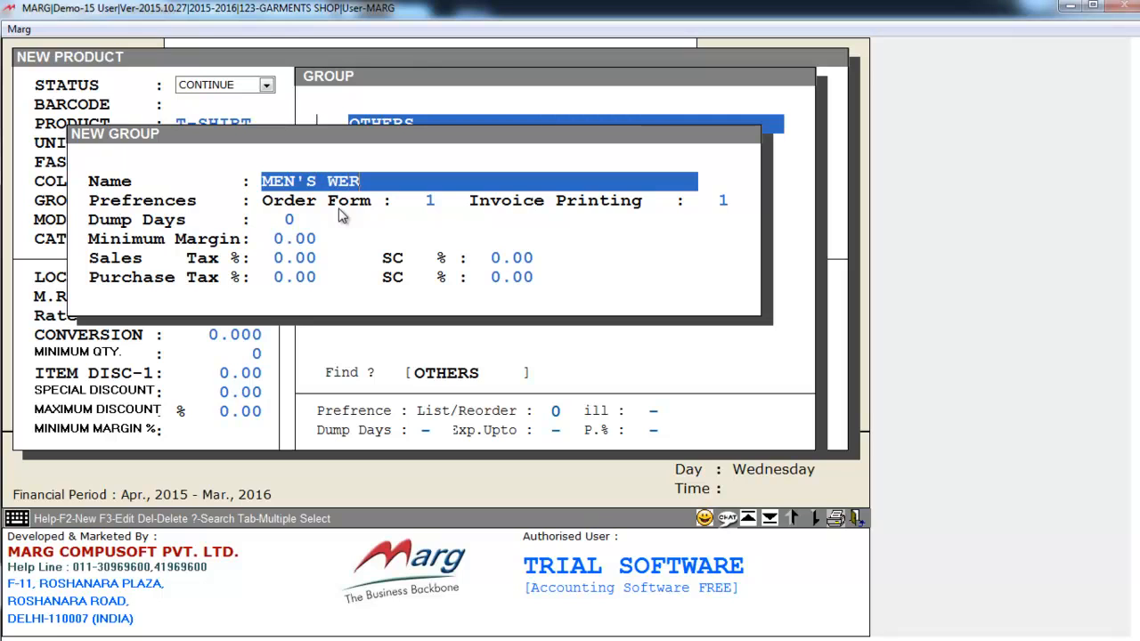
type("A")
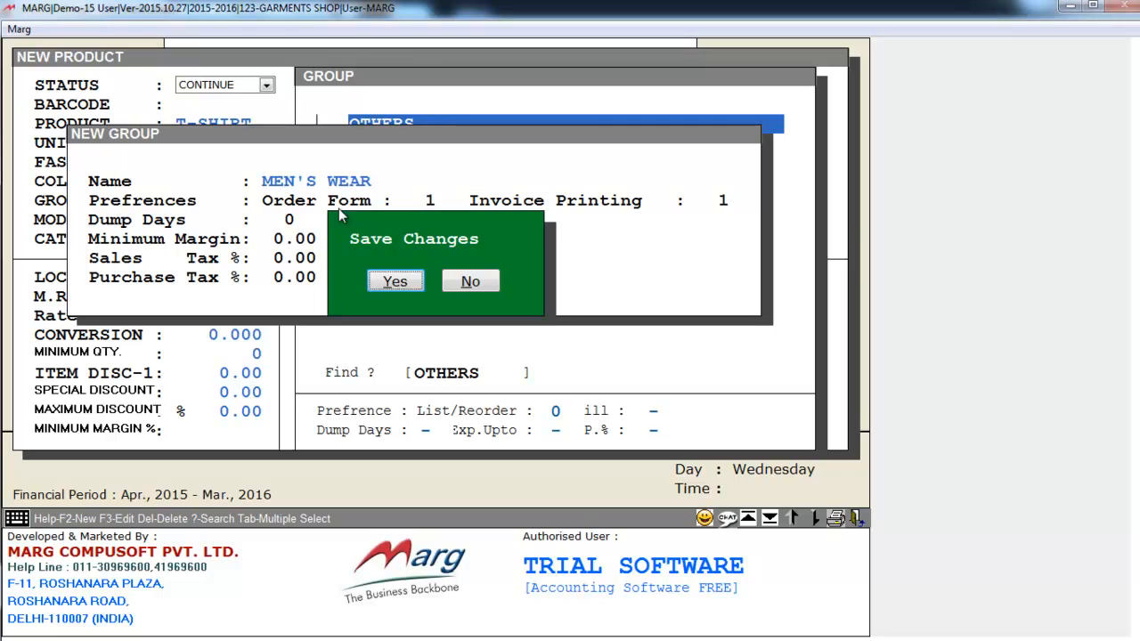
left_click(394, 280)
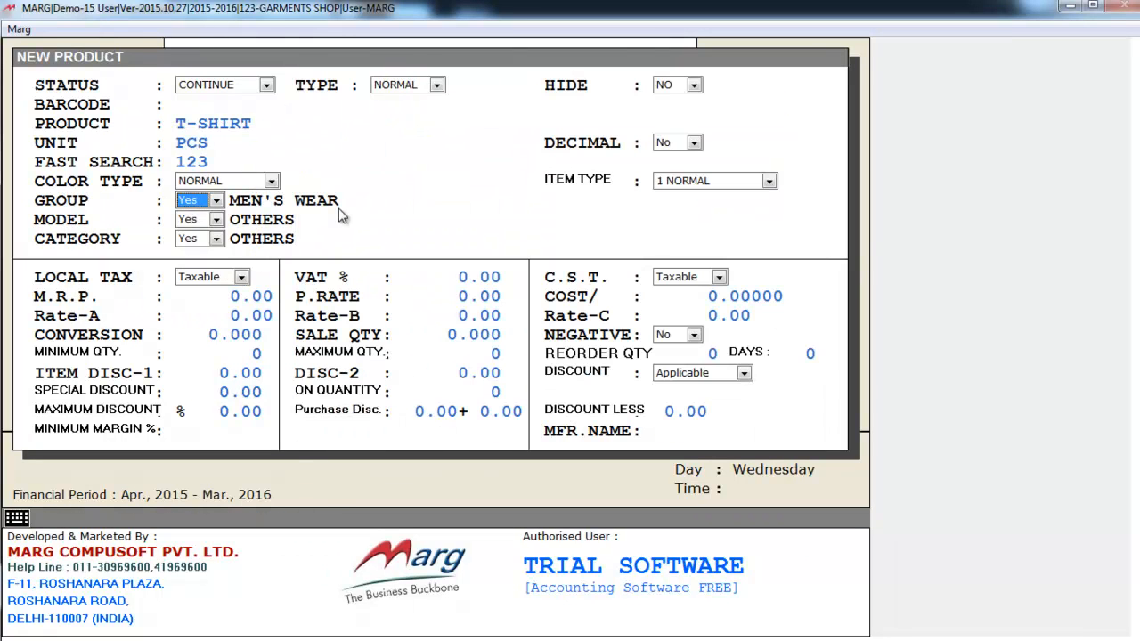
left_click(216, 219)
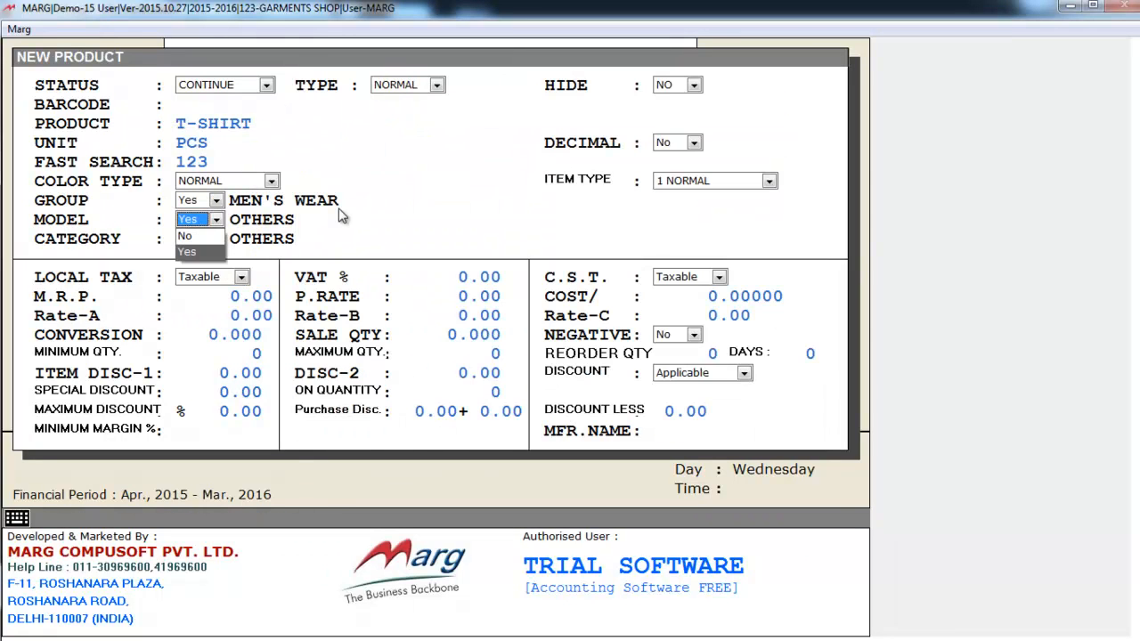
left_click(215, 220)
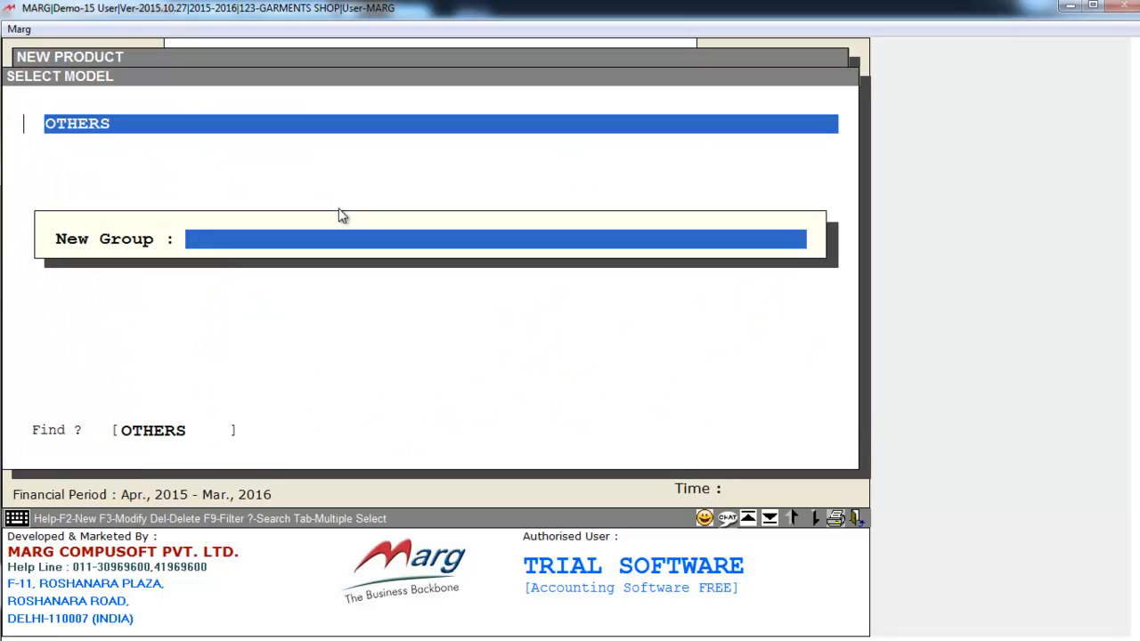
type("ABC")
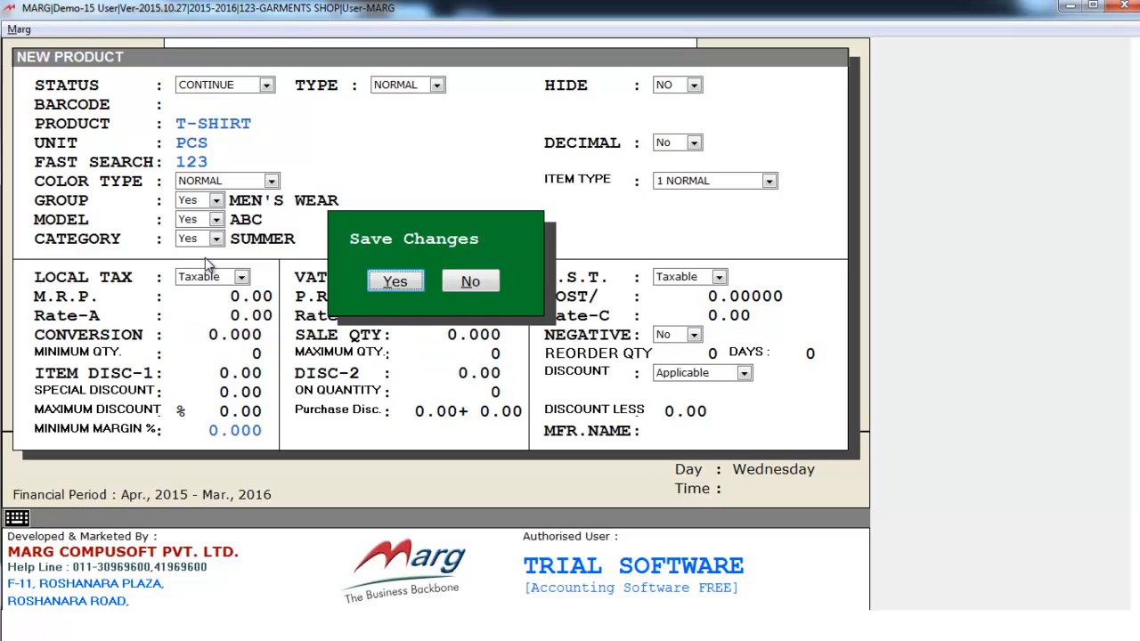
- Confirm saving T-SHIRT and enter sizes S;M; in the Size box
left_click(395, 280)
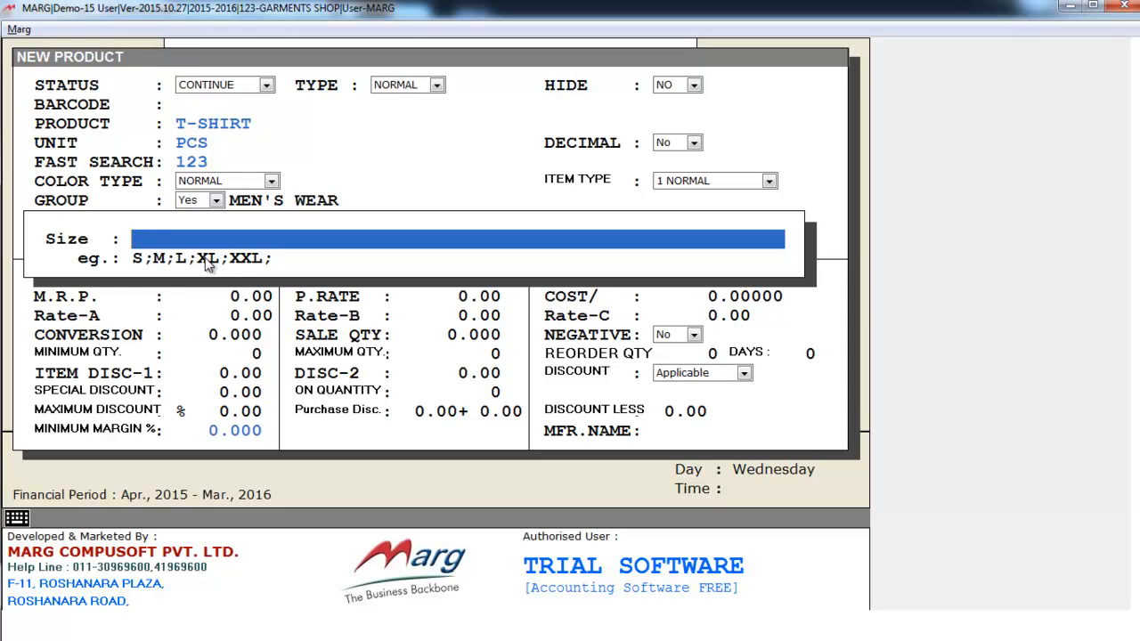
type("S;")
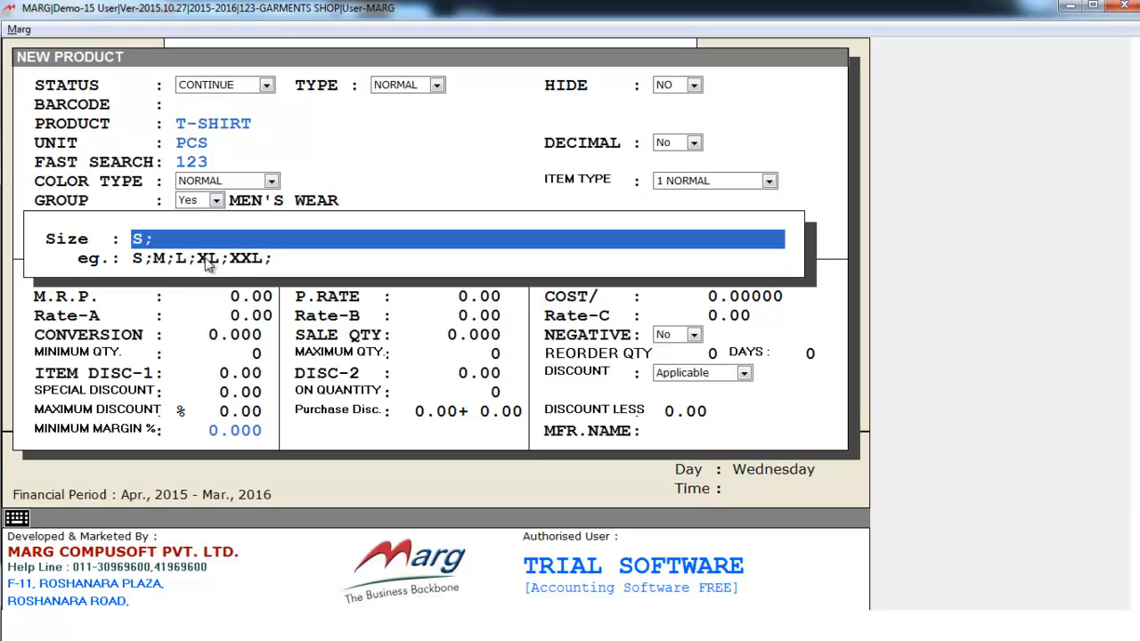
type("M;")
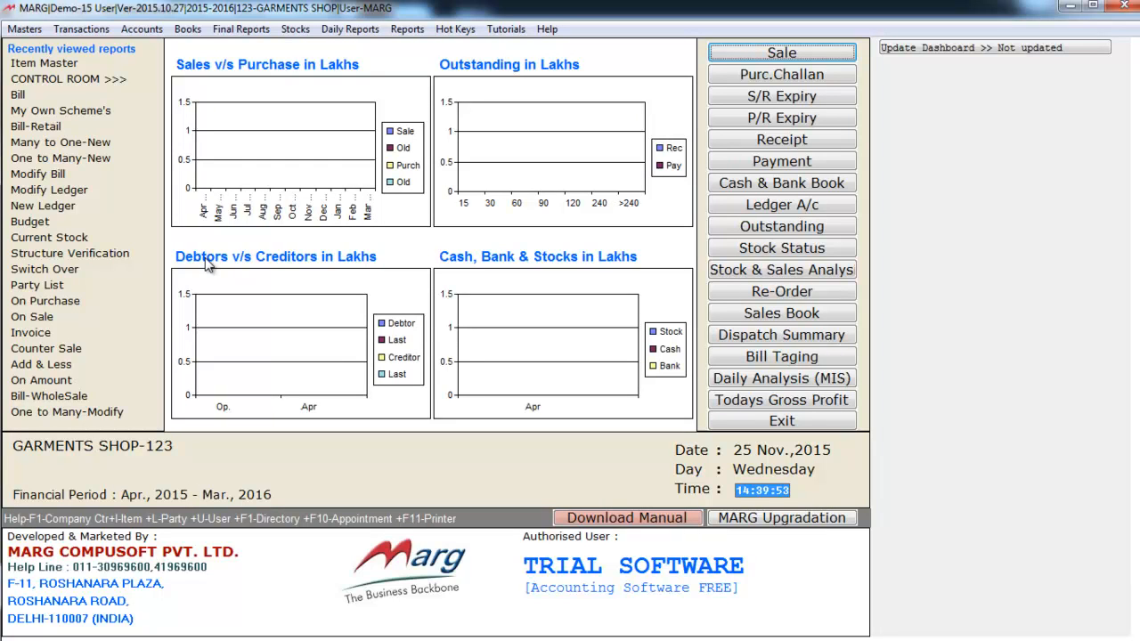
- Start a new purchase bill from the Transactions menu for party CASH
left_click(81, 28)
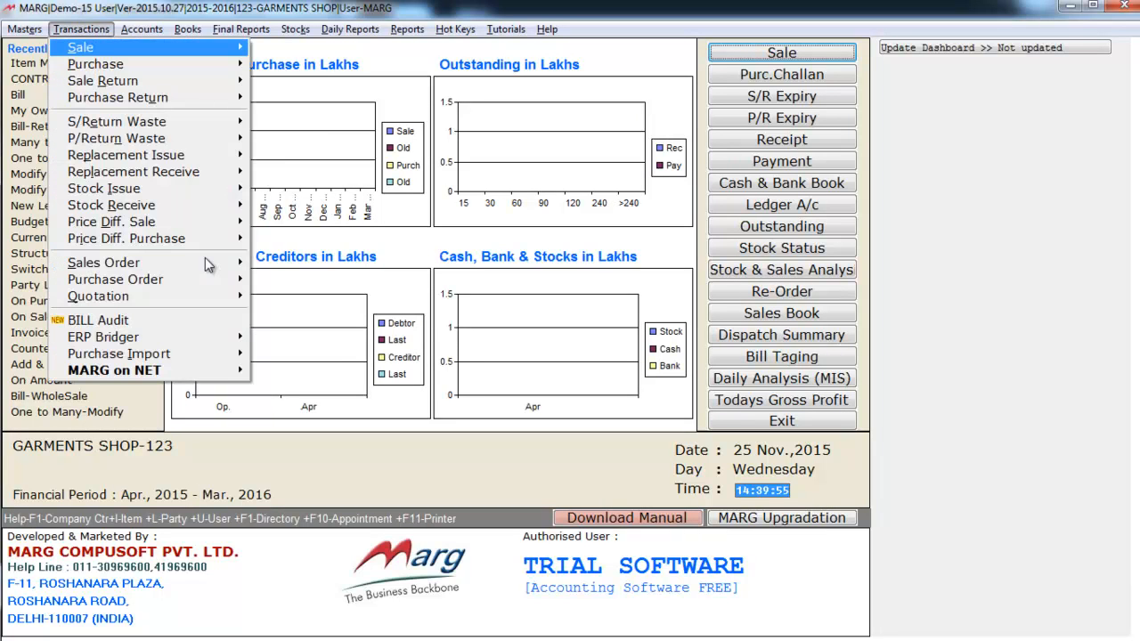
mouse_move(95, 64)
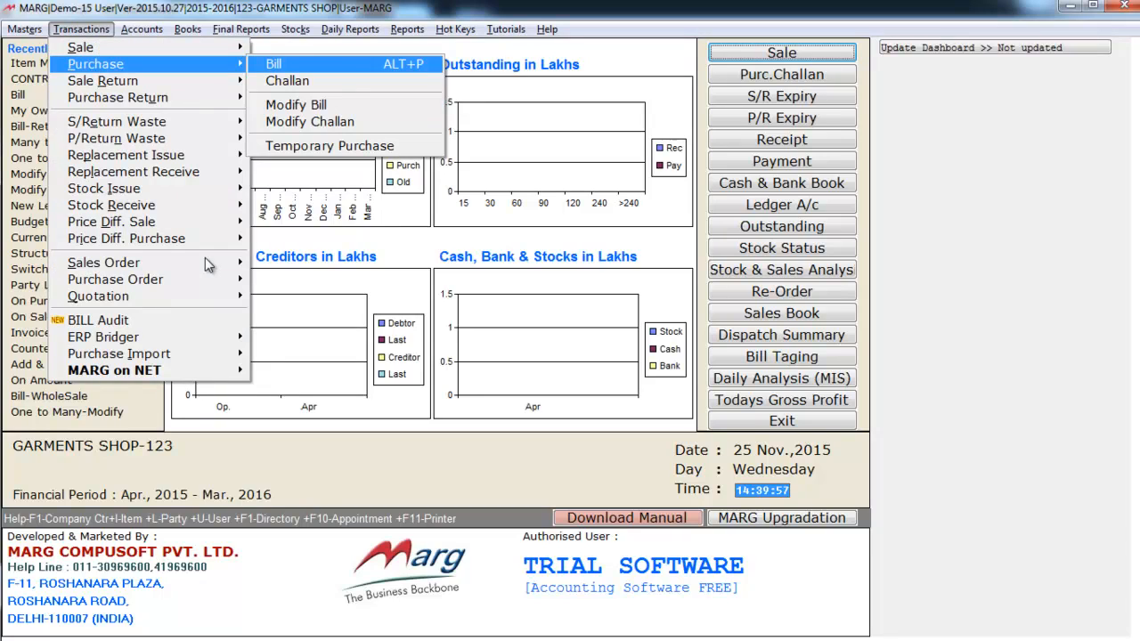
left_click(274, 63)
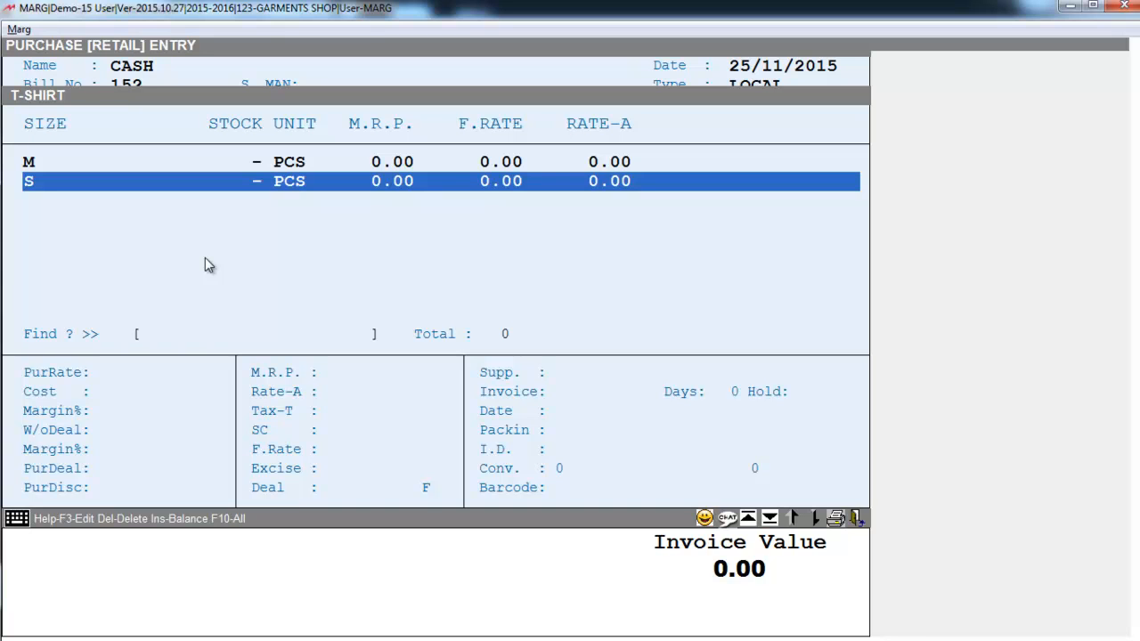
- Enter the two T-SHIRT size lines, 22 pieces totalling 2100, and save bill 152
key("up")
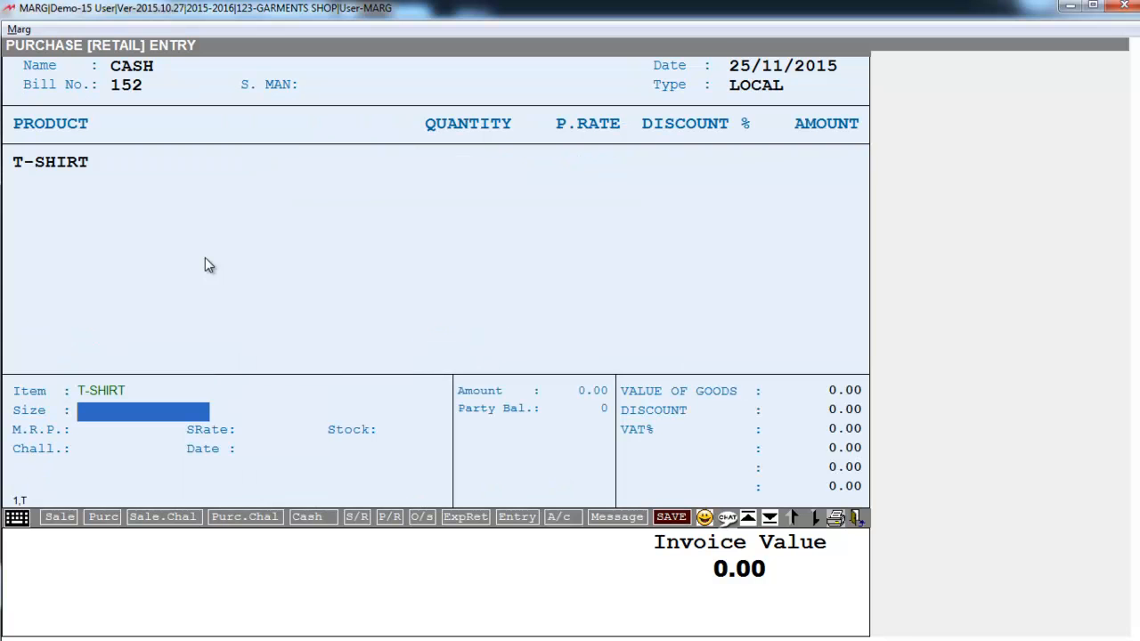
type("L")
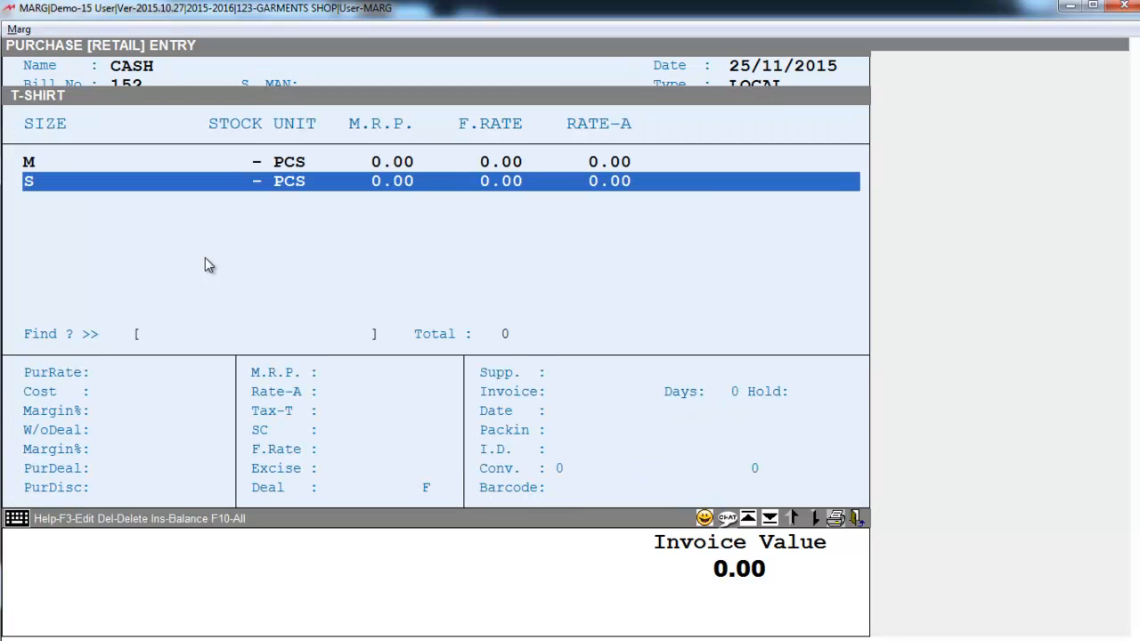
mouse_move(469, 575)
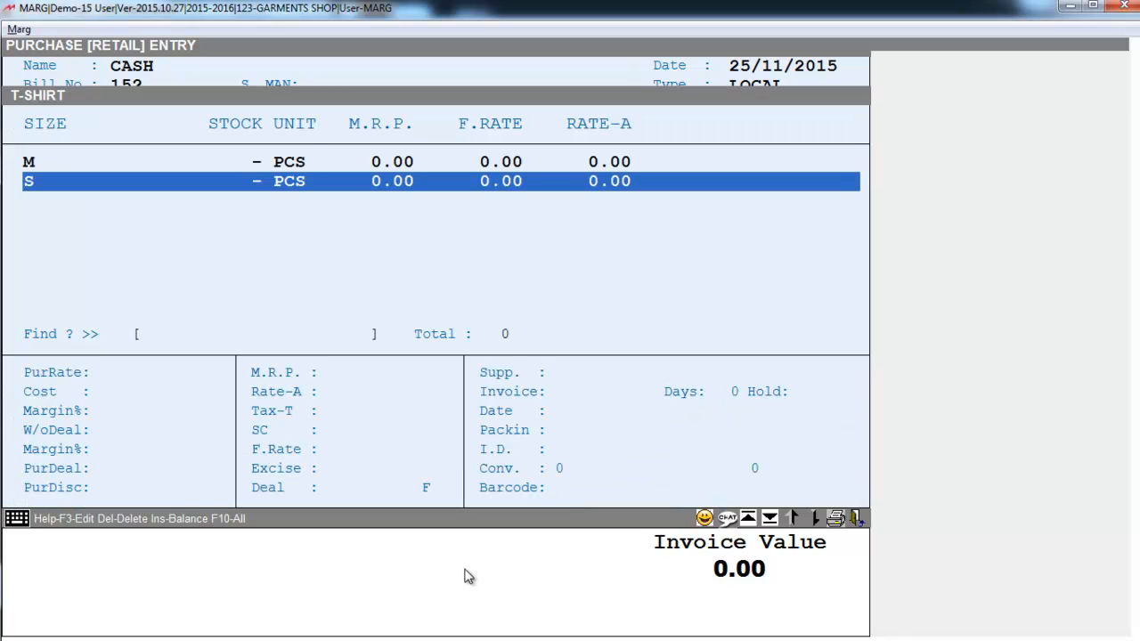
mouse_move(508, 579)
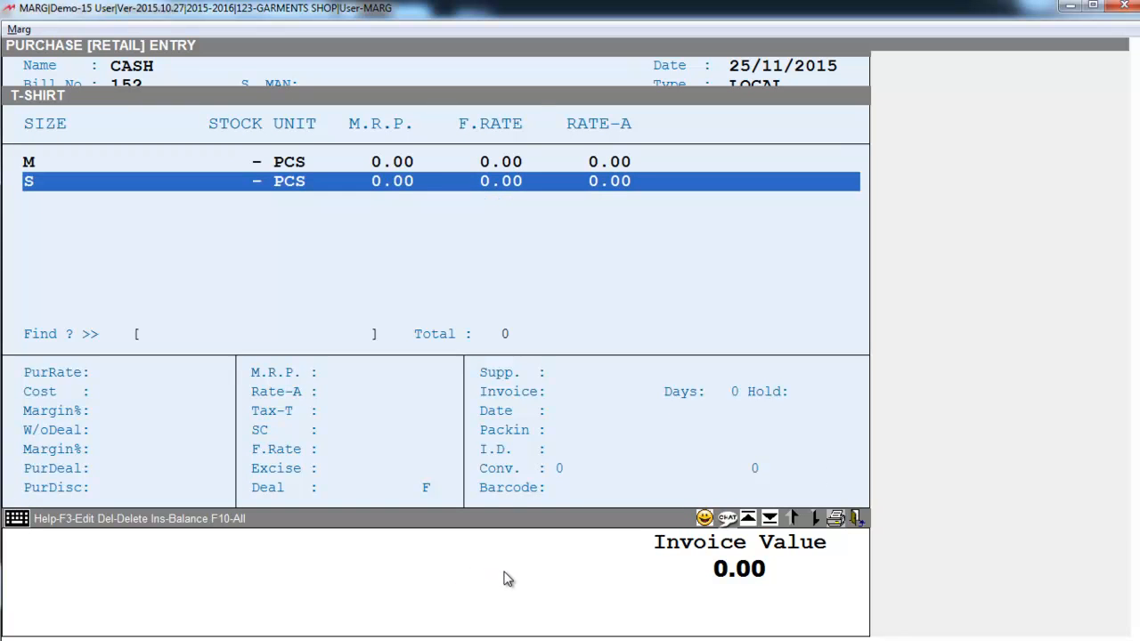
key("up")
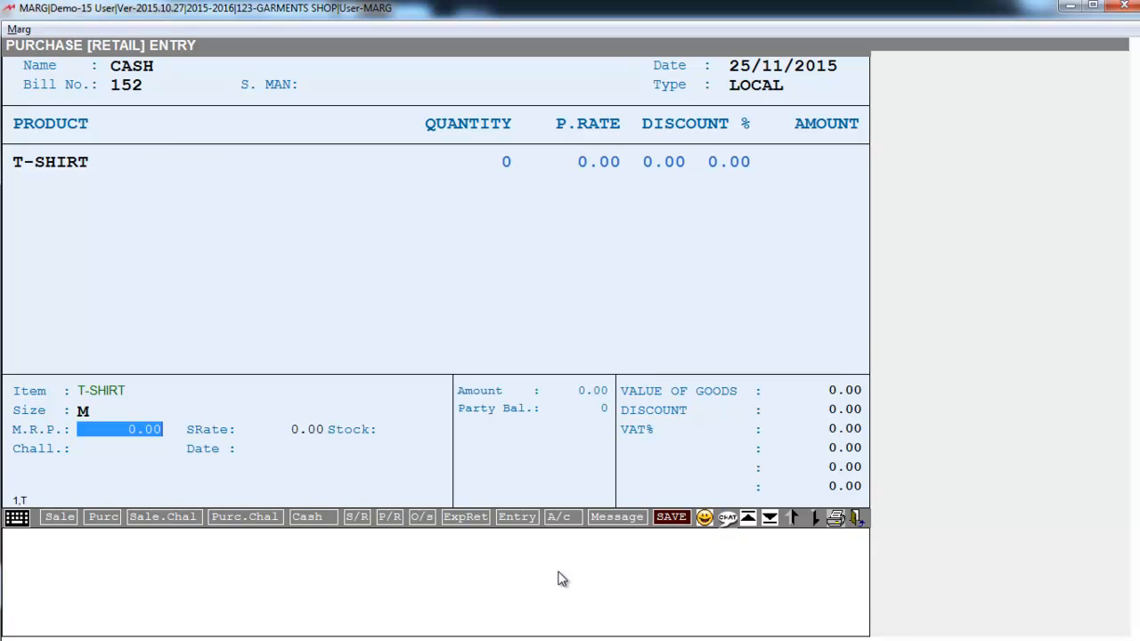
type("2")
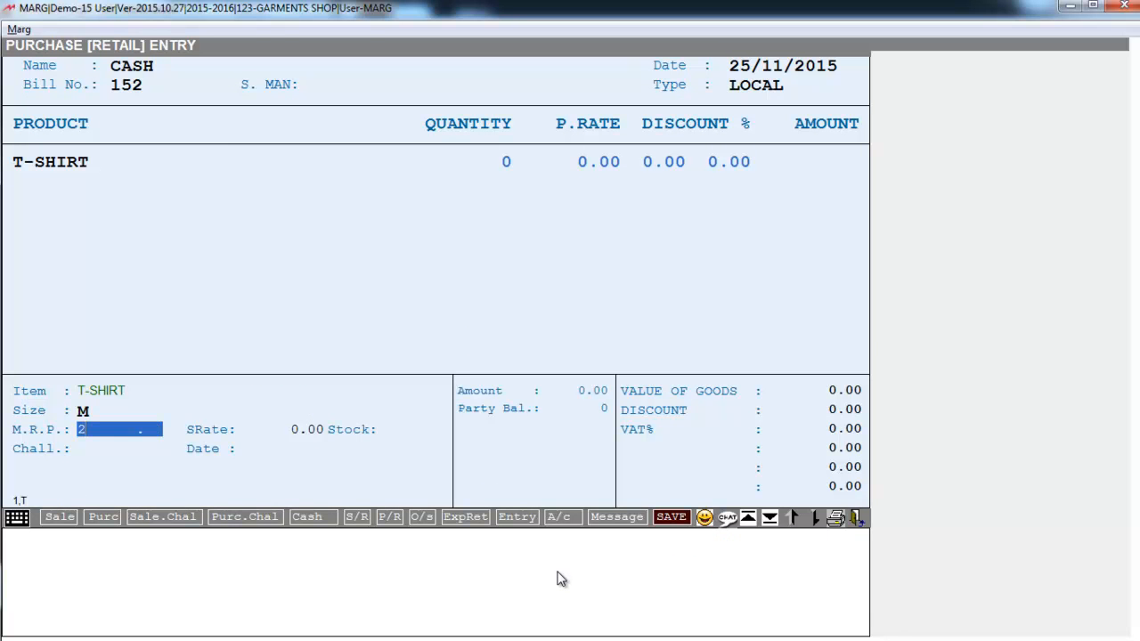
type("00.00")
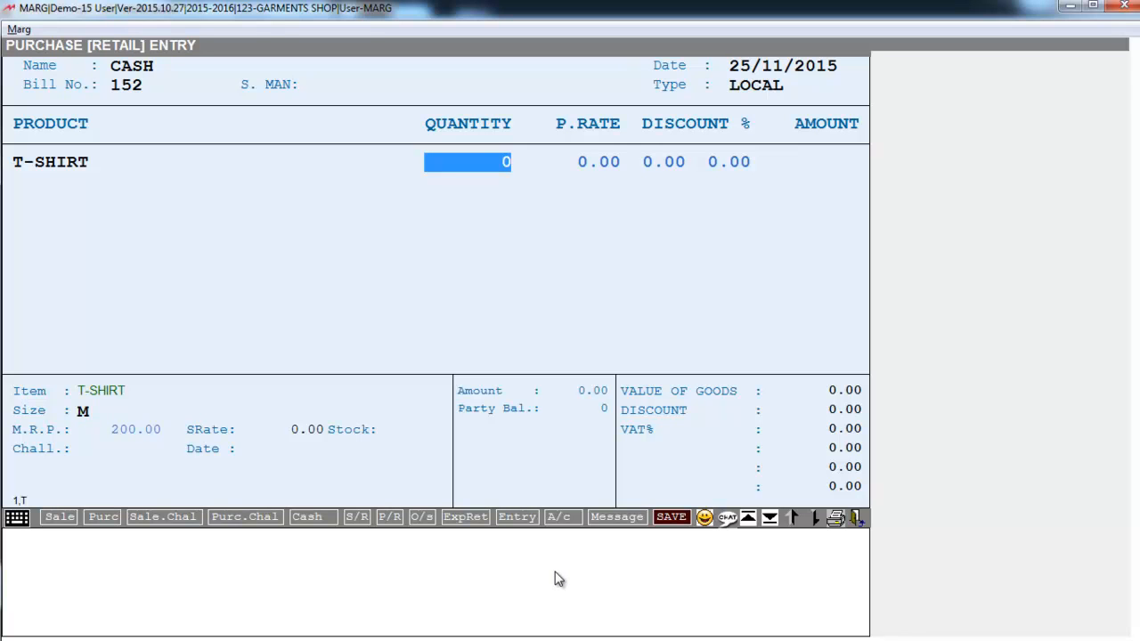
type("12")
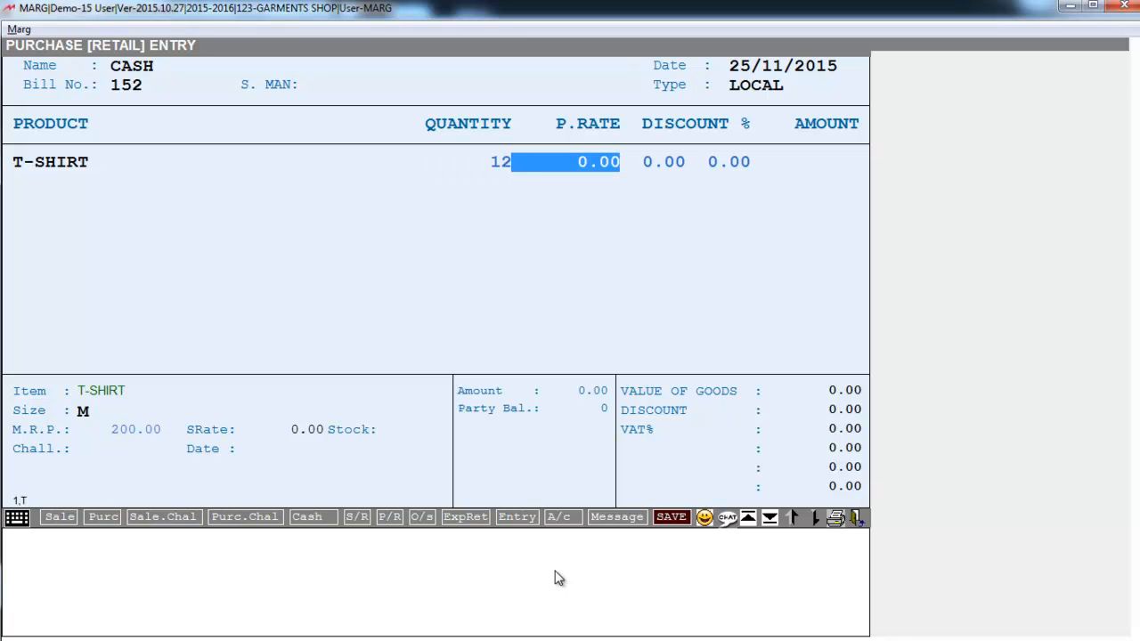
type("100")
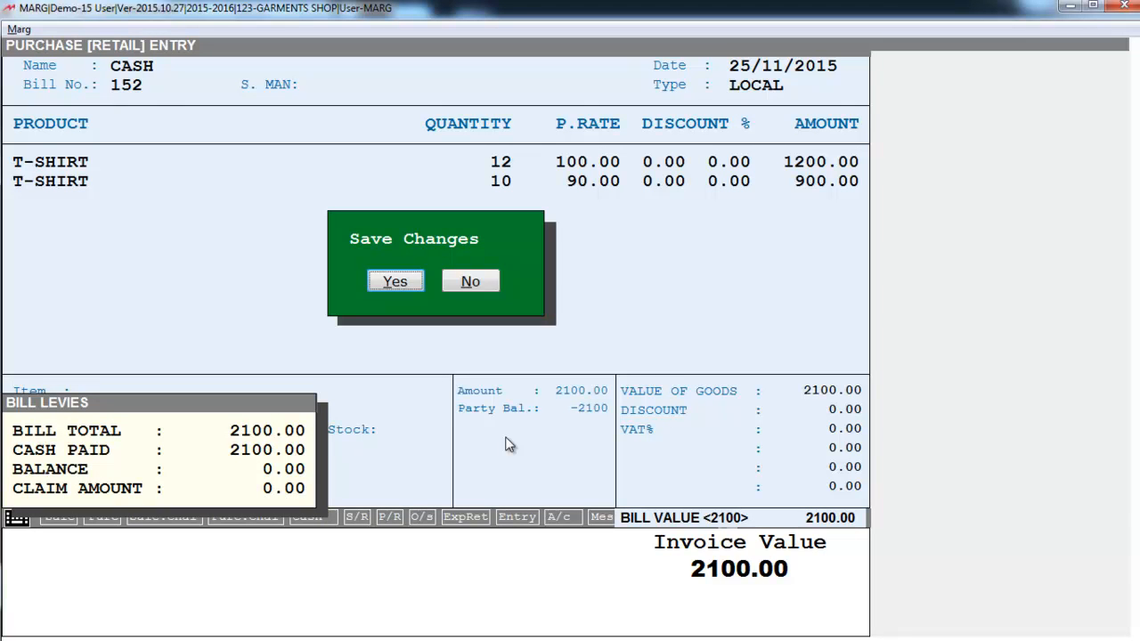
left_click(395, 280)
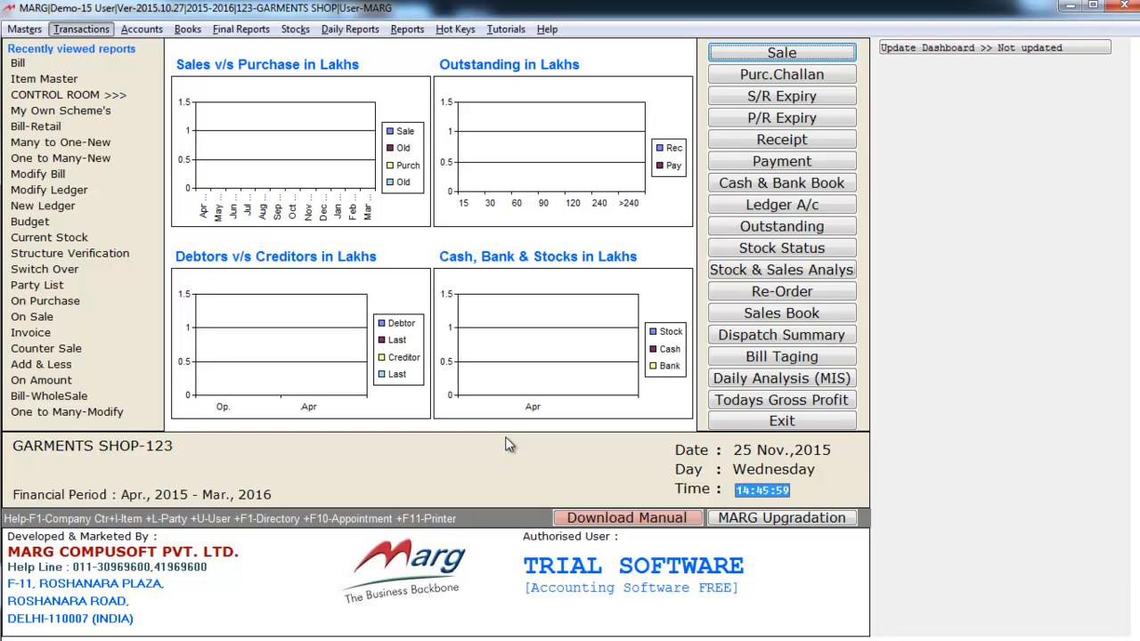
- Start sale bill 000001 and add a T-SHIRT size S line, quantity 1 at 200
left_click(81, 29)
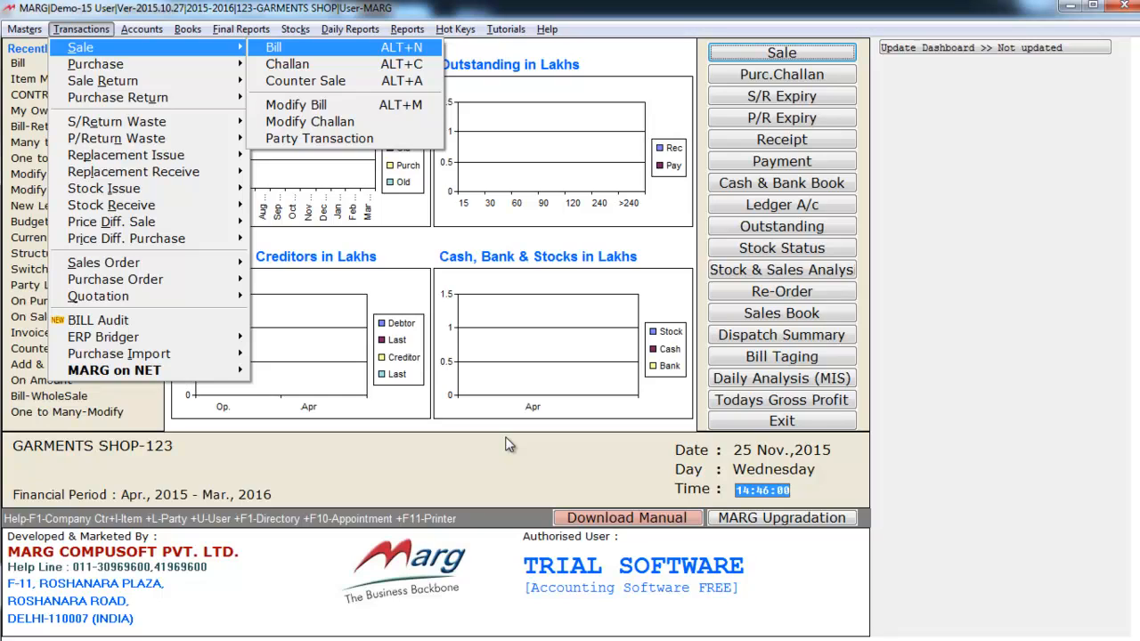
left_click(274, 46)
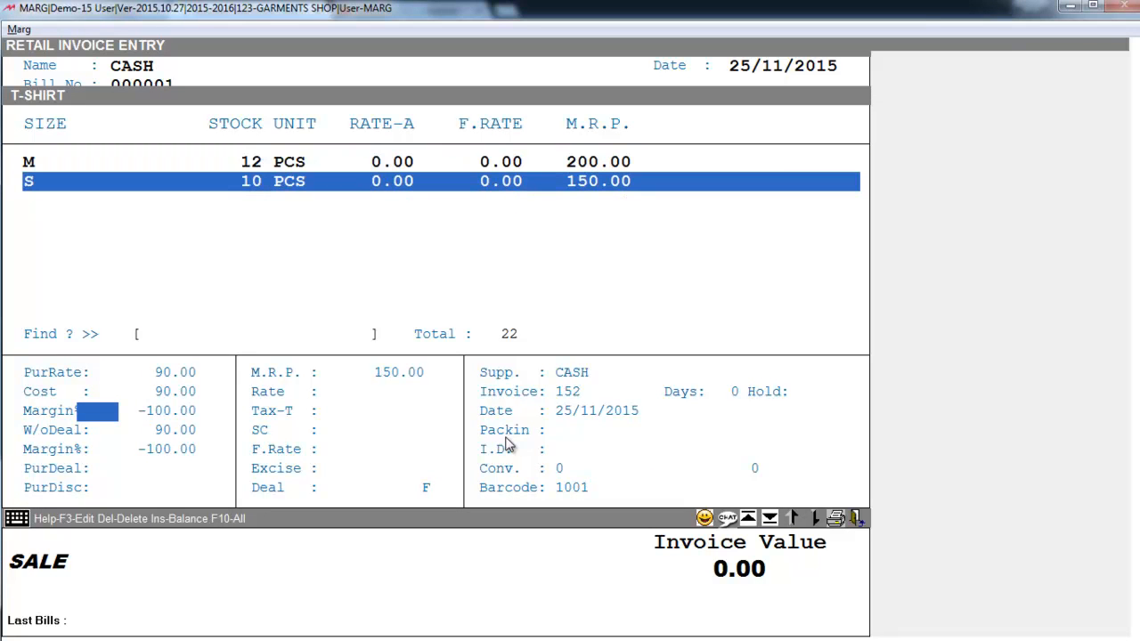
mouse_move(571, 496)
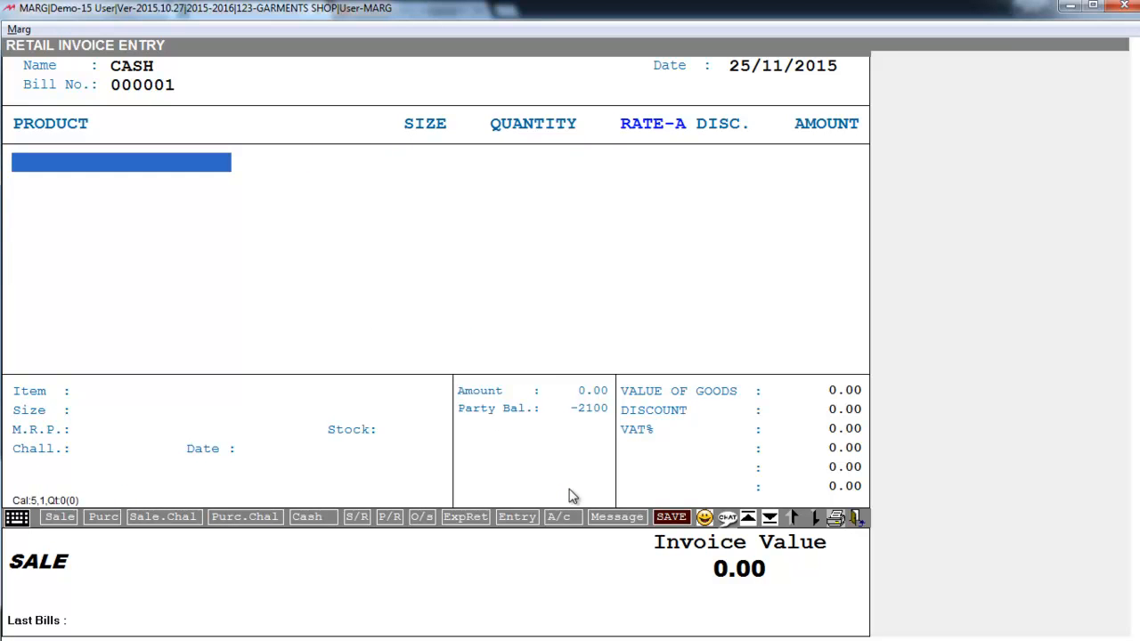
type("10")
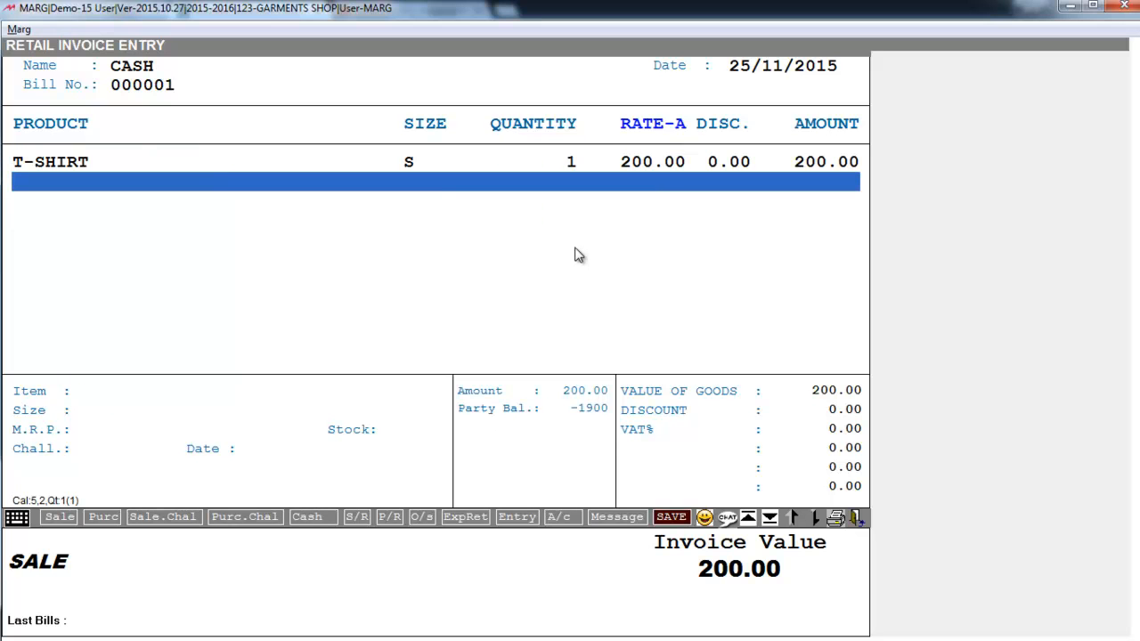
left_click(670, 516)
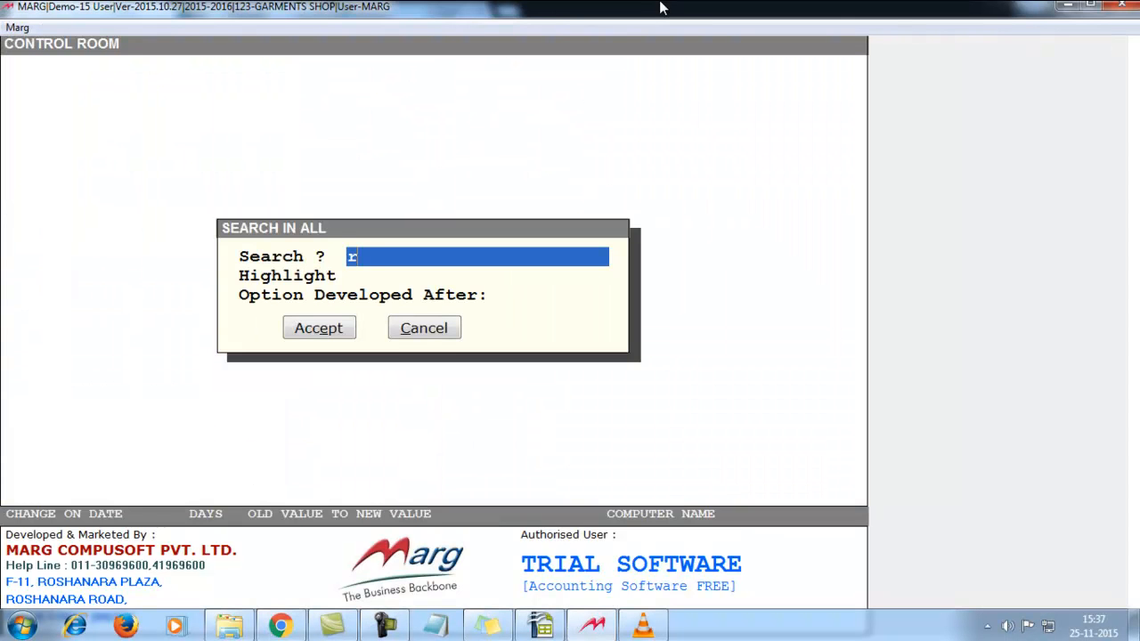
- Search all Control Room settings for RETAIL and accept the search
type("ETAIL")
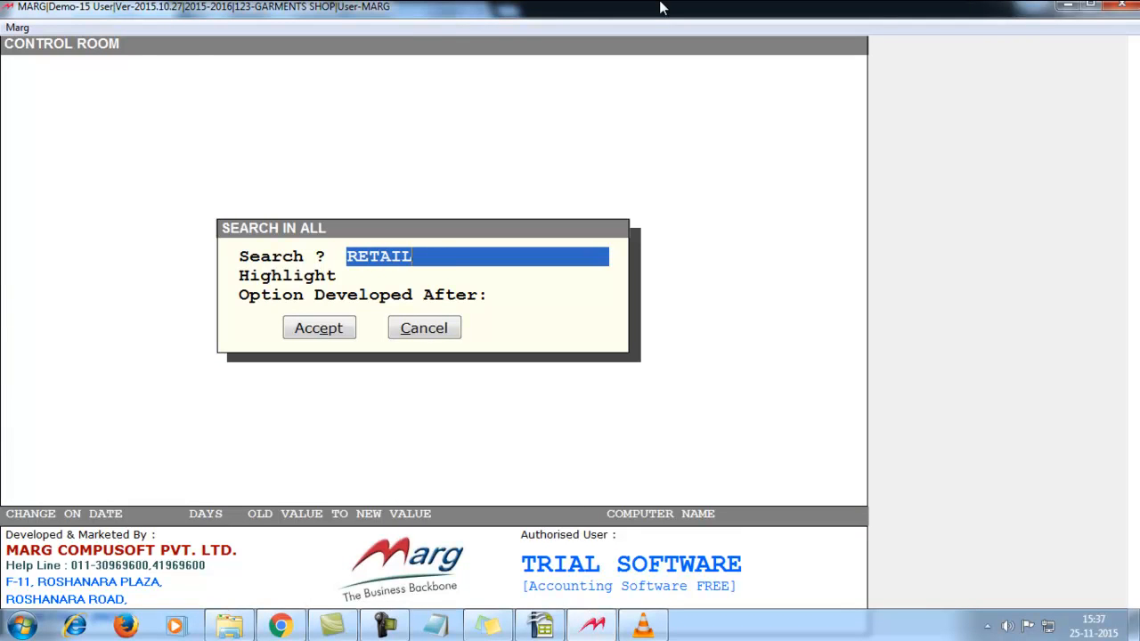
left_click(318, 327)
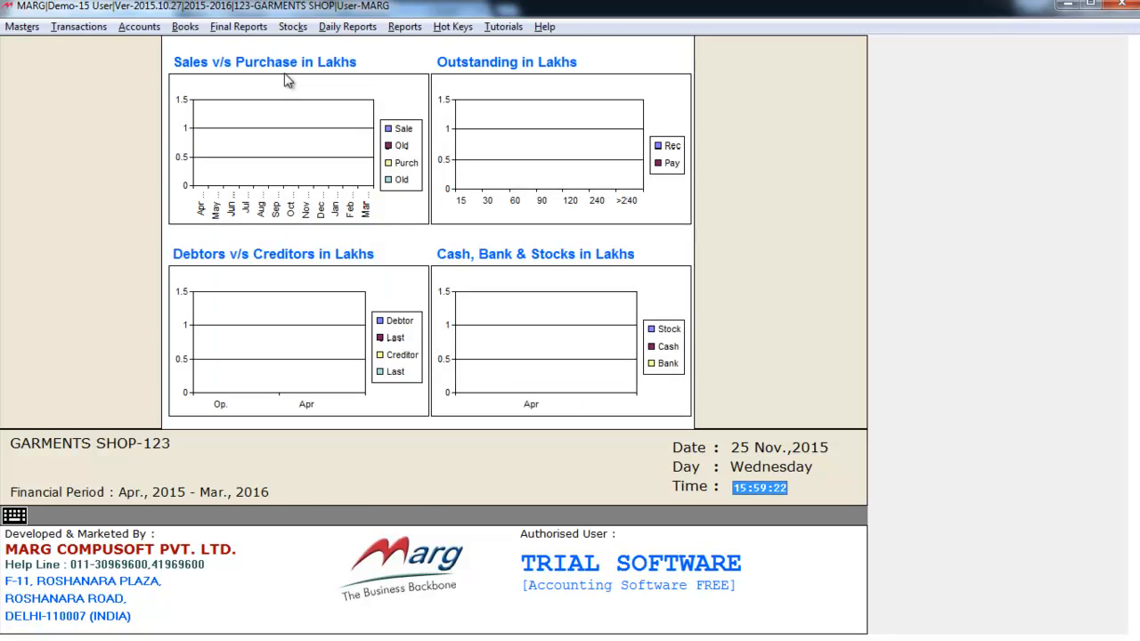
left_click(78, 26)
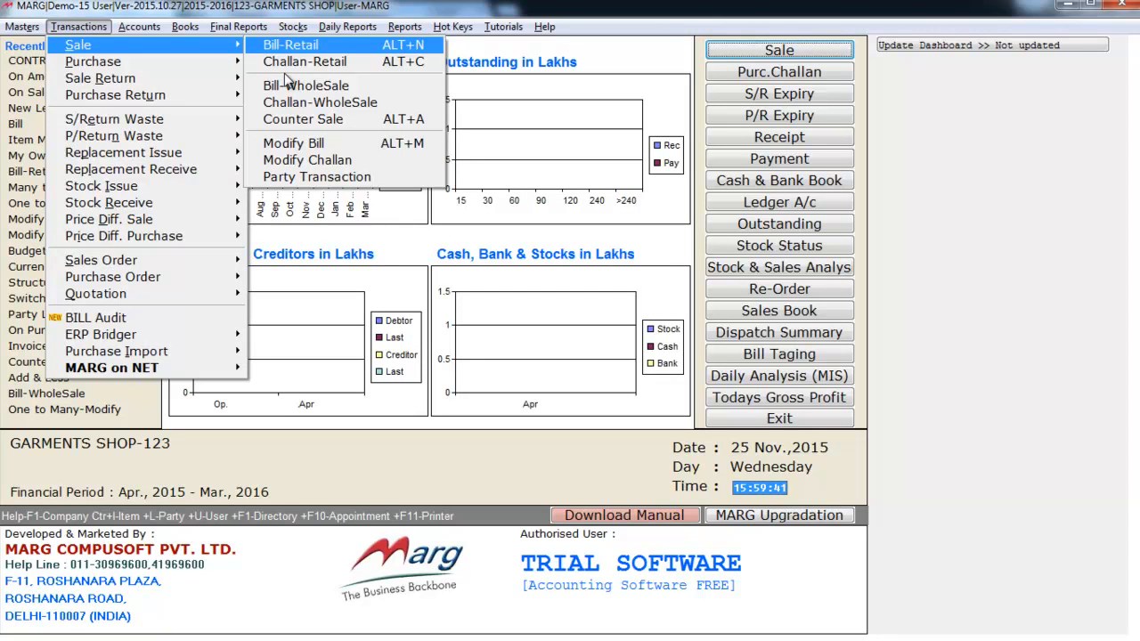
left_click(289, 44)
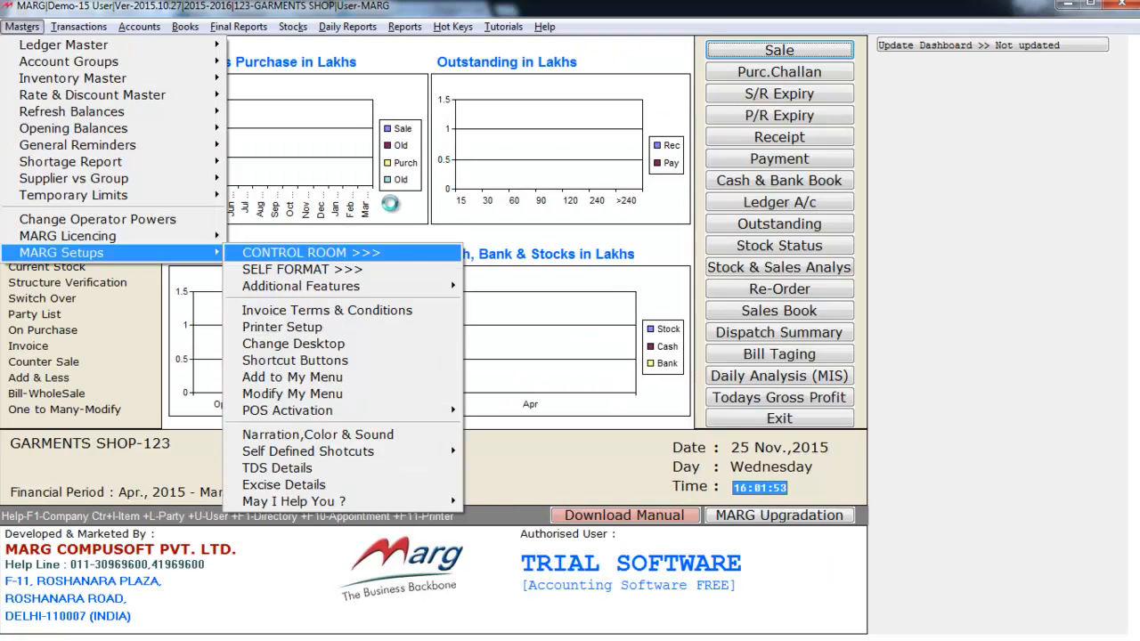
- Search Control Room for RETAIL and set 'Don't Ask ledger name in Retail Billing' to N
left_click(309, 252)
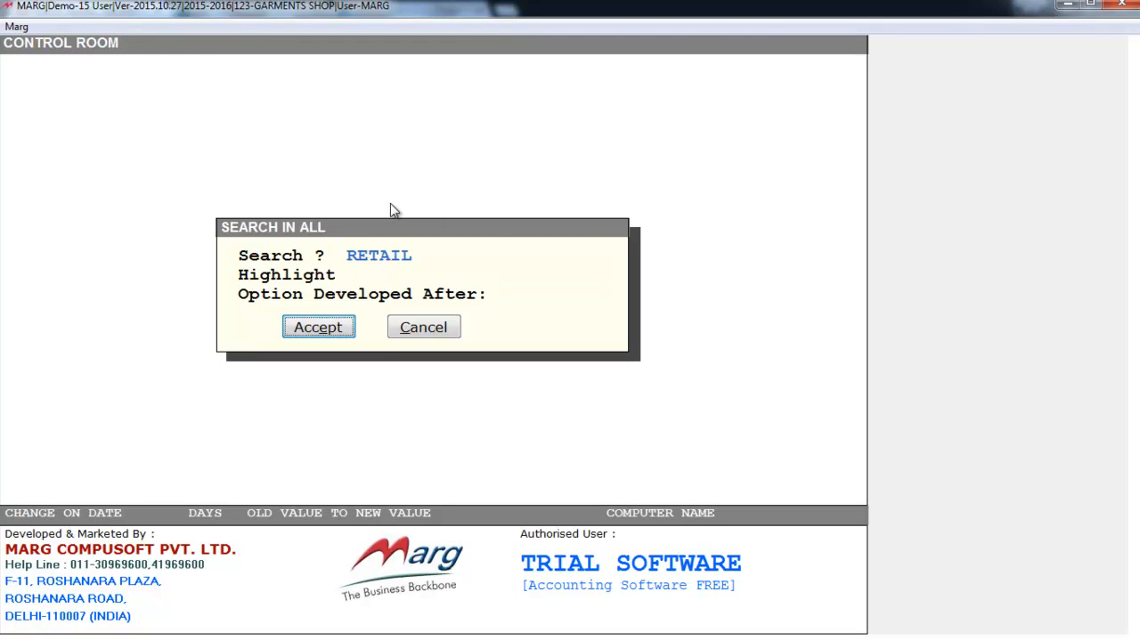
left_click(318, 327)
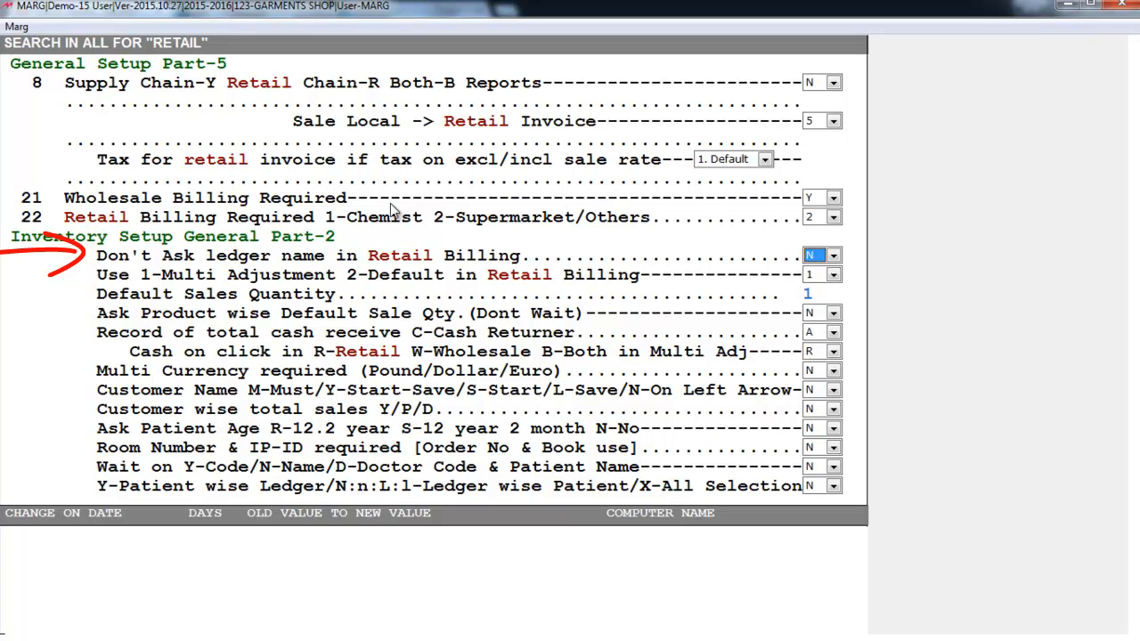
left_click(830, 255)
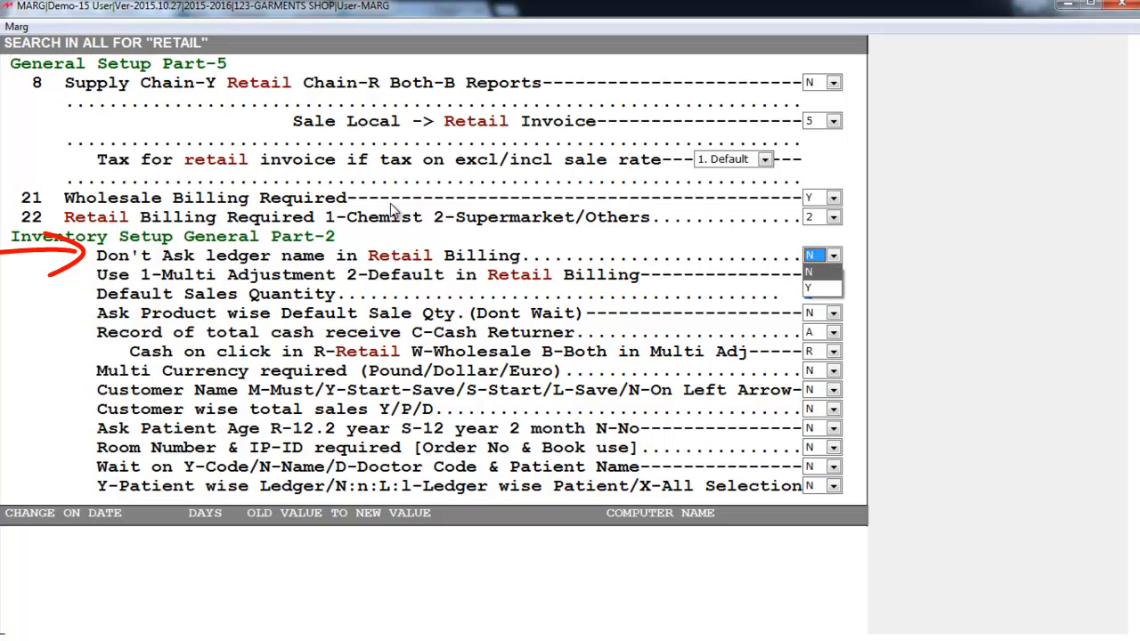
left_click(808, 256)
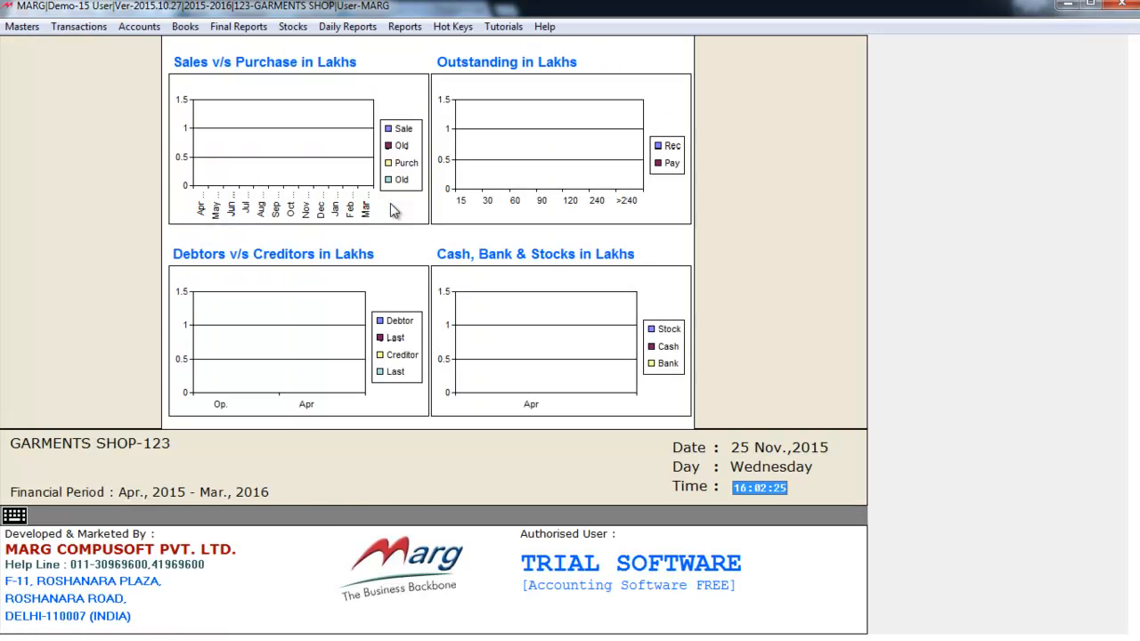
- Open a new Retail Invoice Entry, bill 000002, from the Transactions menu
left_click(78, 26)
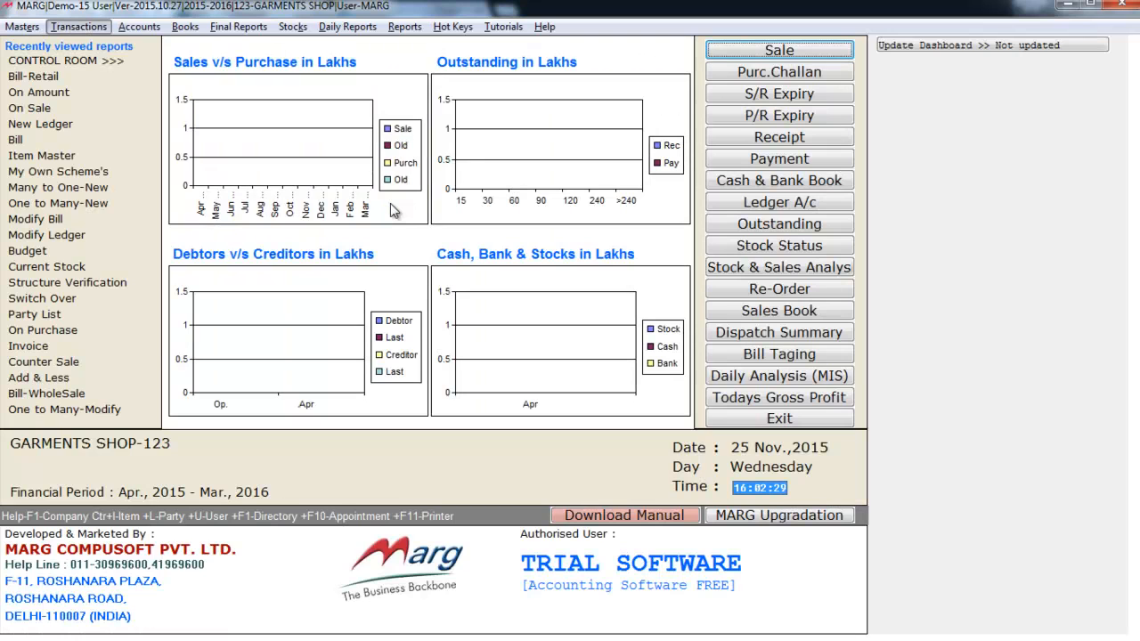
left_click(778, 50)
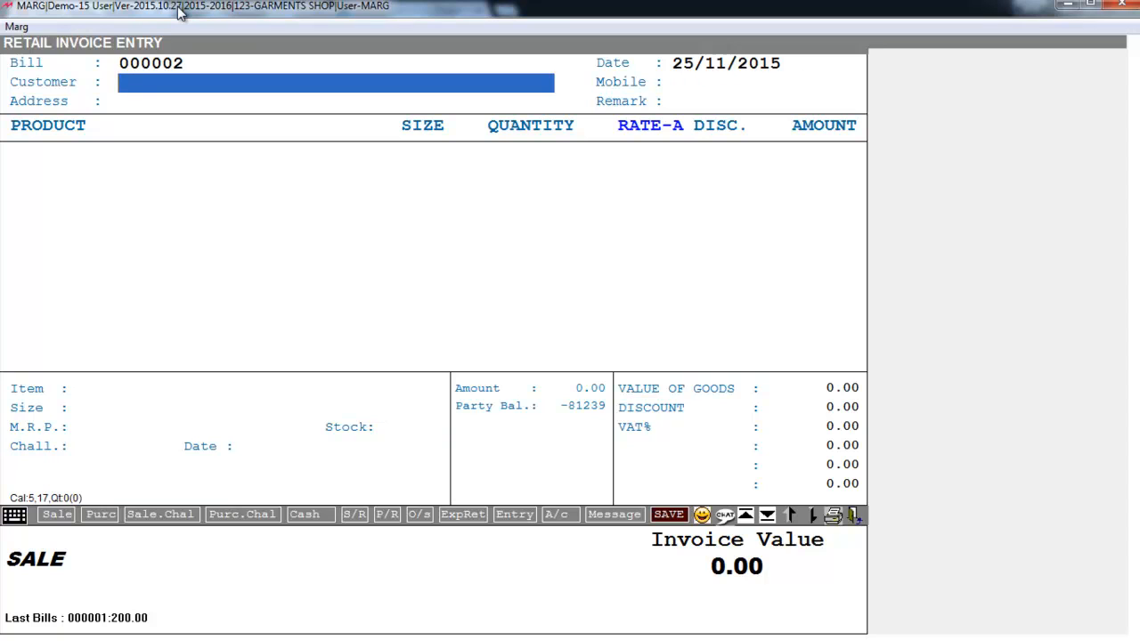
- Enter customer MR.VERMA with address DELHI on bill 000002
type("MR.VERMA")
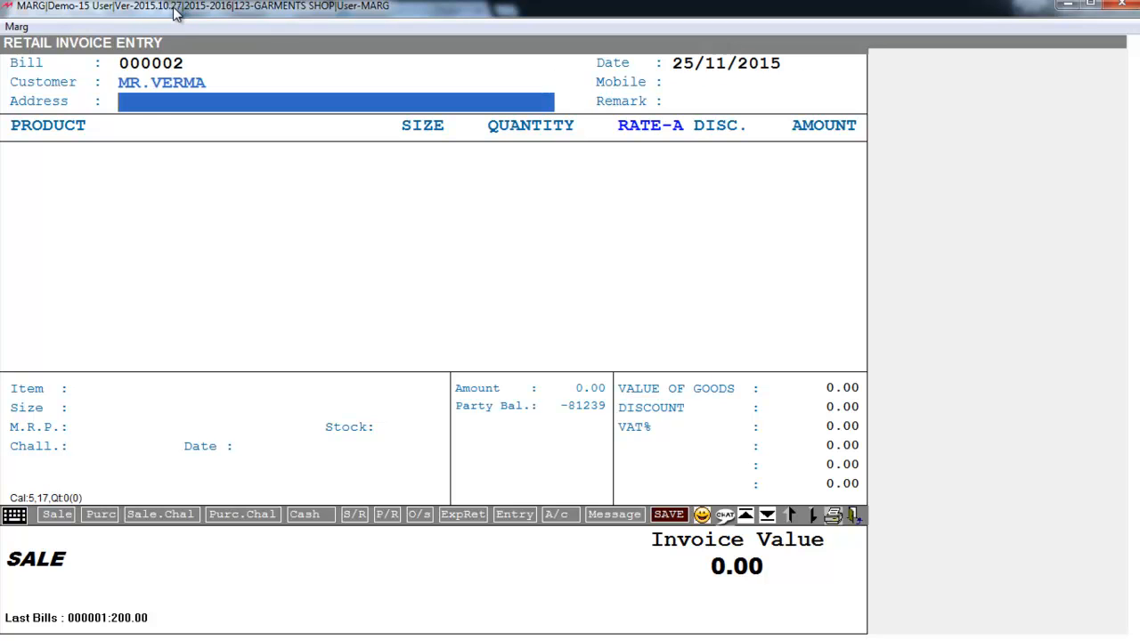
type("DE")
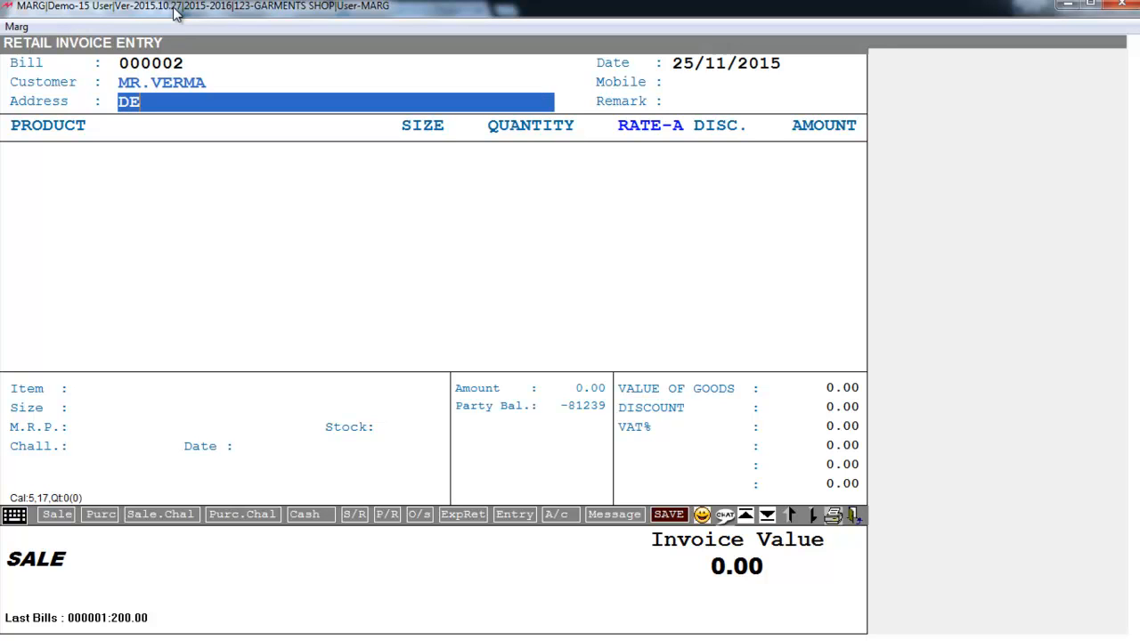
type("LHI")
type("10")
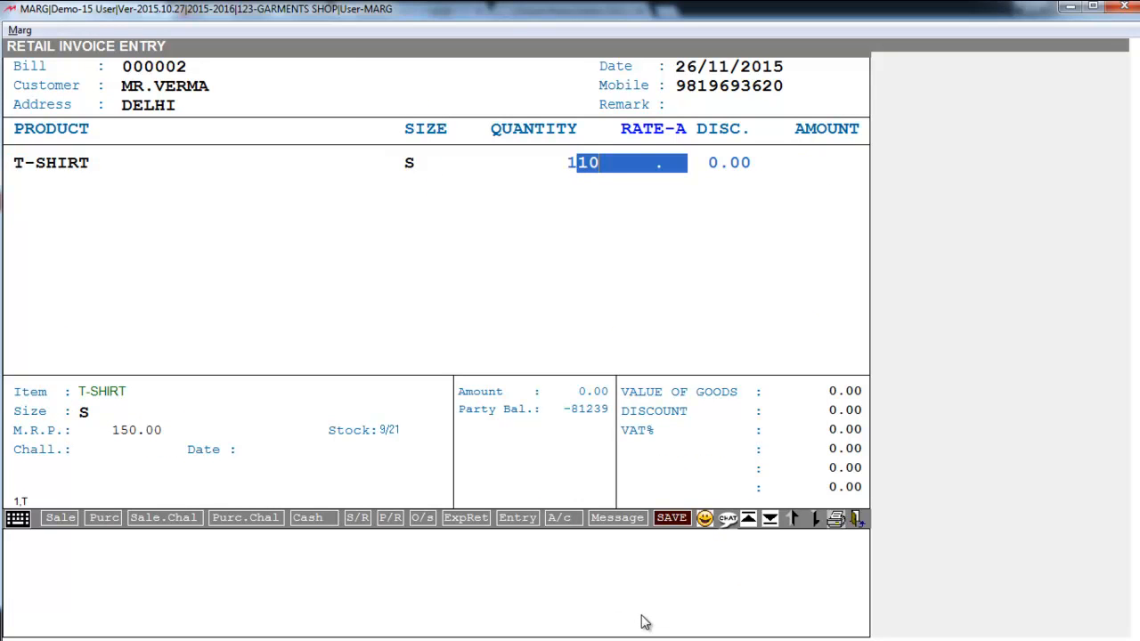
- Confirm the 1000 T-shirt rate, save the bill, and record 1000 paid in cash
key("enter")
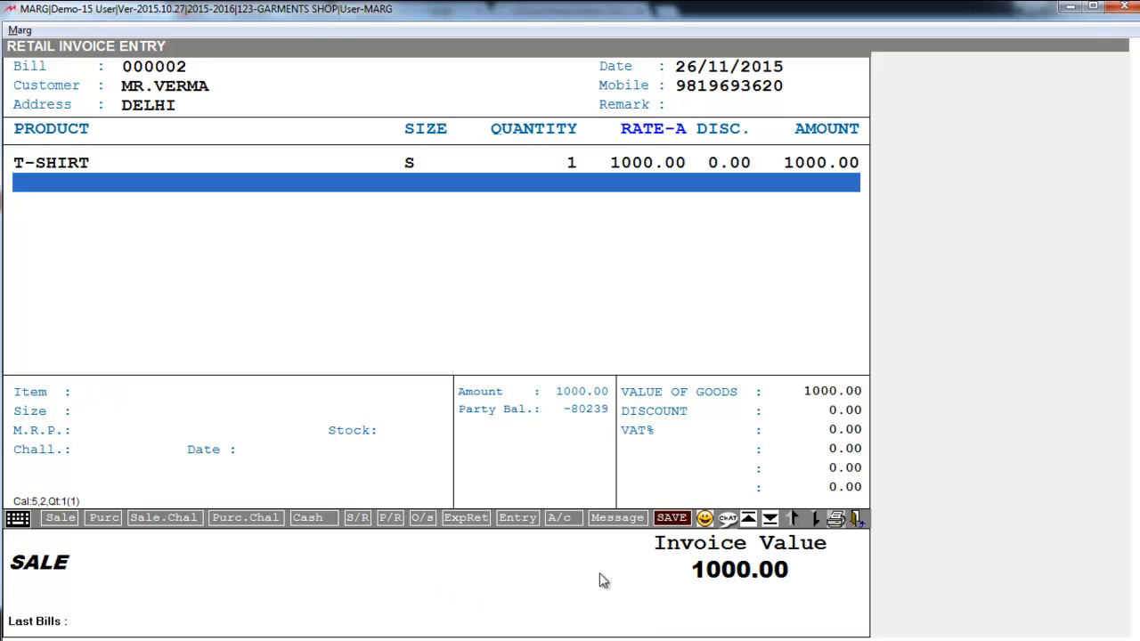
left_click(671, 517)
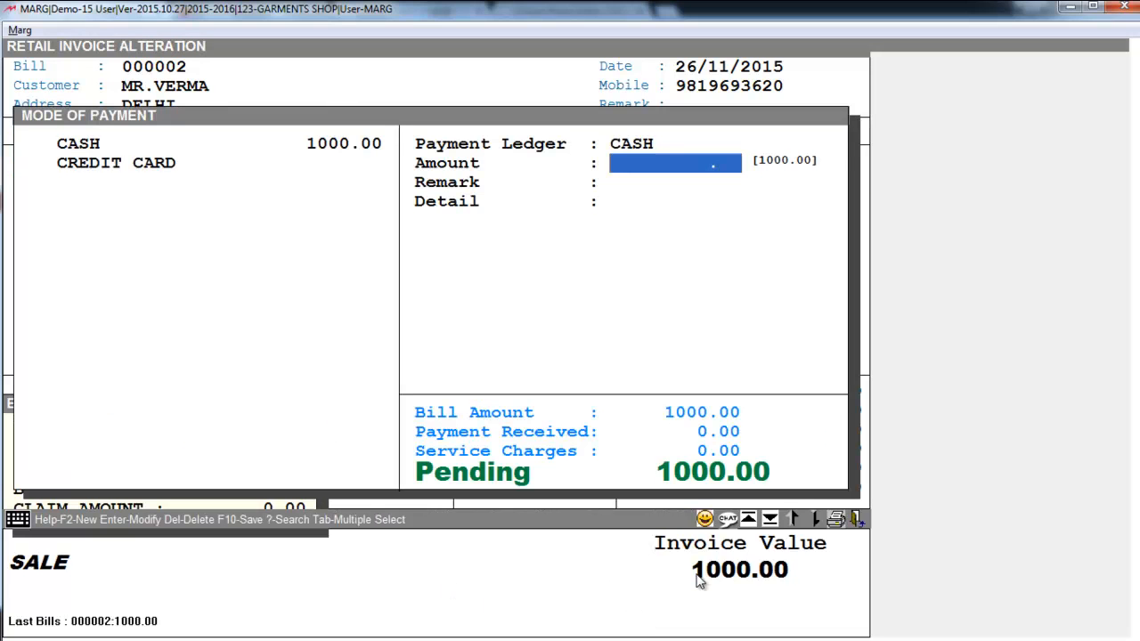
mouse_move(728, 472)
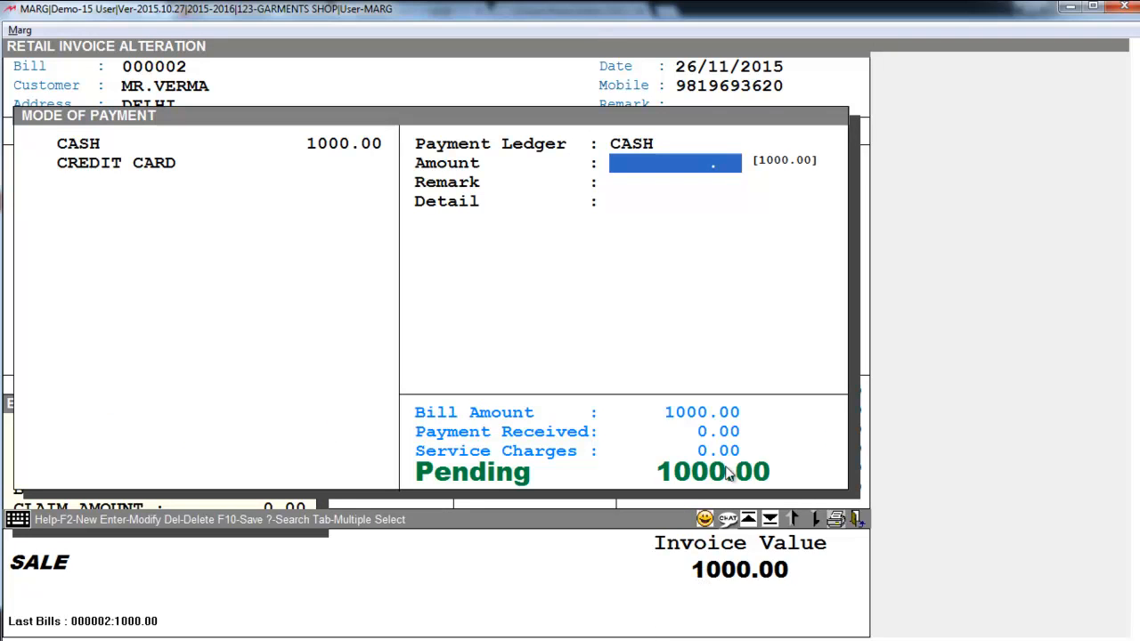
type("1")
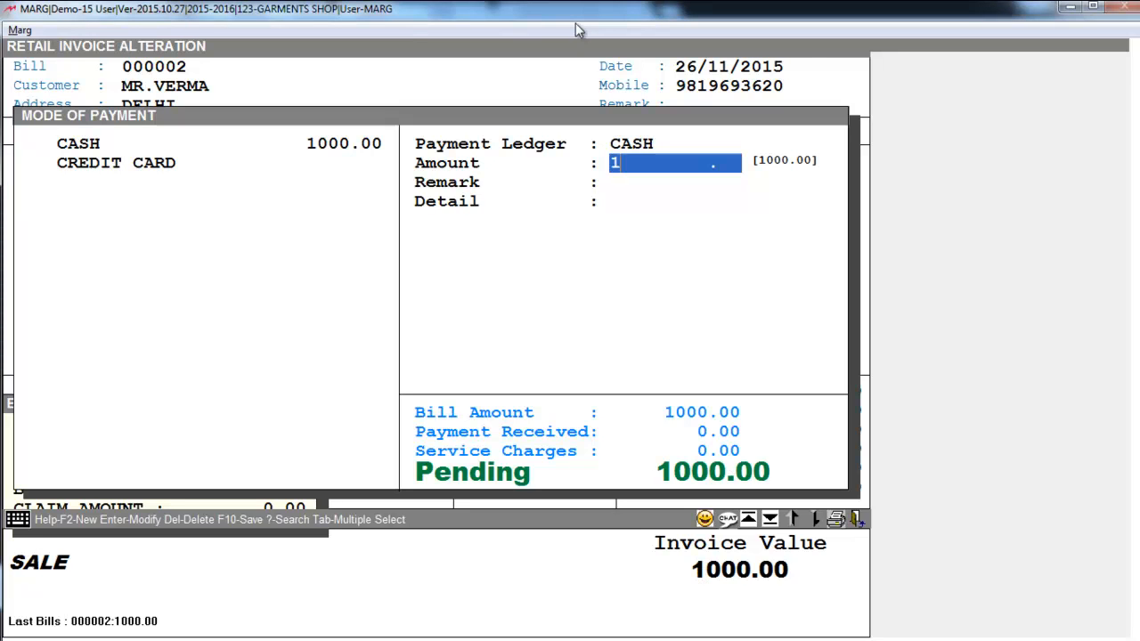
key("enter")
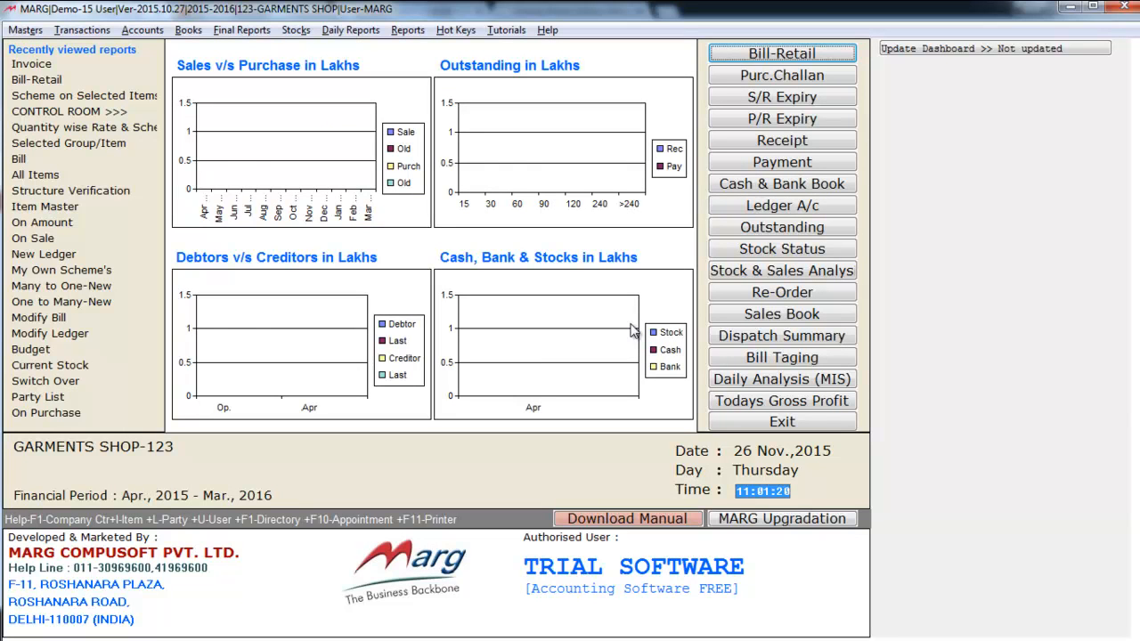
- Open retail bill 000003 and begin typing mobile number 981
left_click(82, 29)
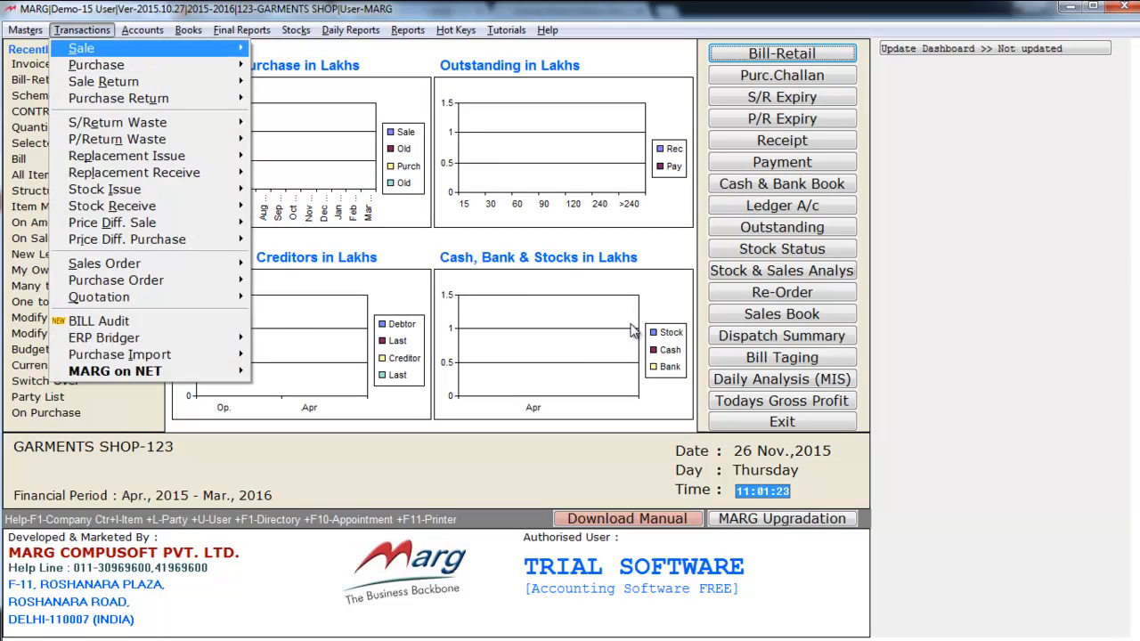
left_click(80, 48)
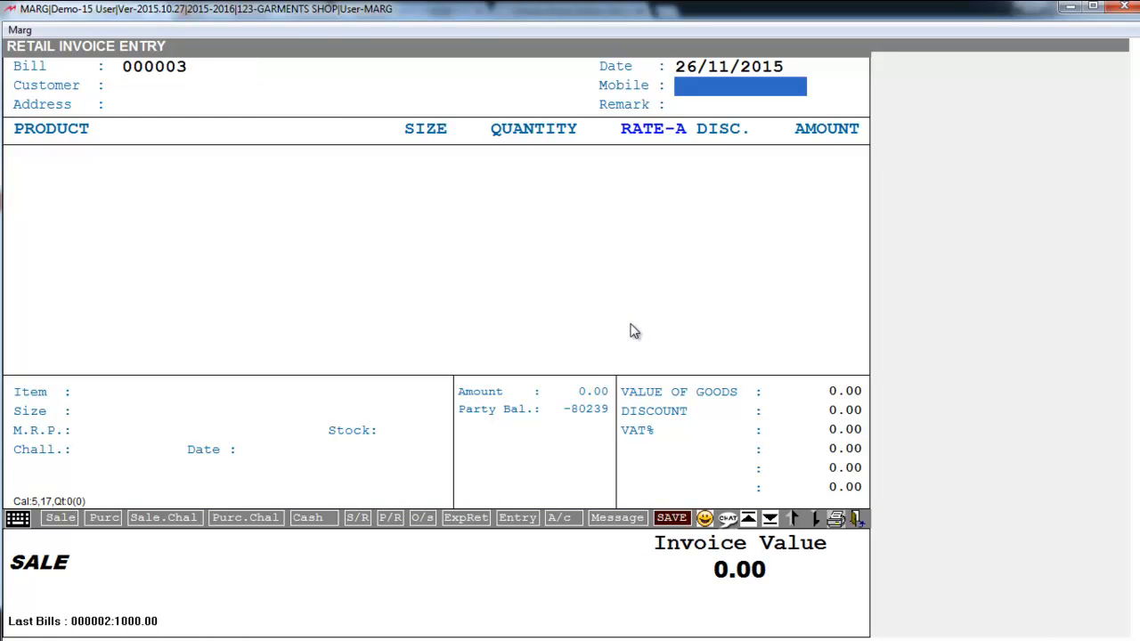
type("981")
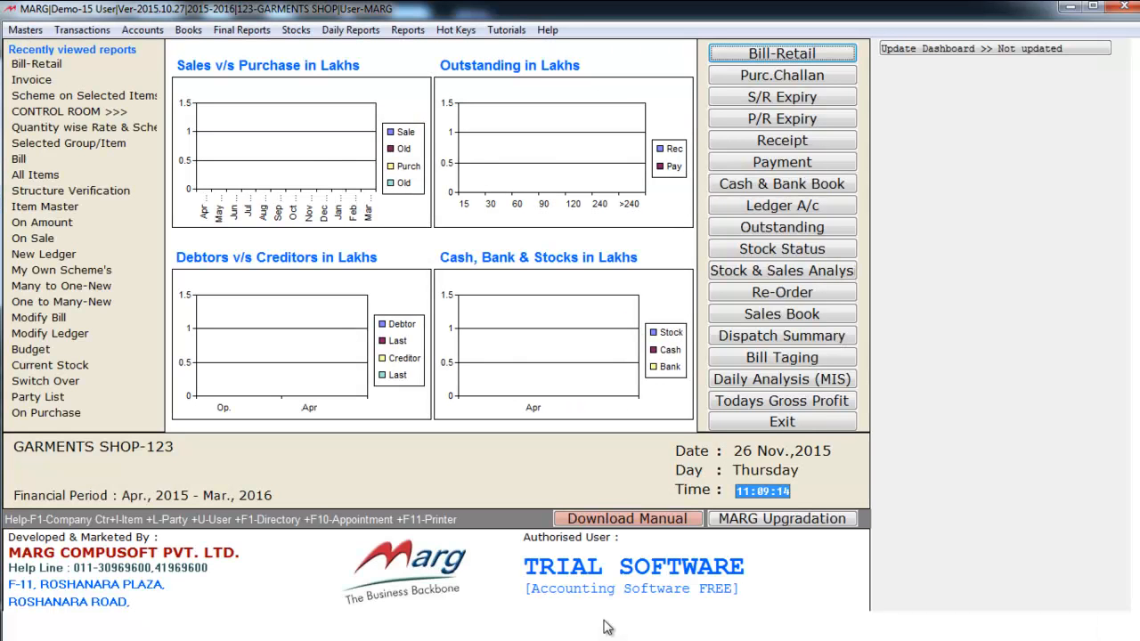
mouse_move(573, 628)
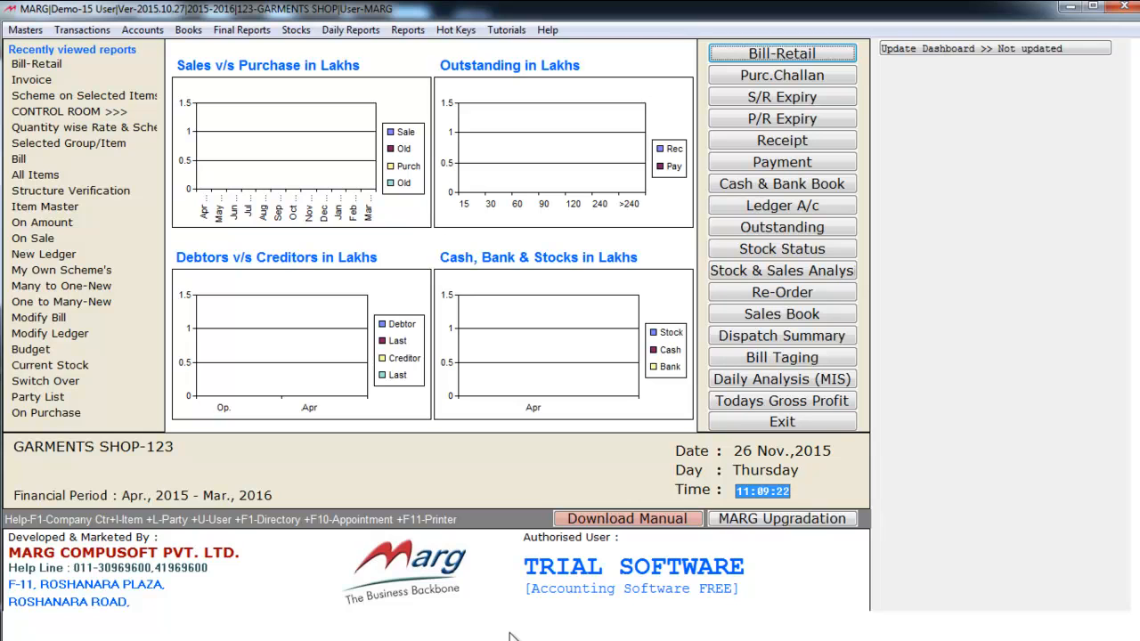
left_click(407, 29)
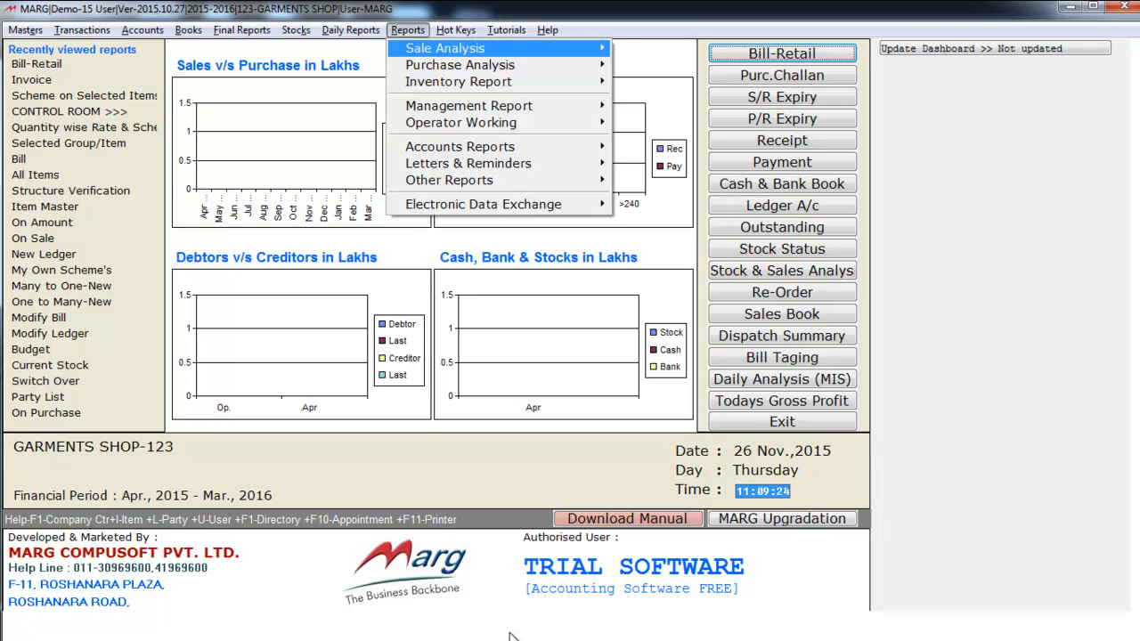
mouse_move(919, 570)
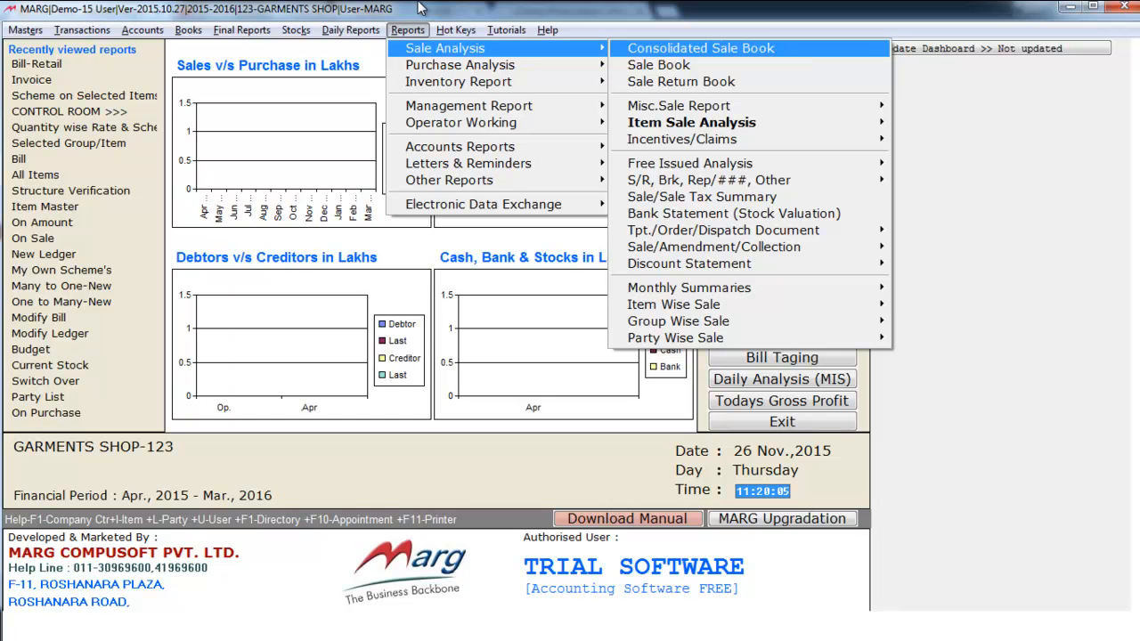
mouse_move(658, 64)
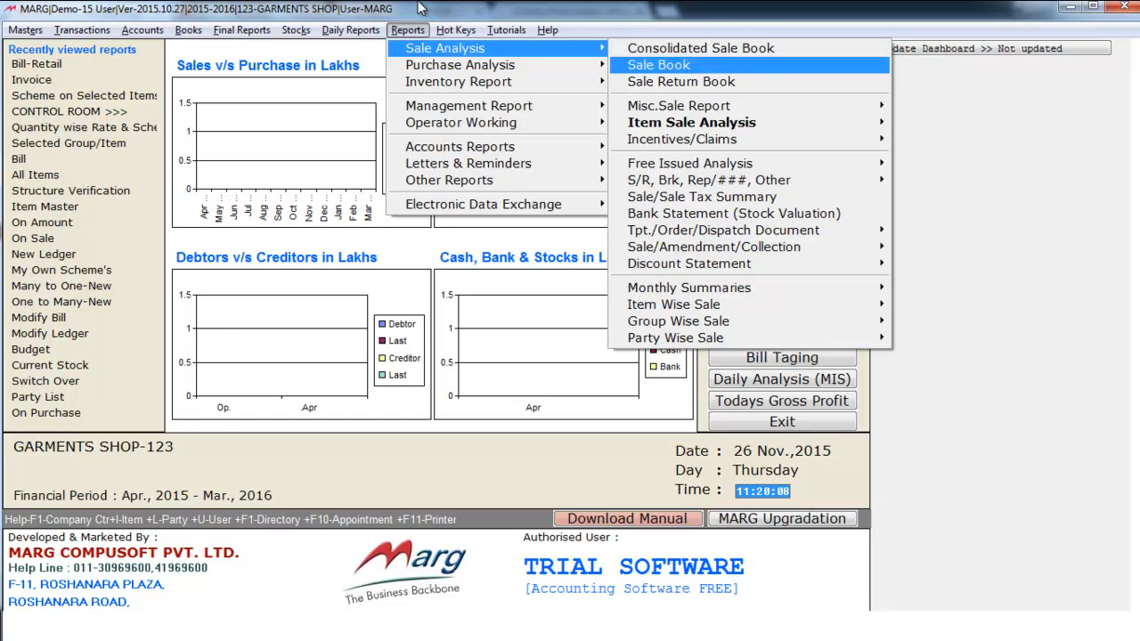
mouse_move(689, 287)
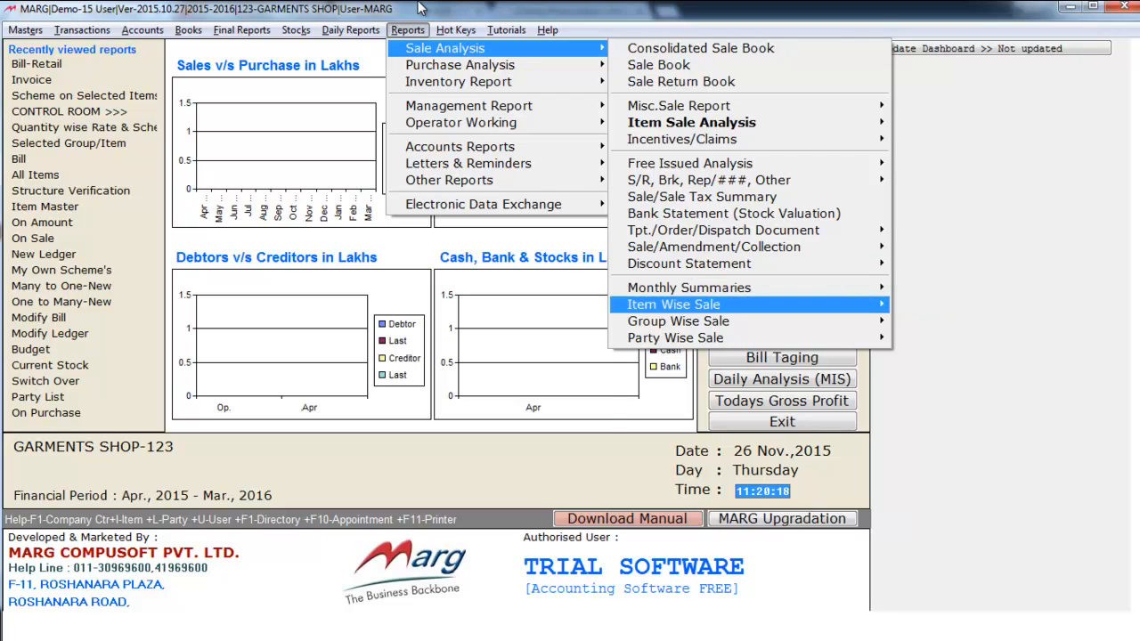
mouse_move(674, 338)
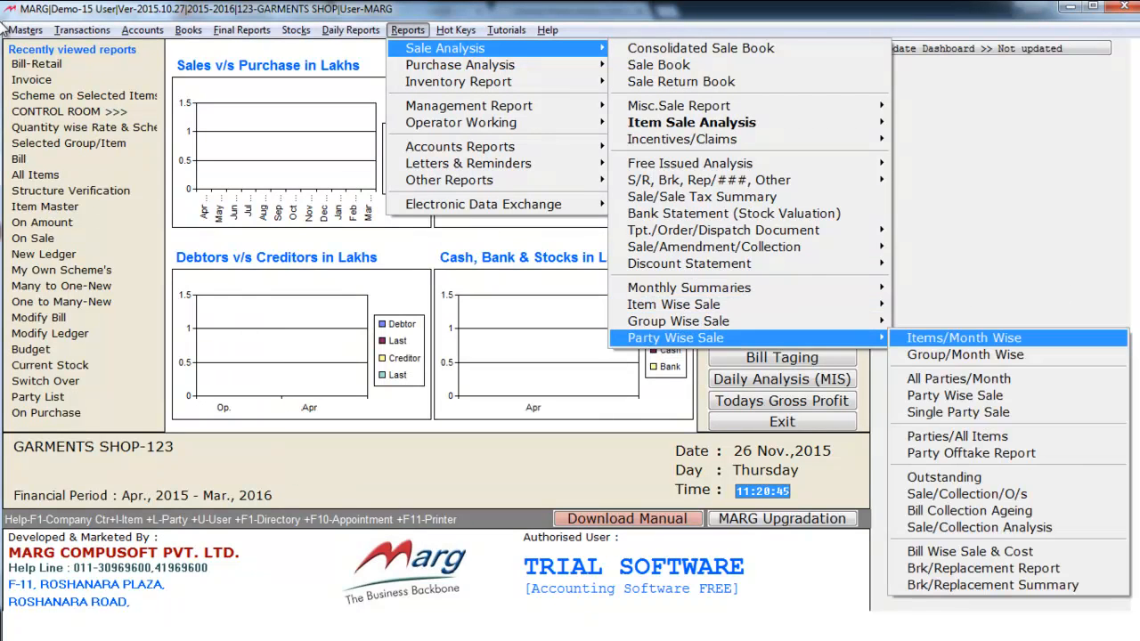
mouse_move(677, 321)
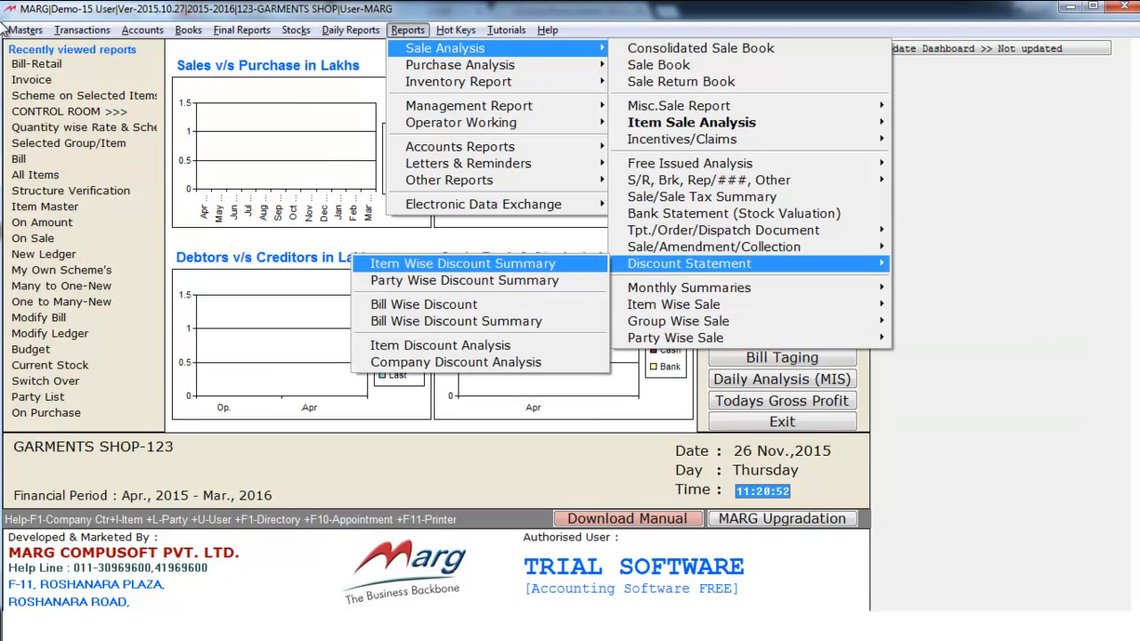
left_click(350, 29)
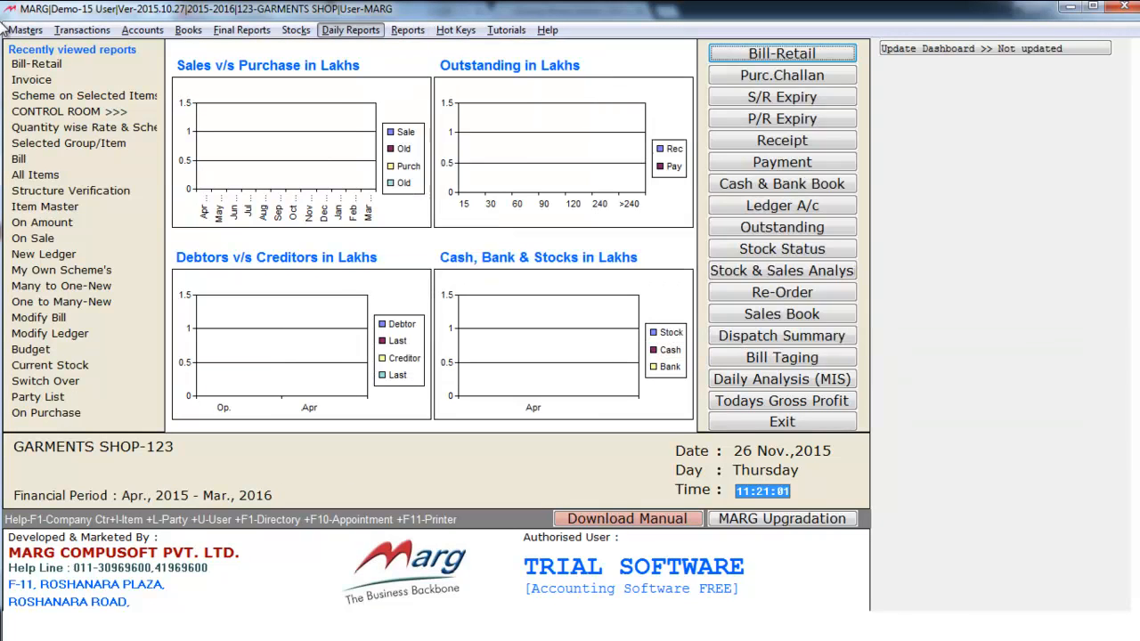
left_click(350, 30)
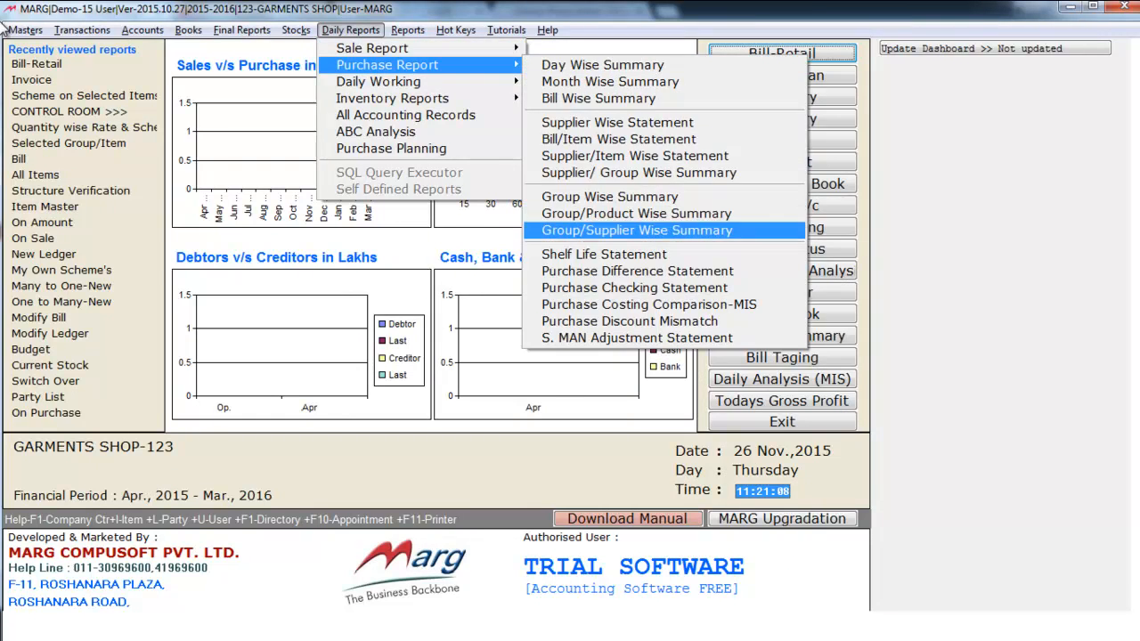
left_click(295, 29)
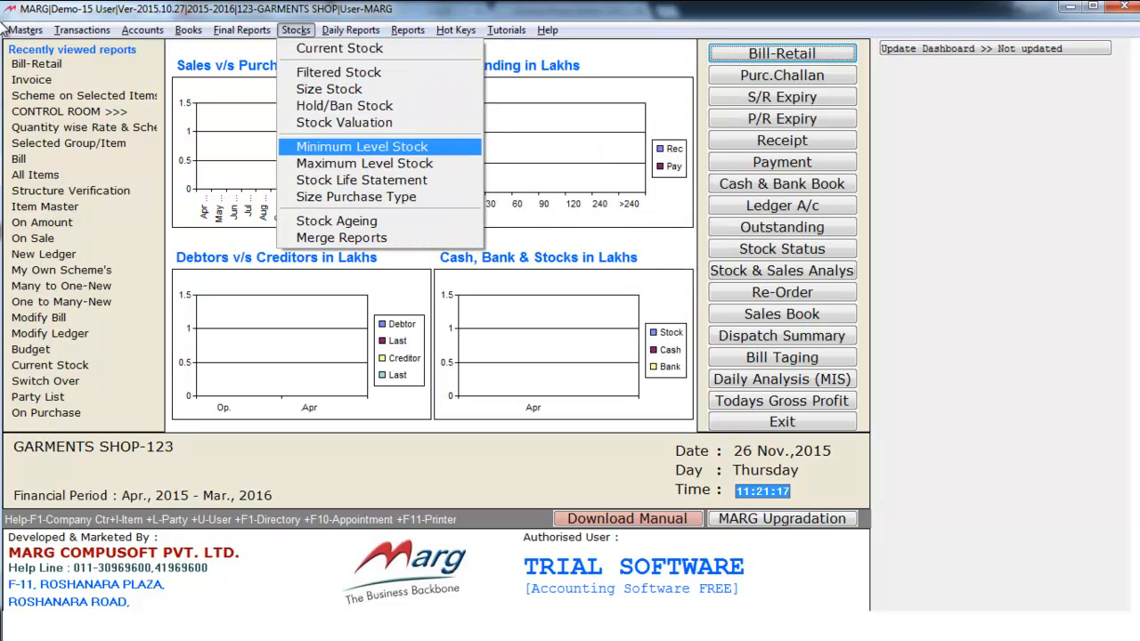
mouse_move(361, 180)
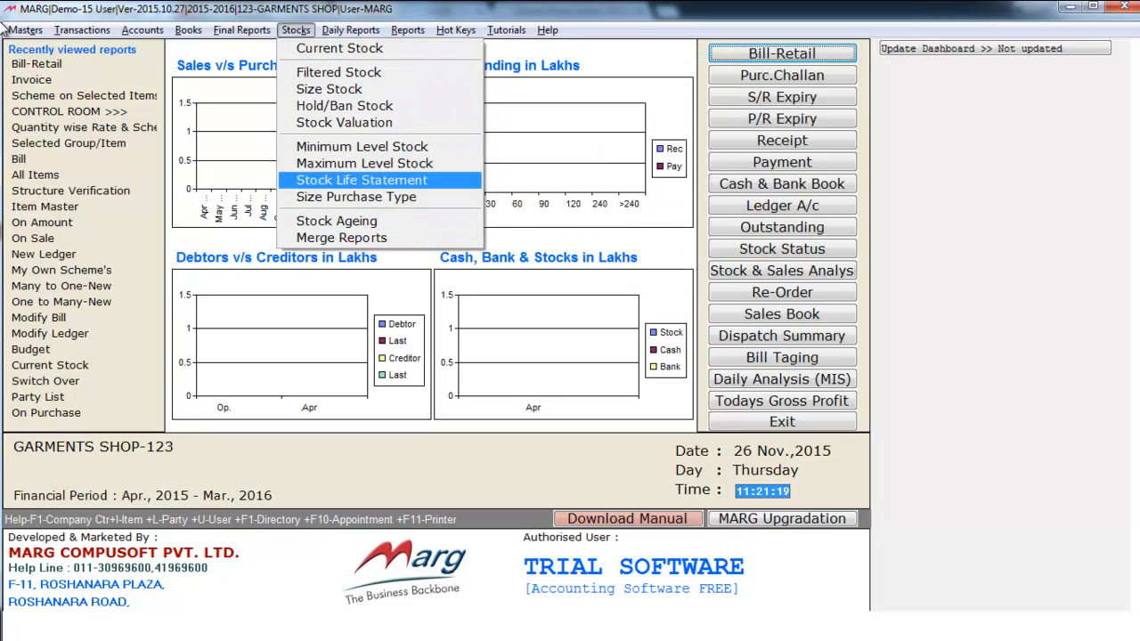
left_click(241, 30)
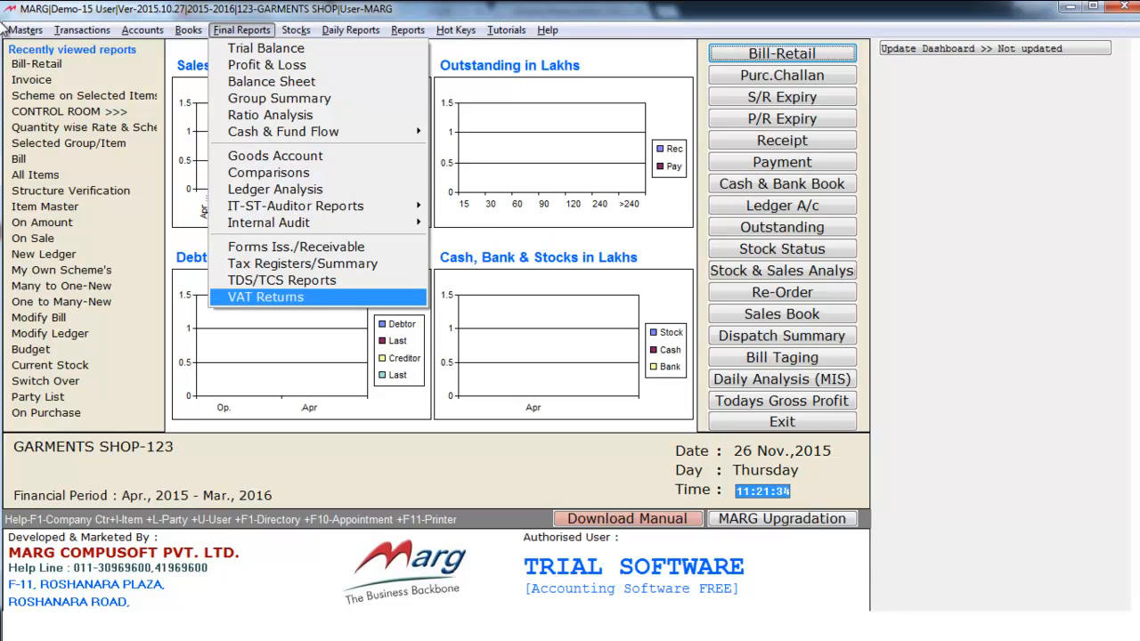
mouse_move(272, 81)
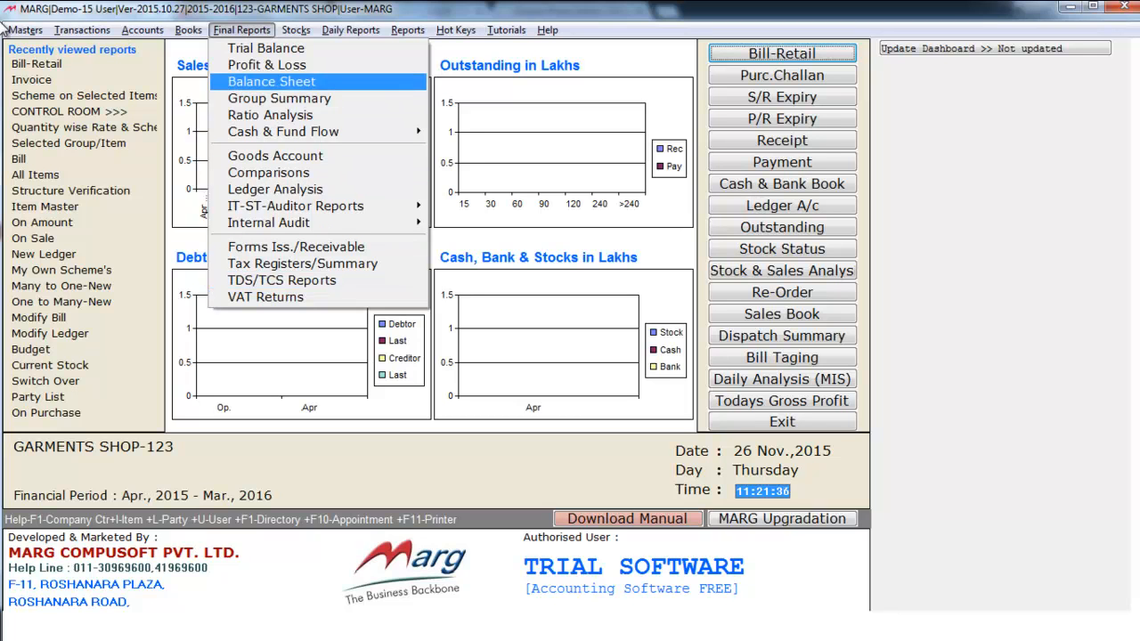
mouse_move(275, 189)
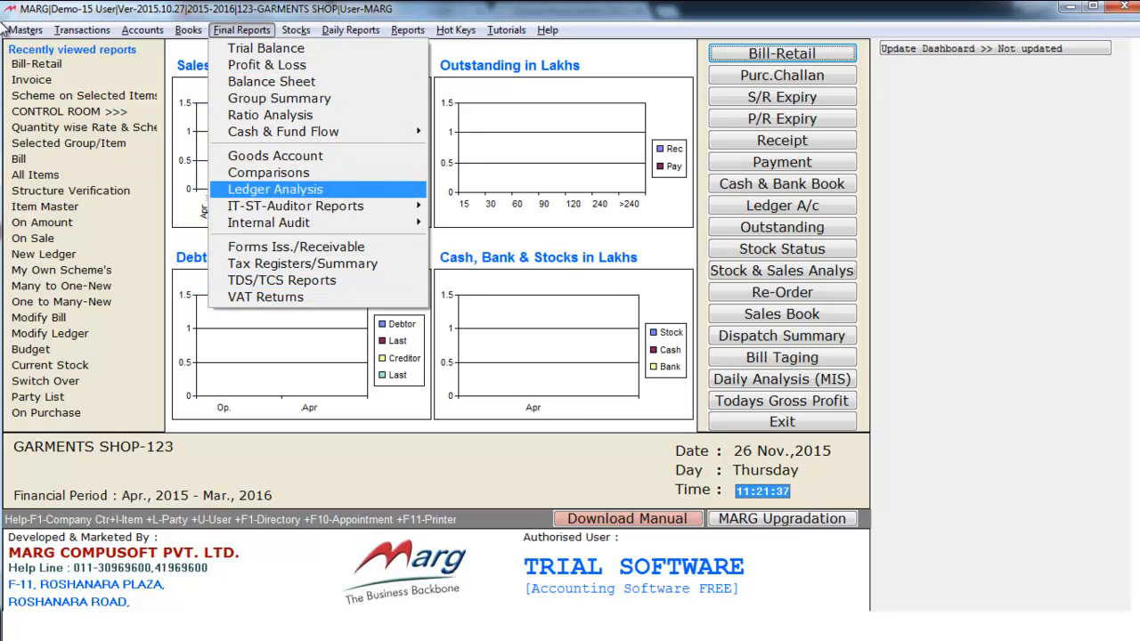
left_click(188, 29)
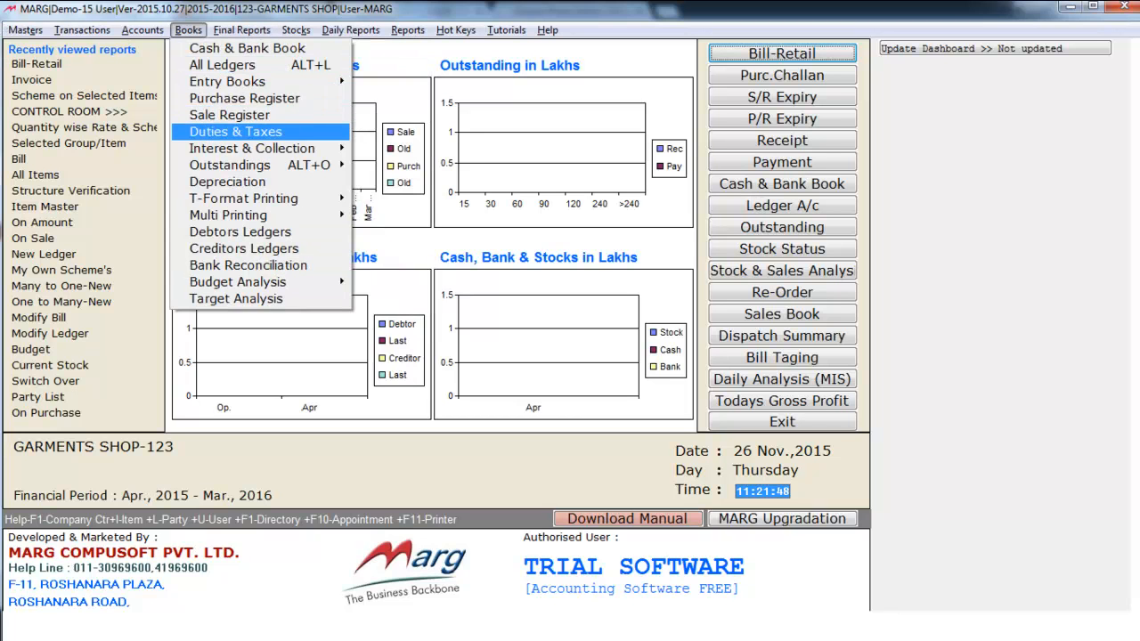
mouse_move(227, 181)
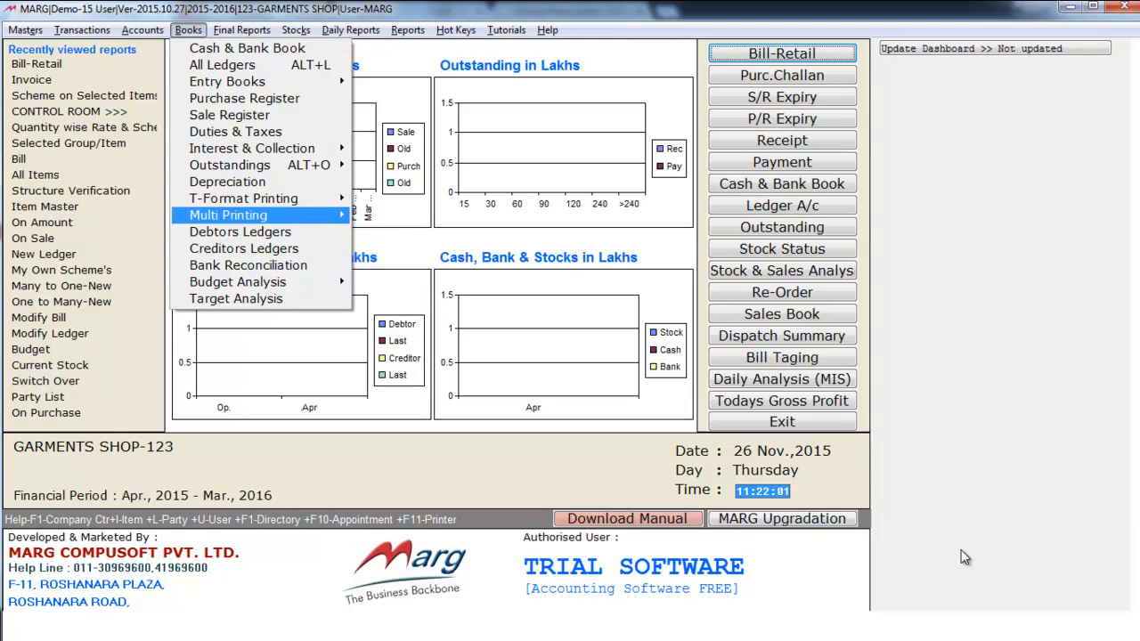
mouse_move(248, 265)
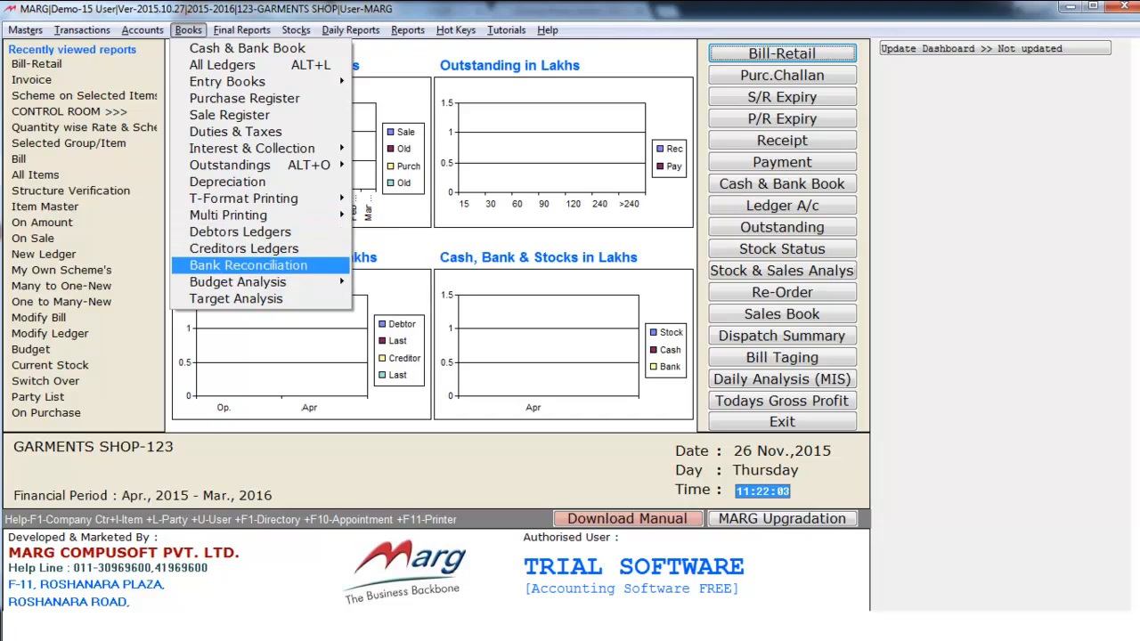
mouse_move(238, 281)
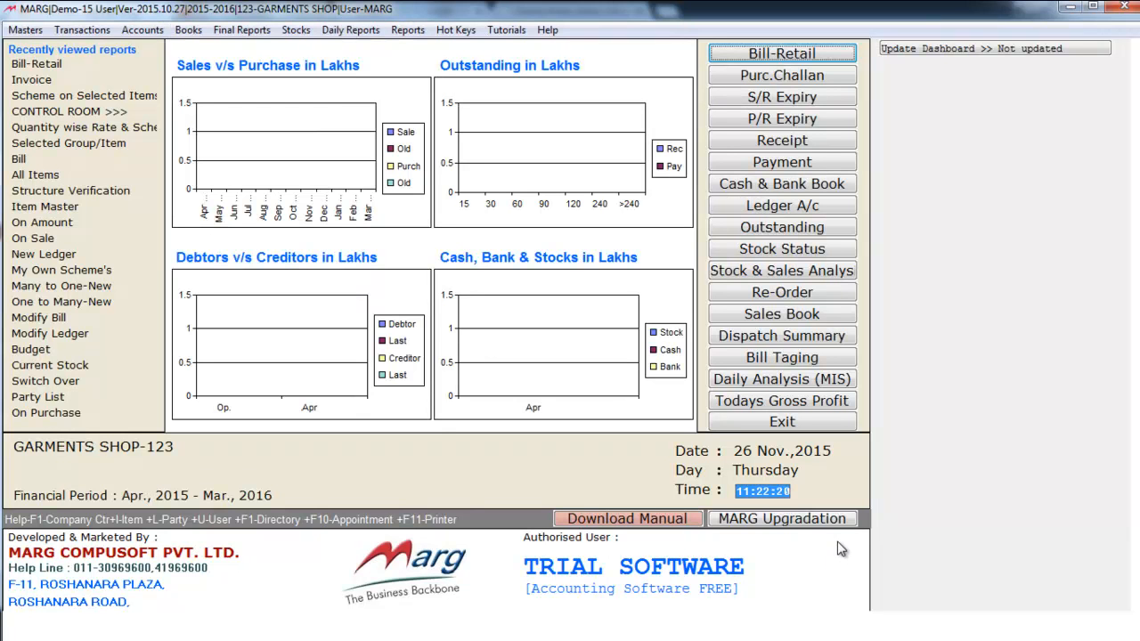
- Open Printer Setup from MARG Setups and list the LASER printer type choices
left_click(25, 29)
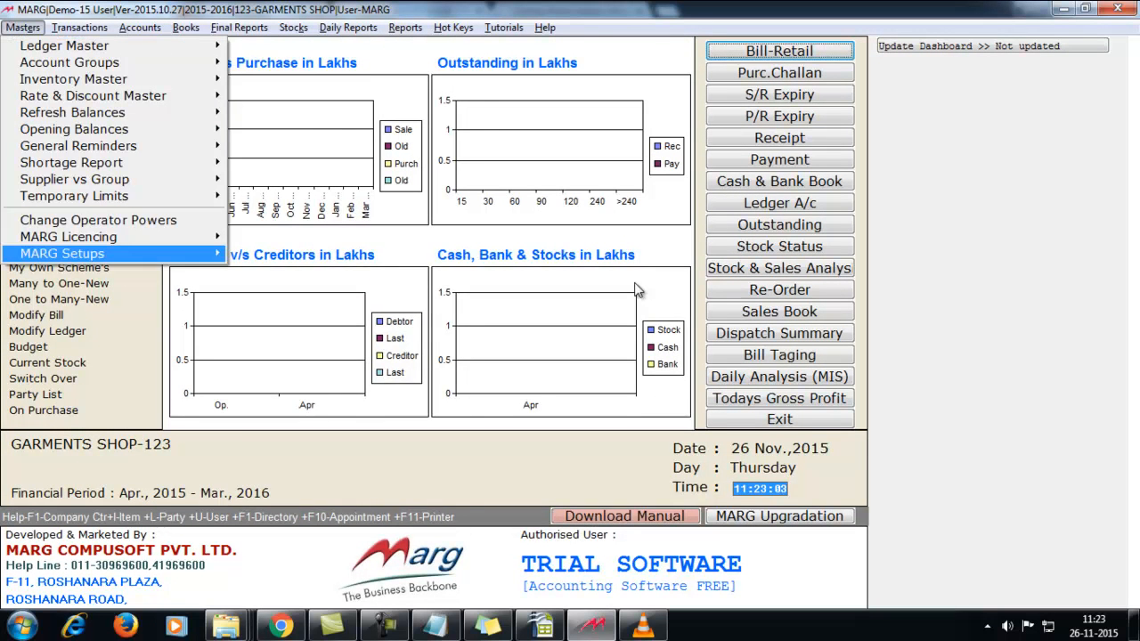
left_click(61, 252)
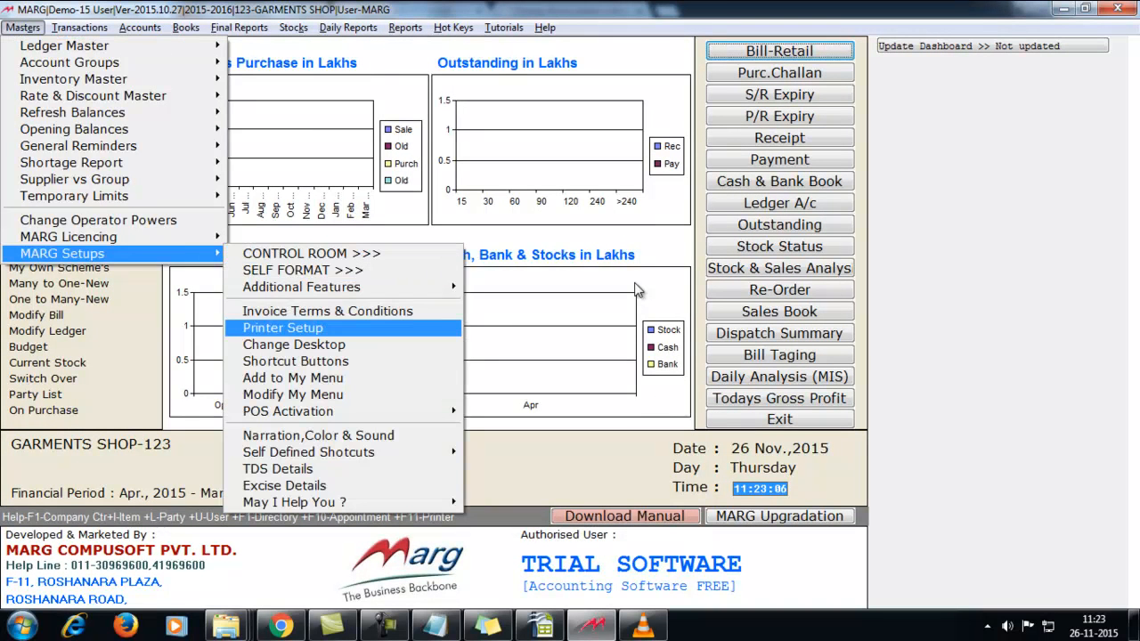
left_click(282, 327)
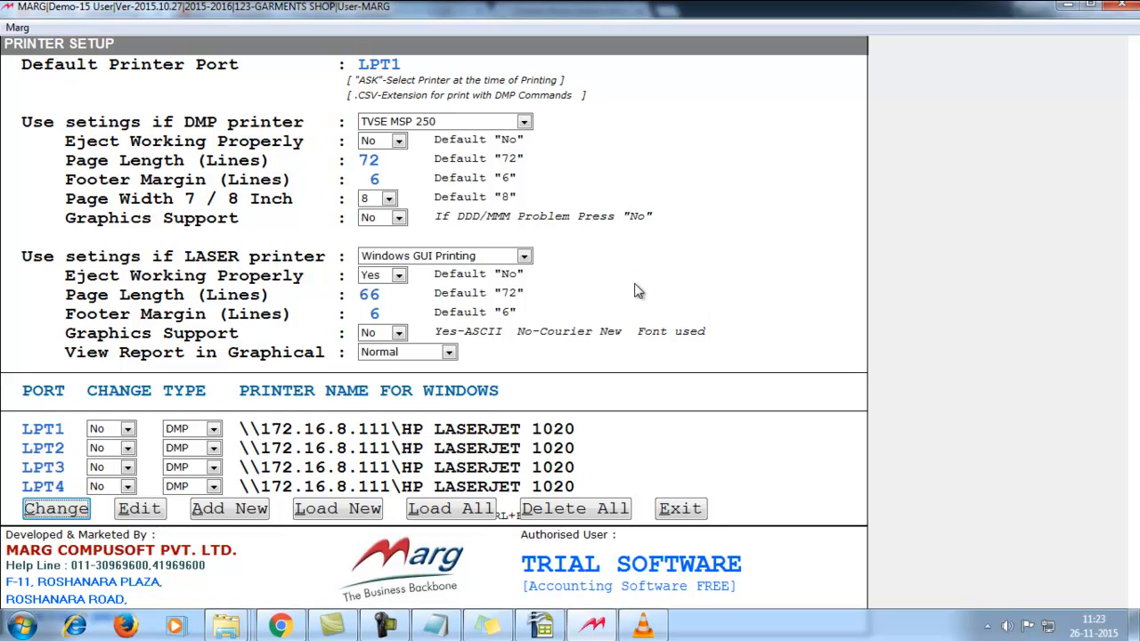
mouse_move(501, 101)
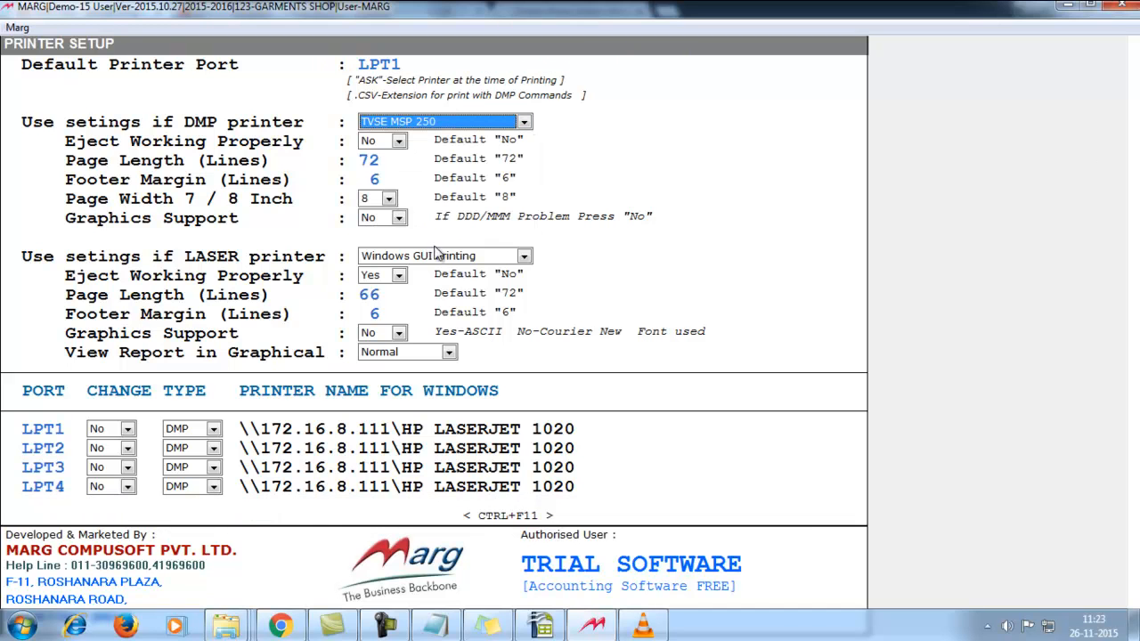
left_click(524, 255)
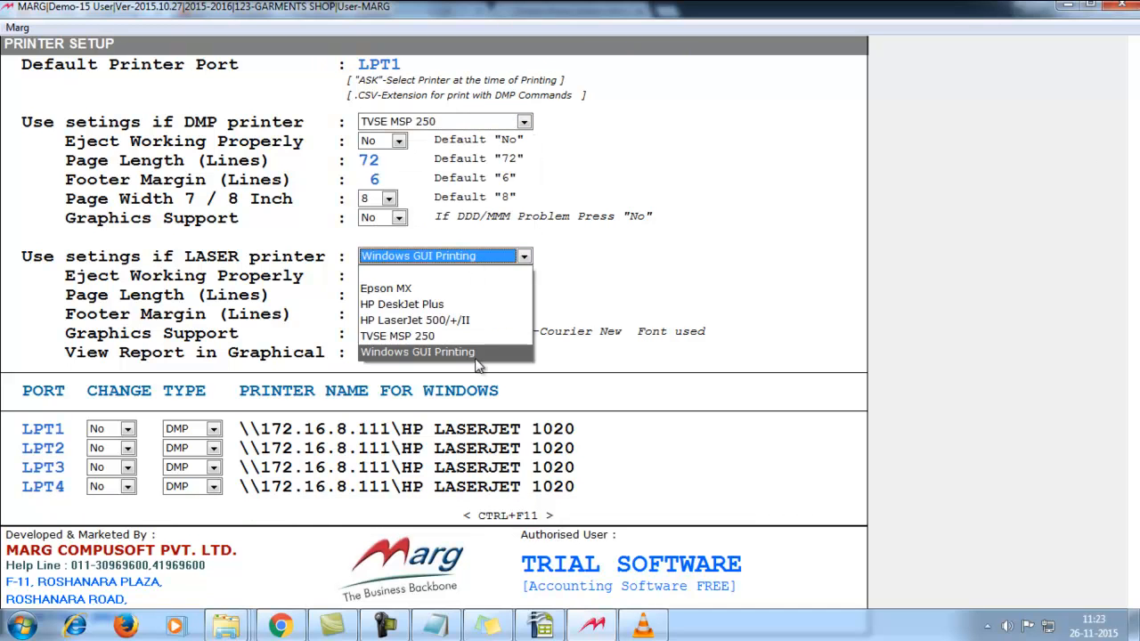